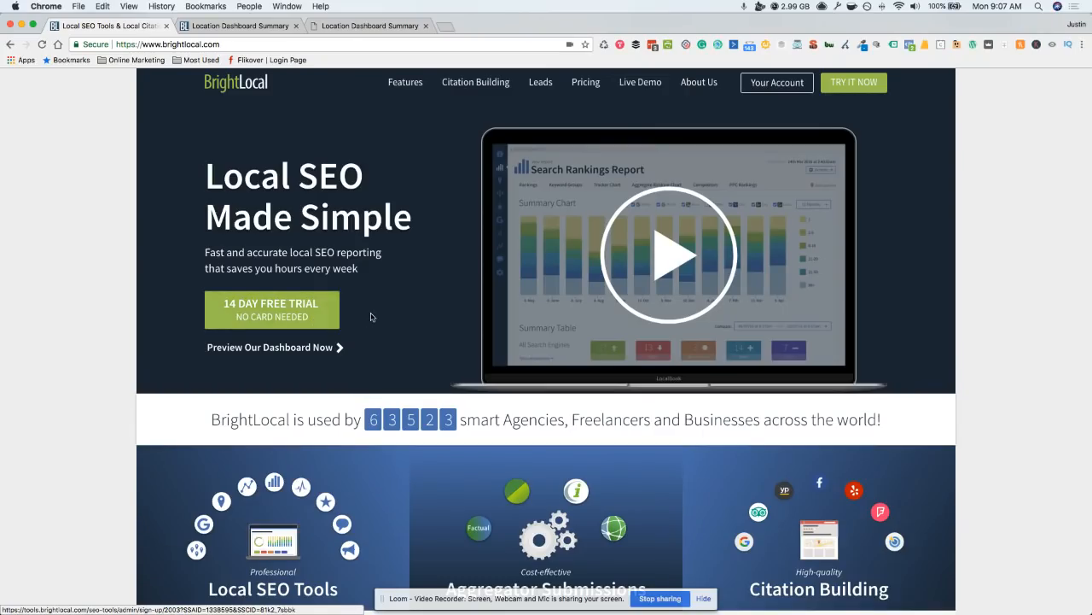
mouse_move(410, 271)
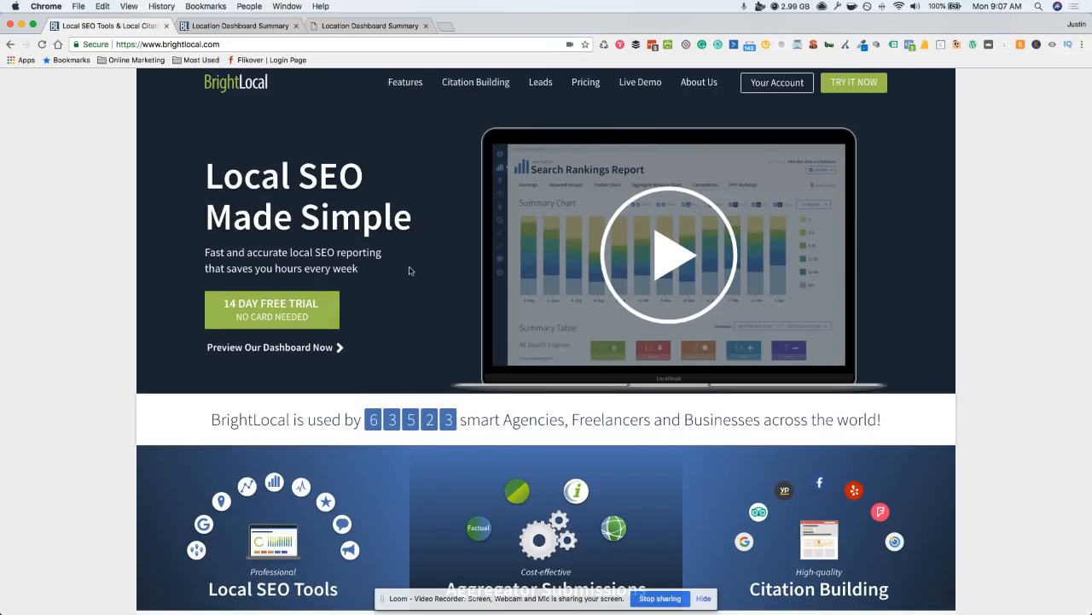
Step: Switch to the YEAH! Local location summary dashboard and scroll through its report panels
scroll("down", 3)
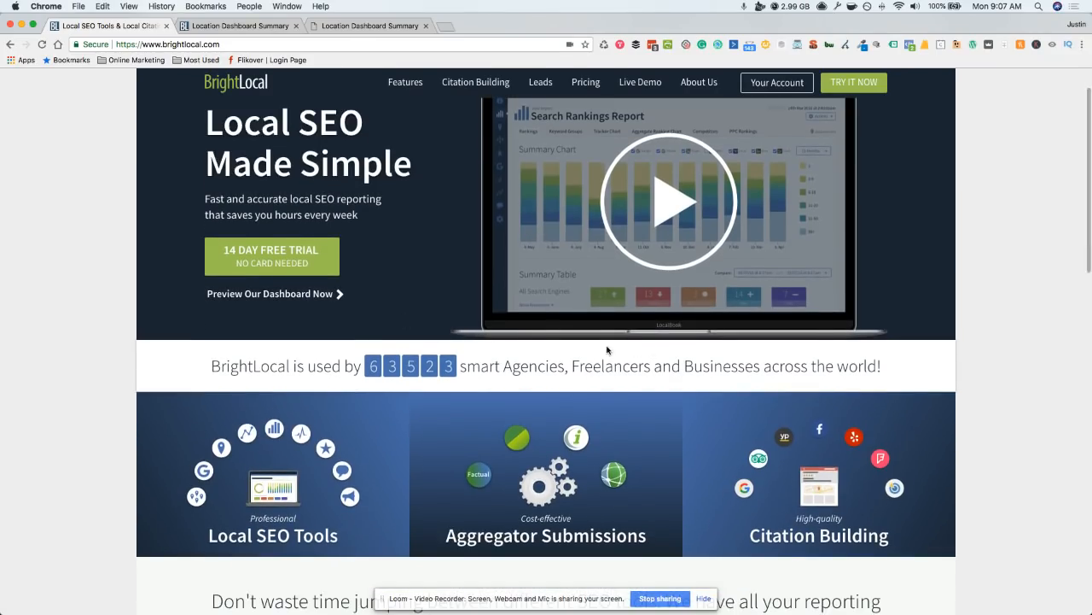
scroll("down", 3)
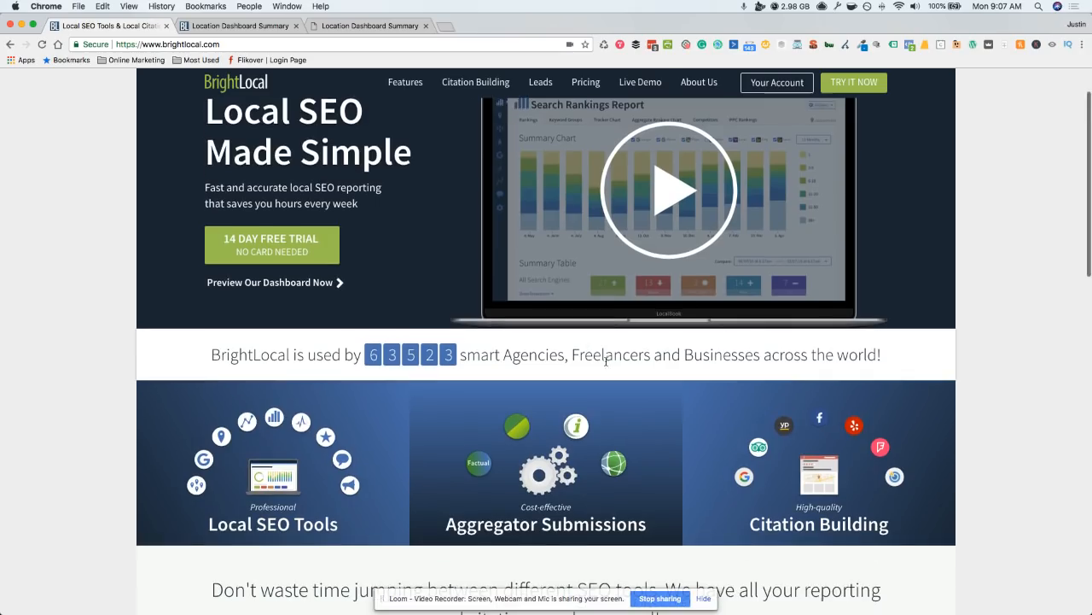
scroll("down", 3)
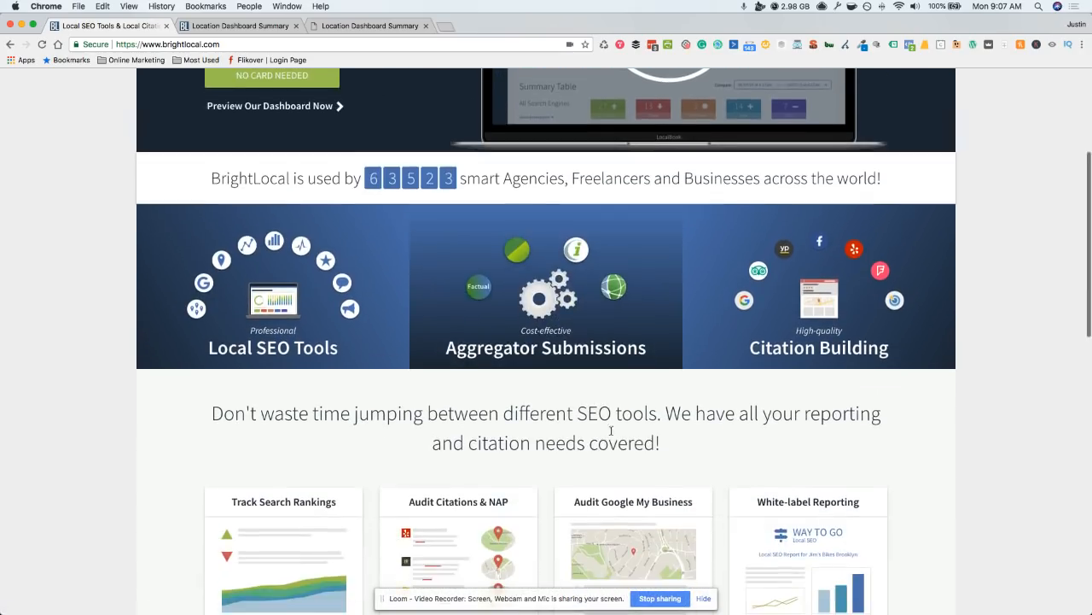
scroll("down", 3)
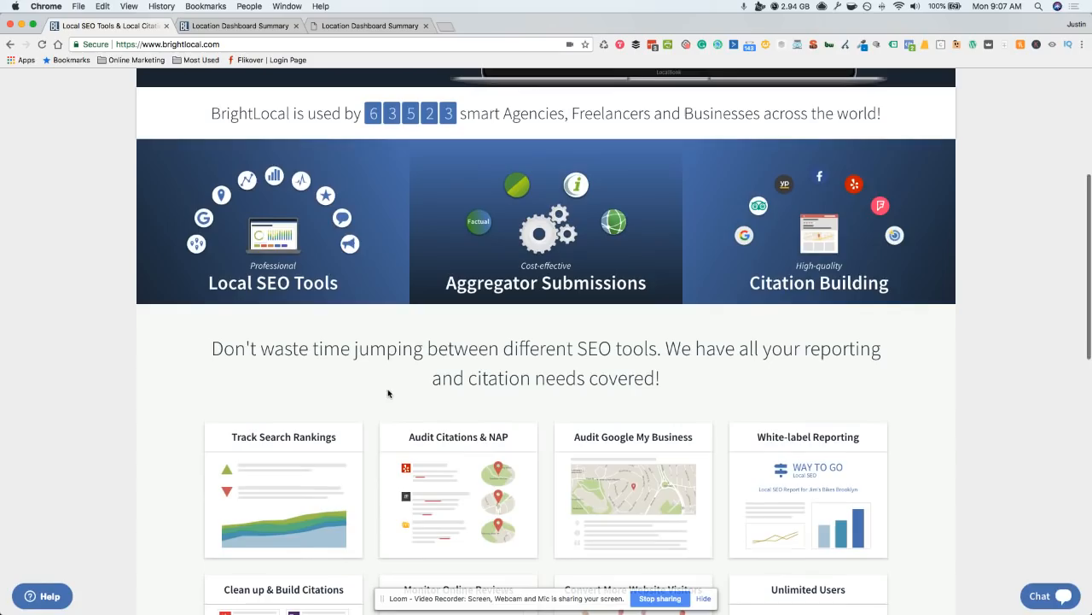
scroll("down", 3)
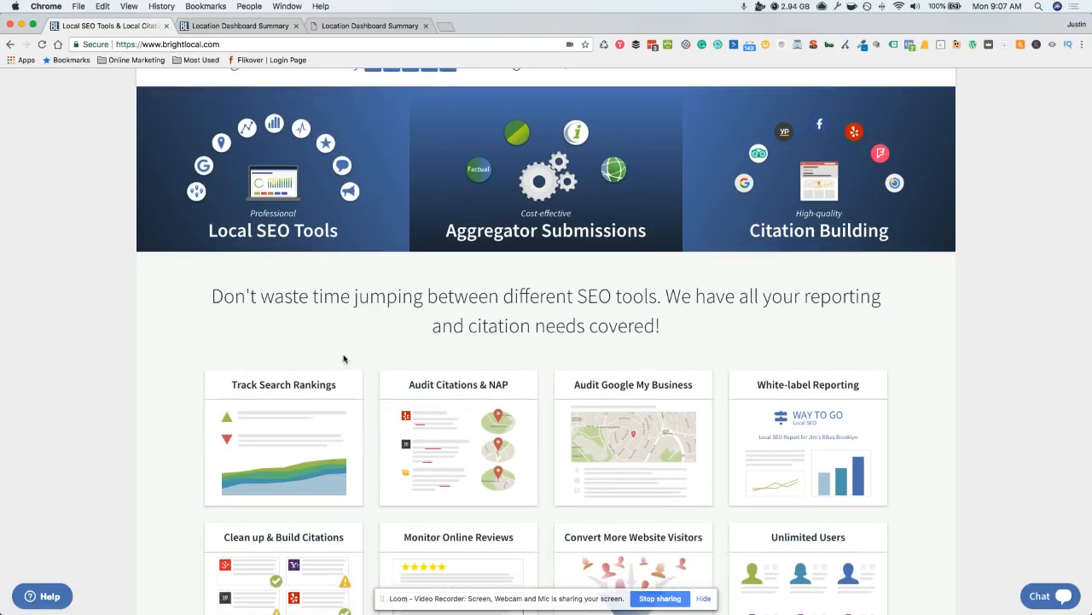
mouse_move(939, 344)
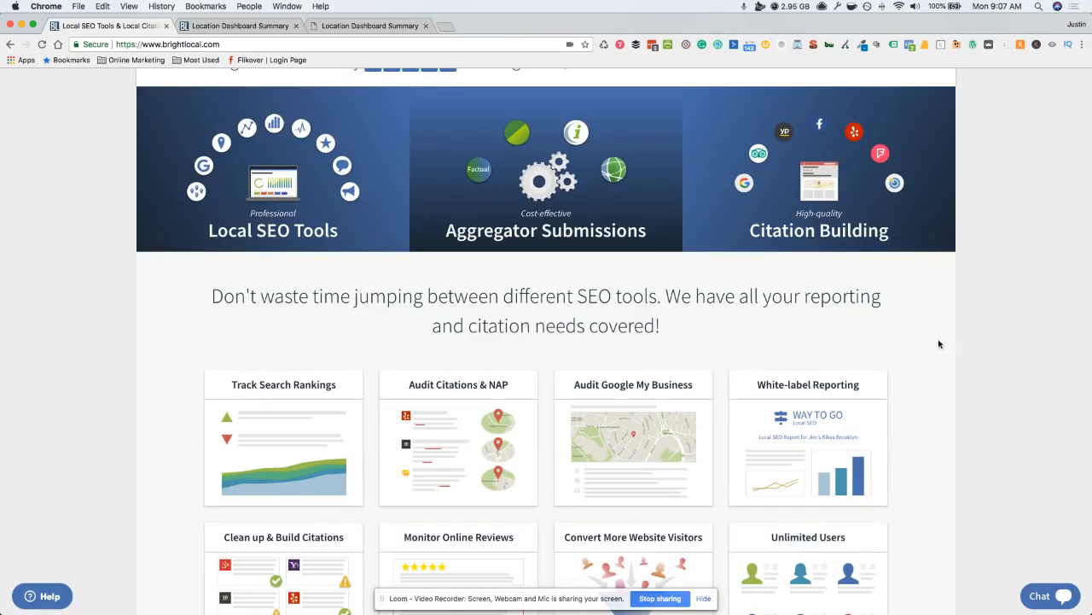
mouse_move(659, 302)
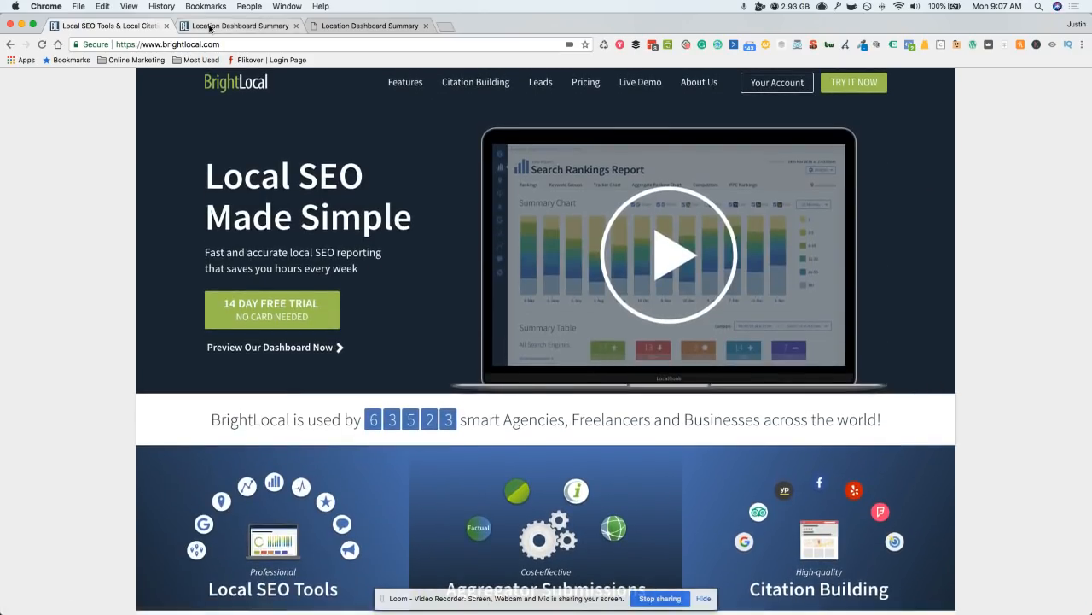
left_click(239, 25)
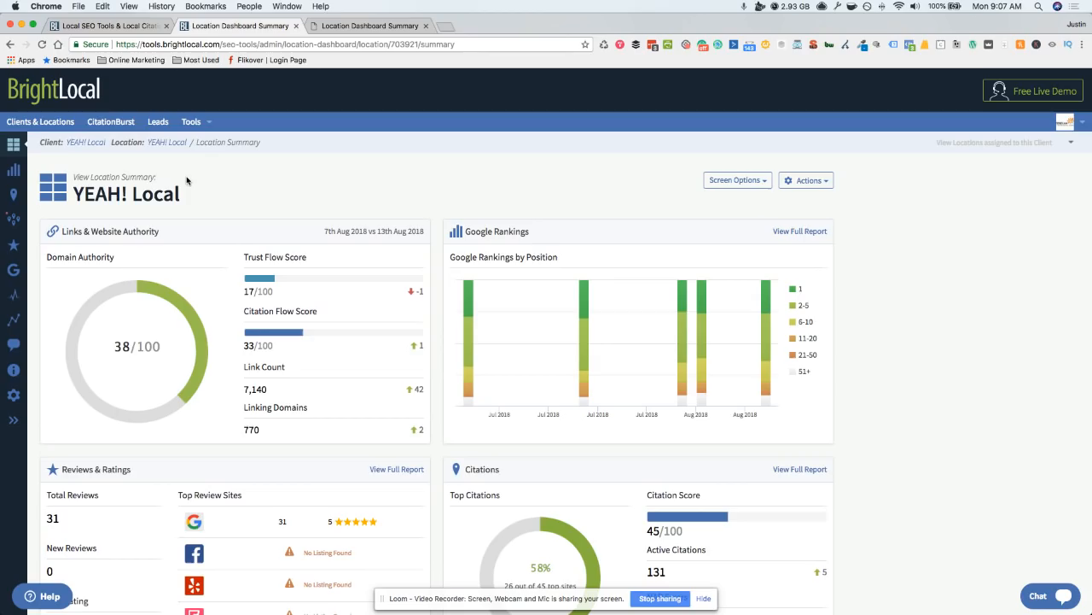
mouse_move(218, 185)
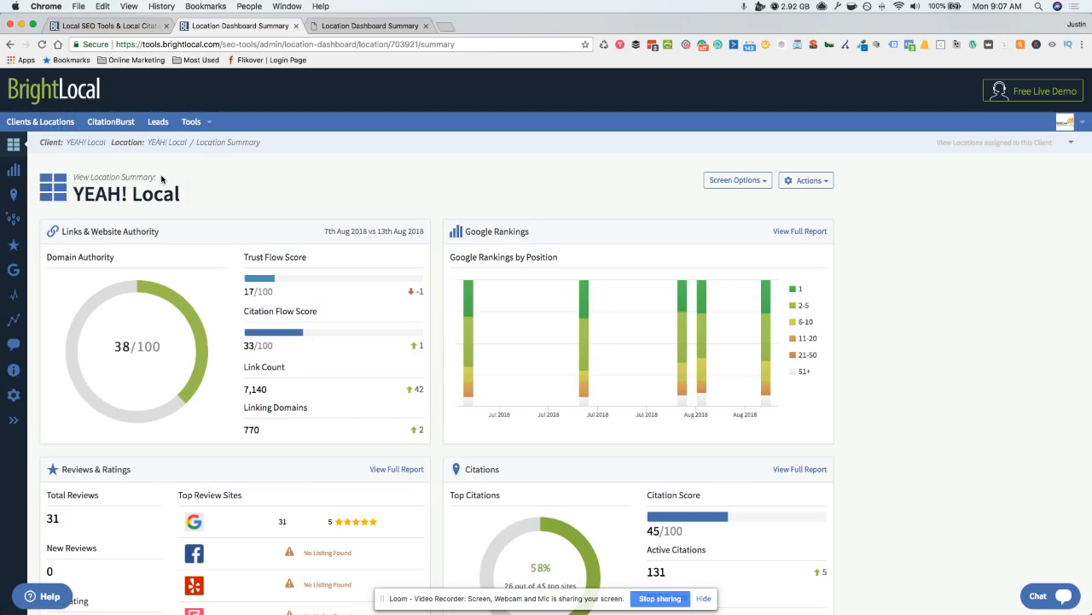
mouse_move(201, 203)
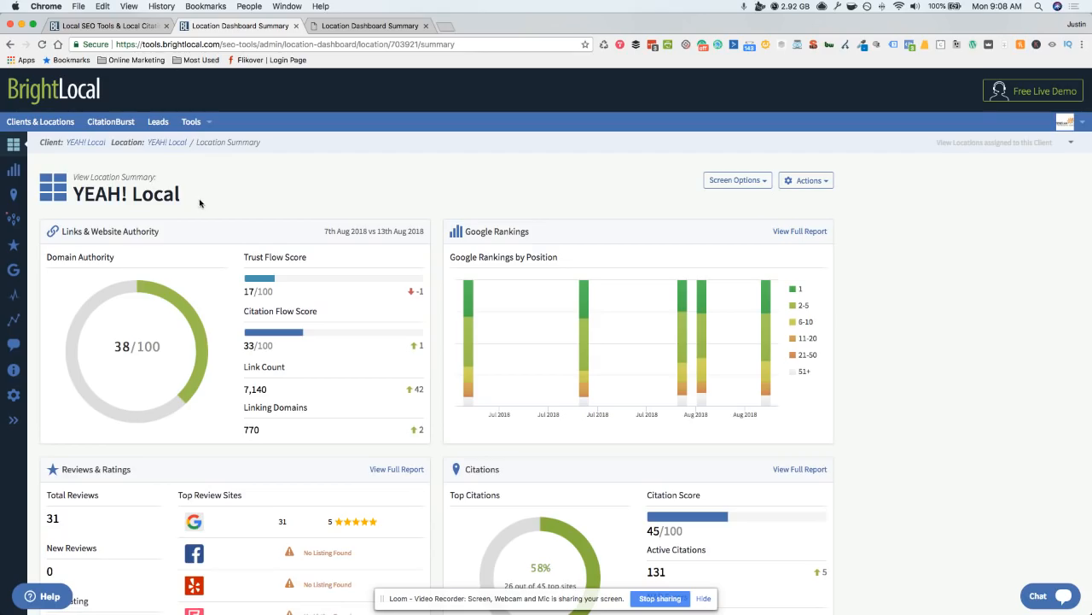
mouse_move(583, 308)
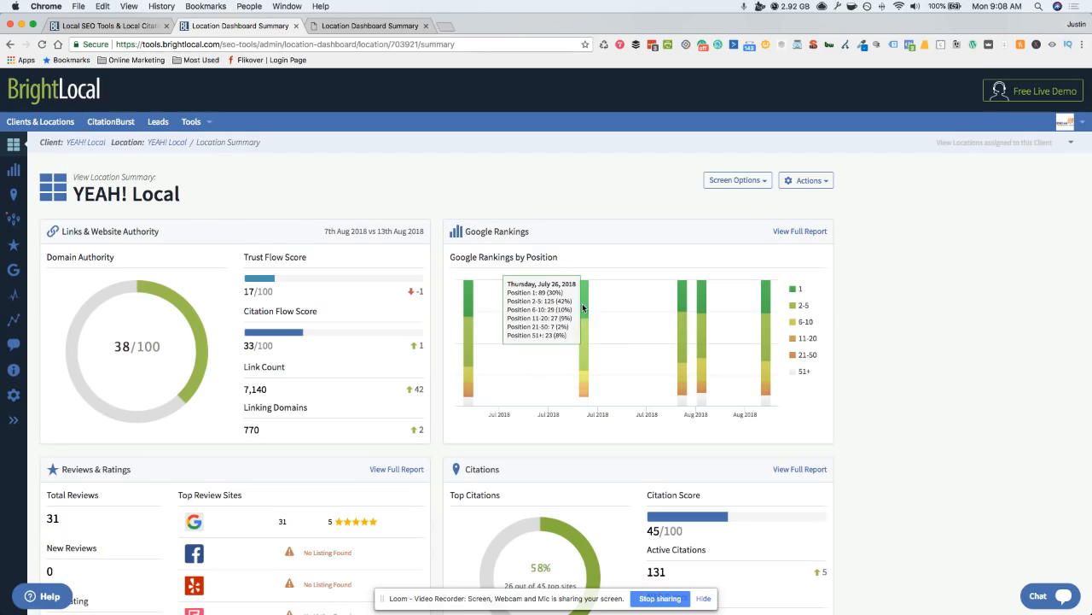
mouse_move(878, 233)
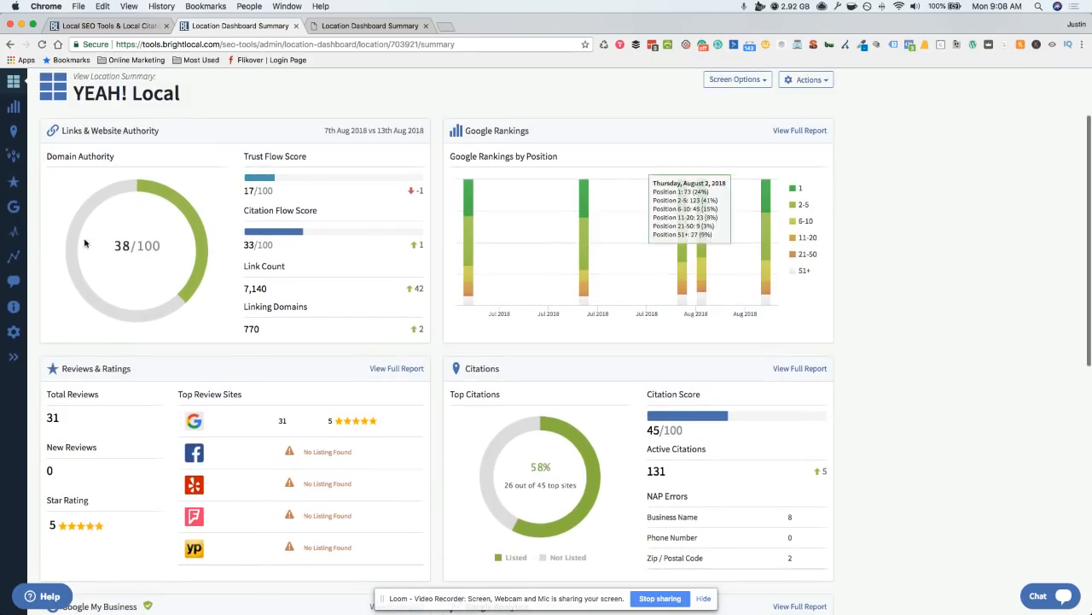
mouse_move(302, 121)
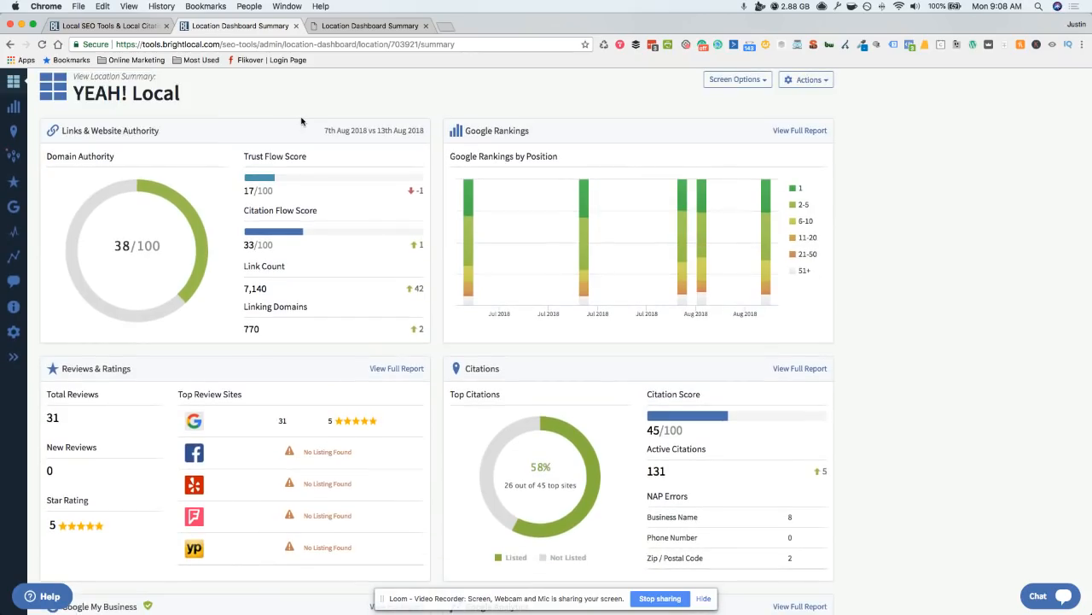
mouse_move(812, 193)
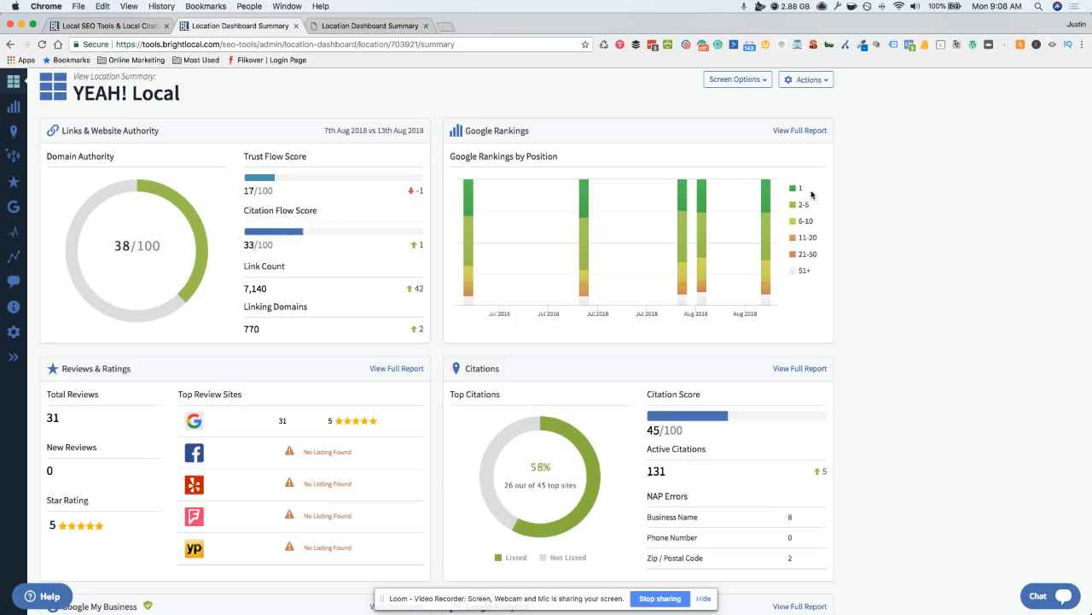
scroll("down", 3)
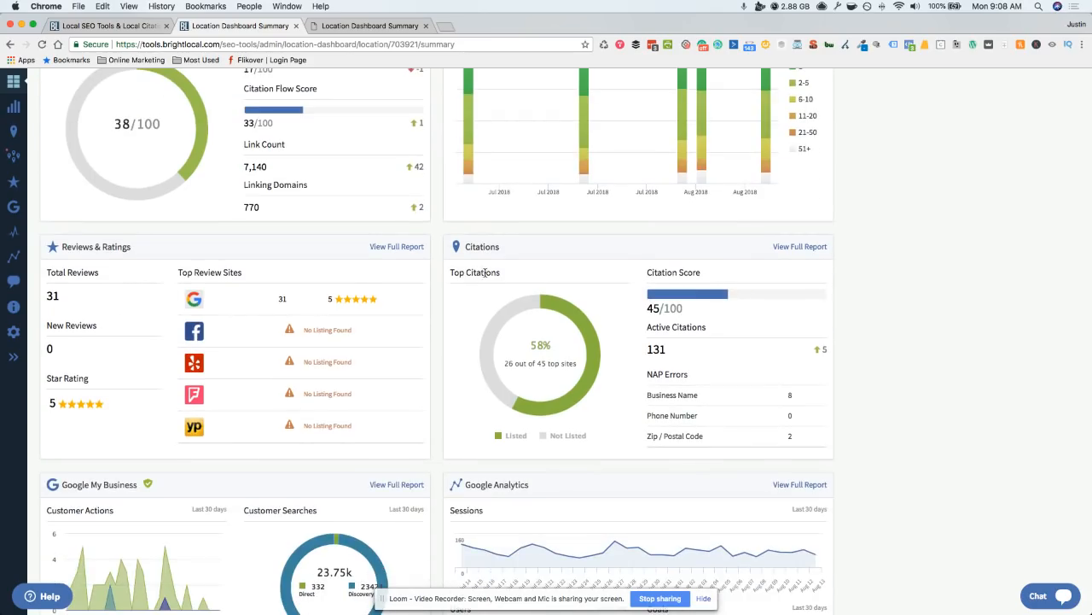
scroll("down", 3)
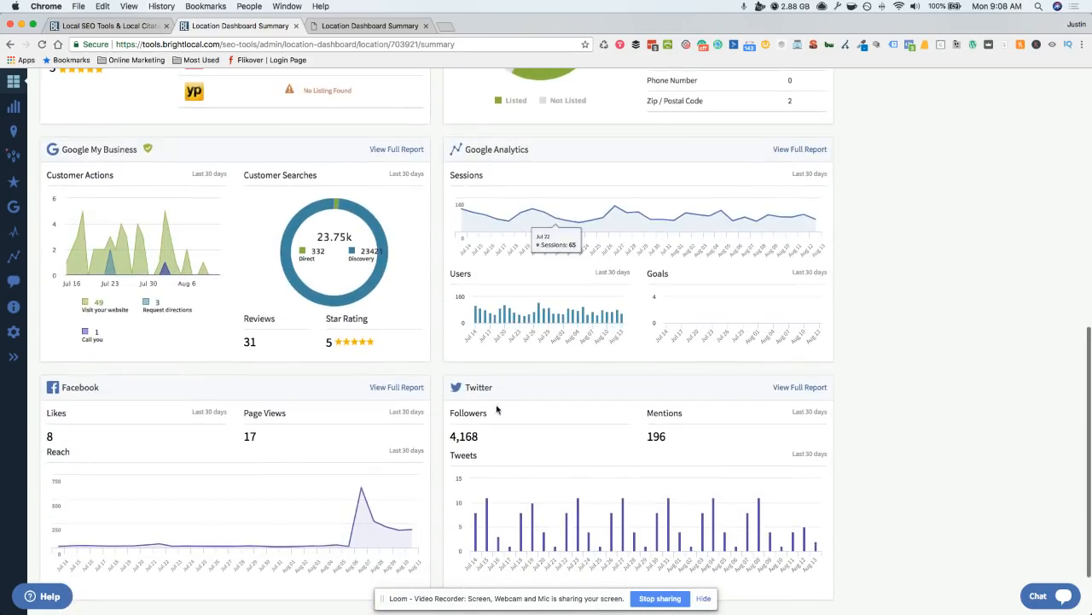
mouse_move(205, 402)
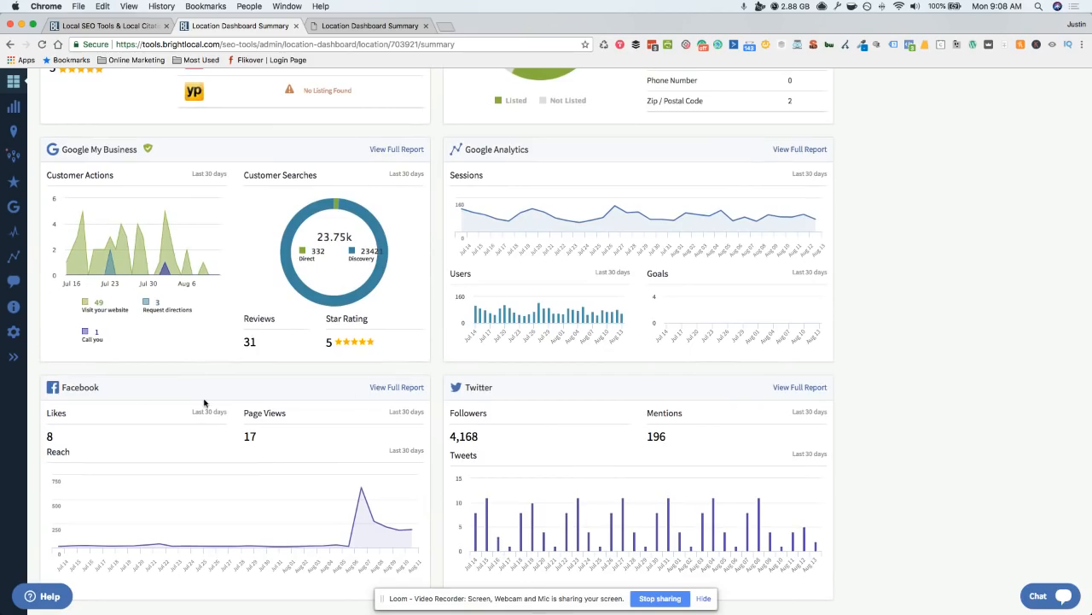
mouse_move(751, 450)
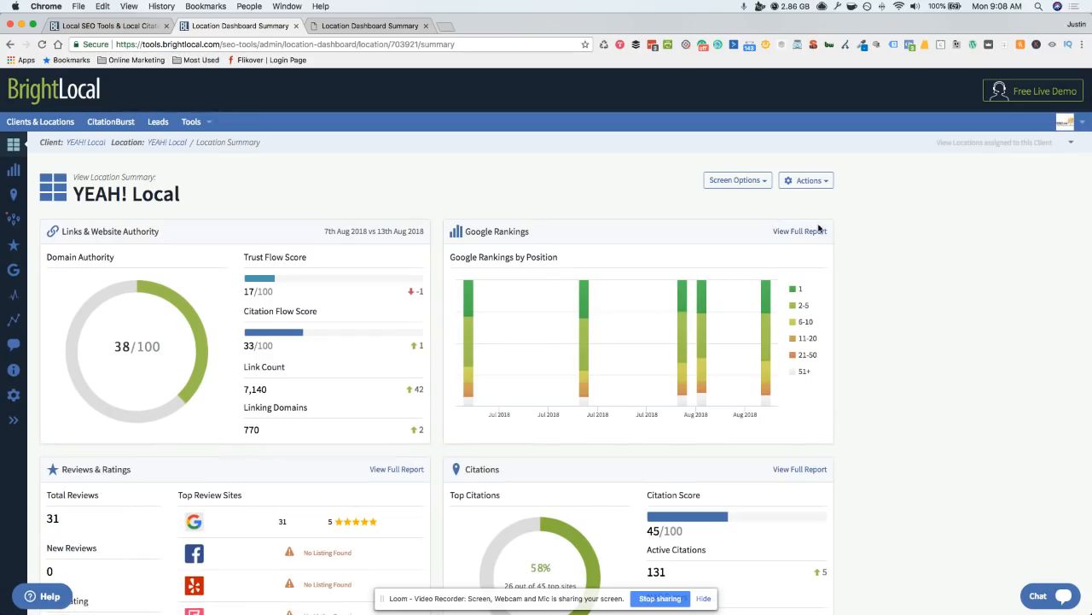
left_click(735, 180)
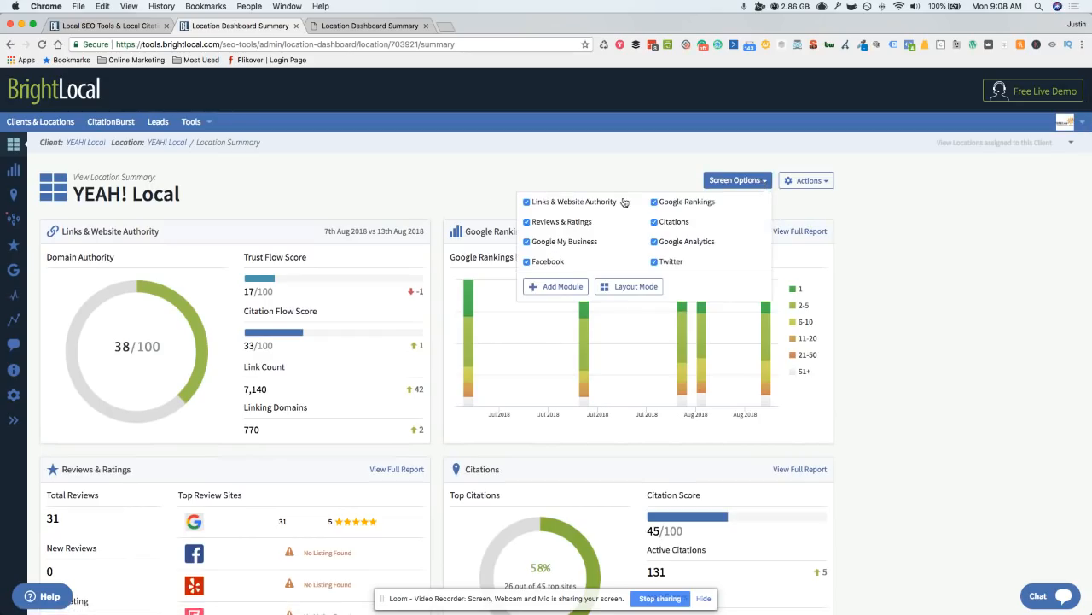
mouse_move(646, 168)
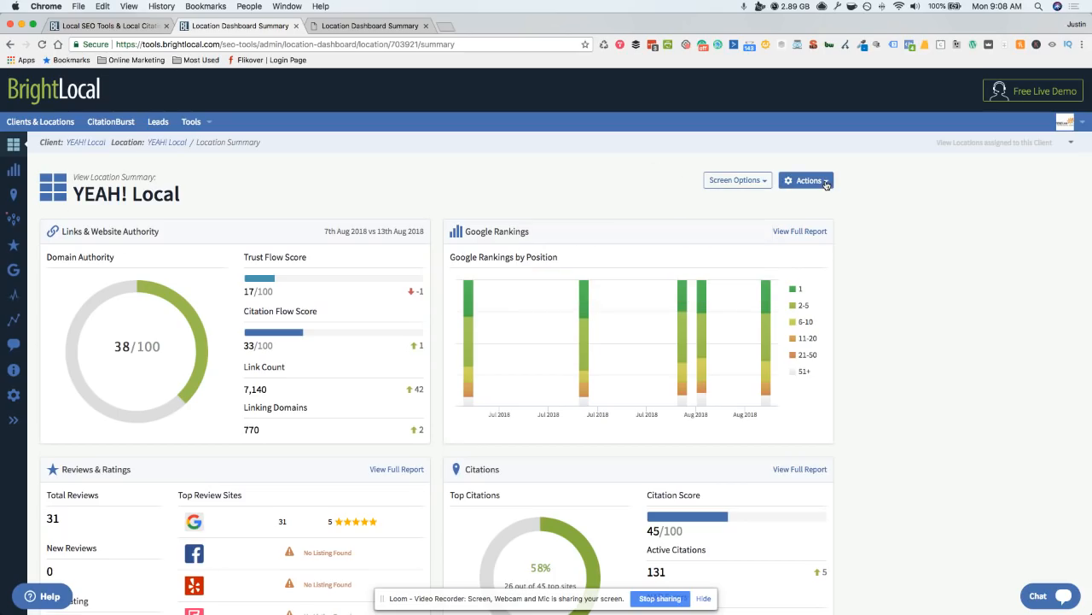
left_click(806, 180)
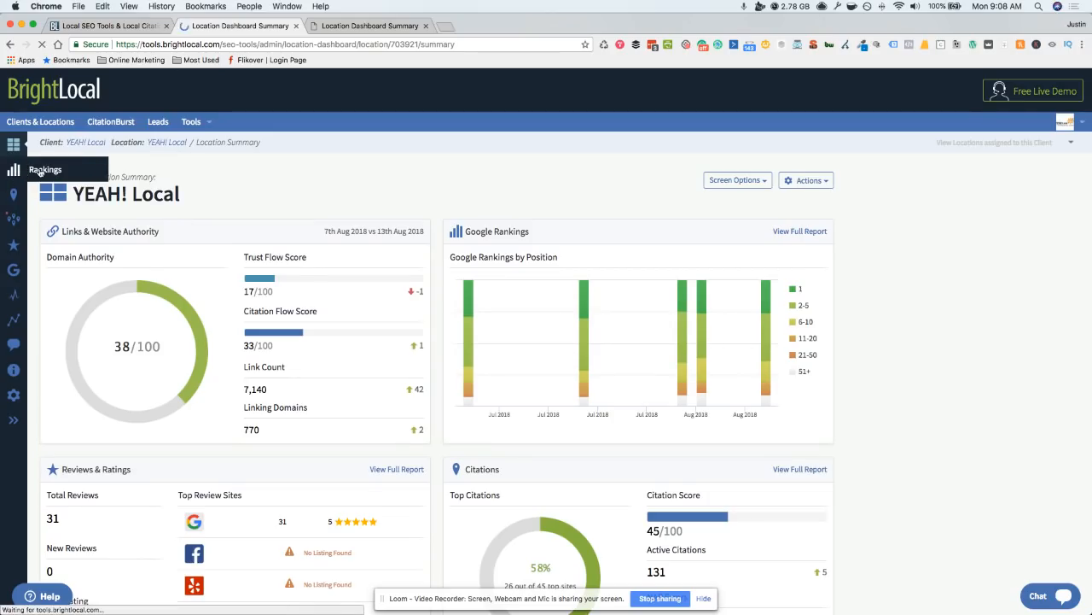
Step: Open the Search Rankings report and scroll down to Rankings by Change and the Rankings Table
left_click(13, 168)
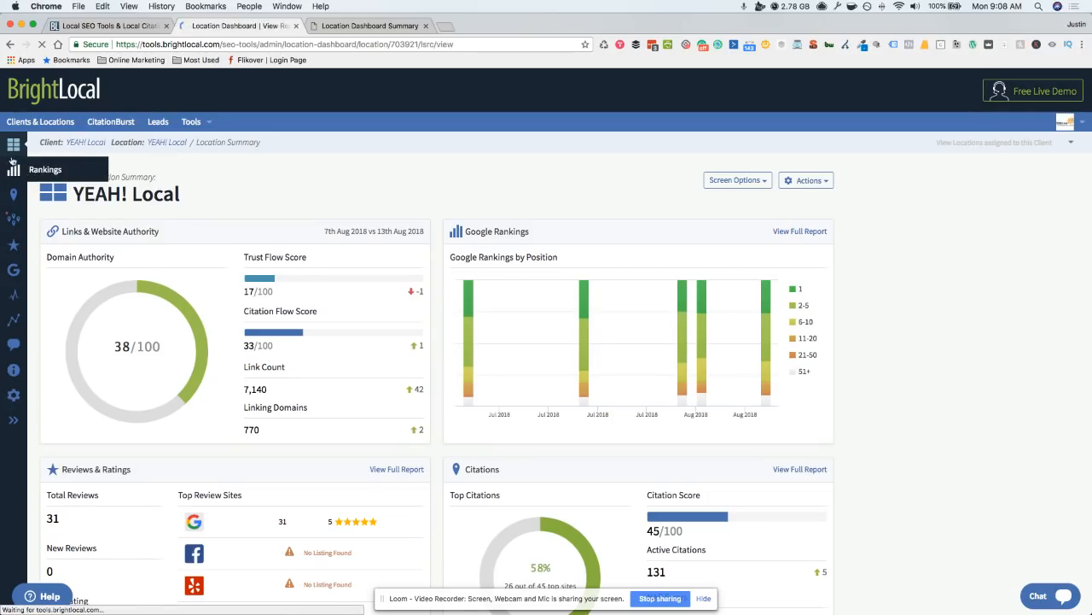
left_click(45, 169)
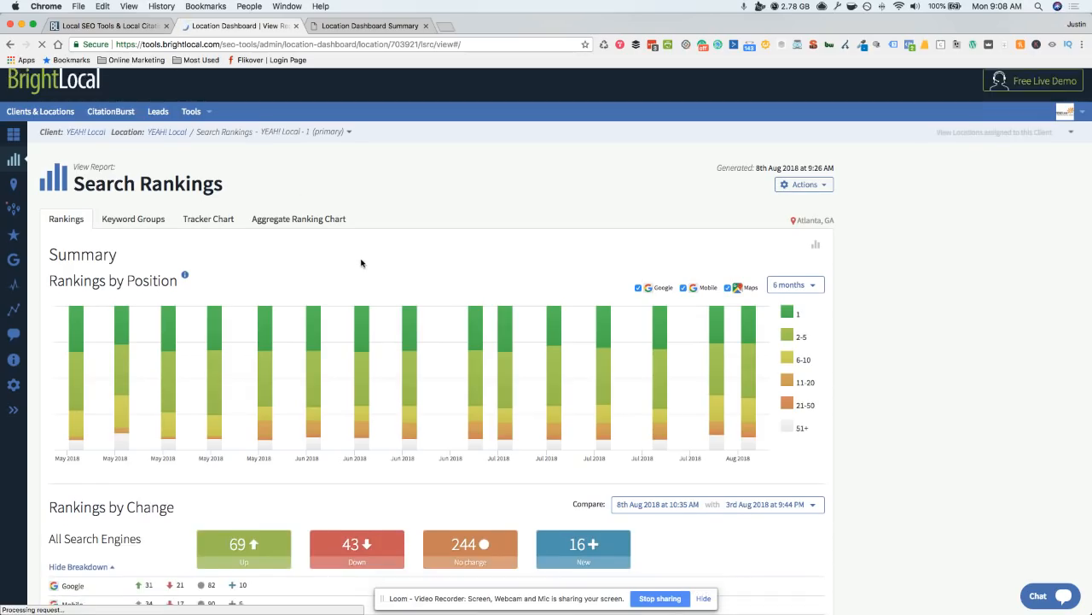
scroll("down", 3)
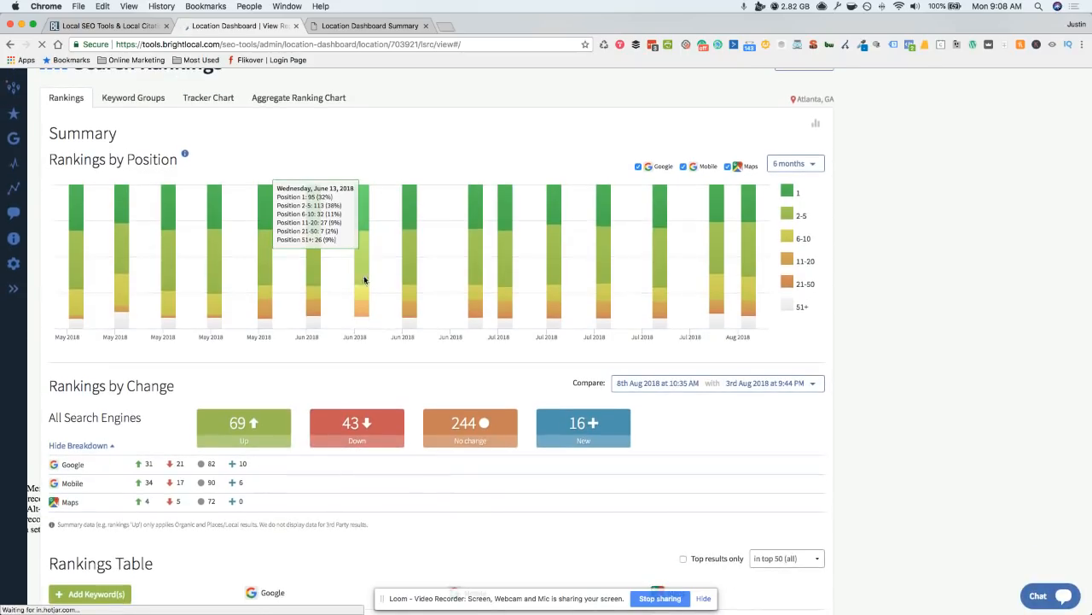
scroll("down", 3)
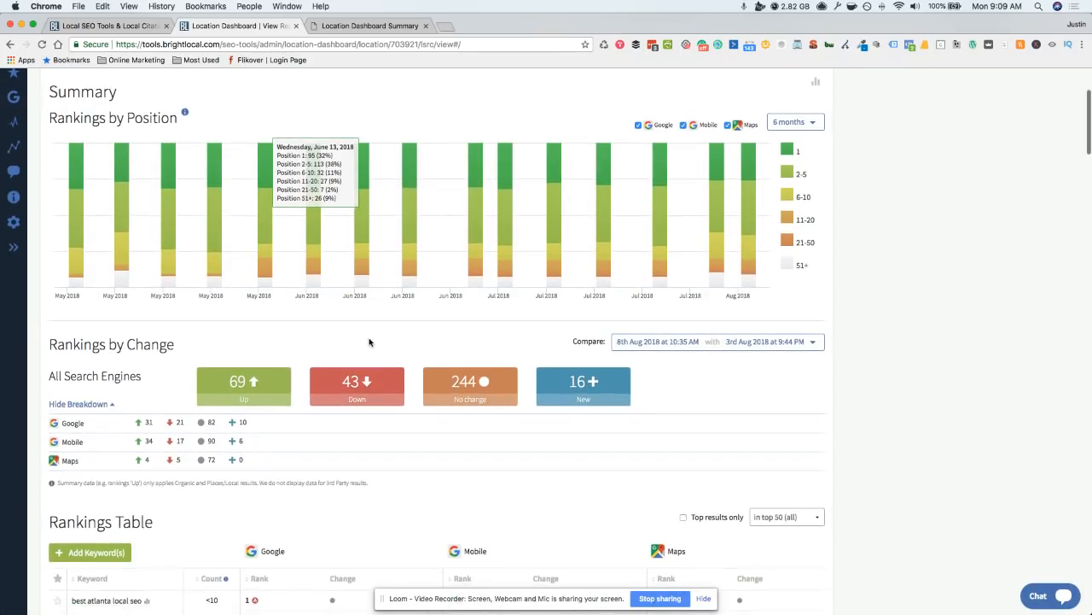
scroll("down", 3)
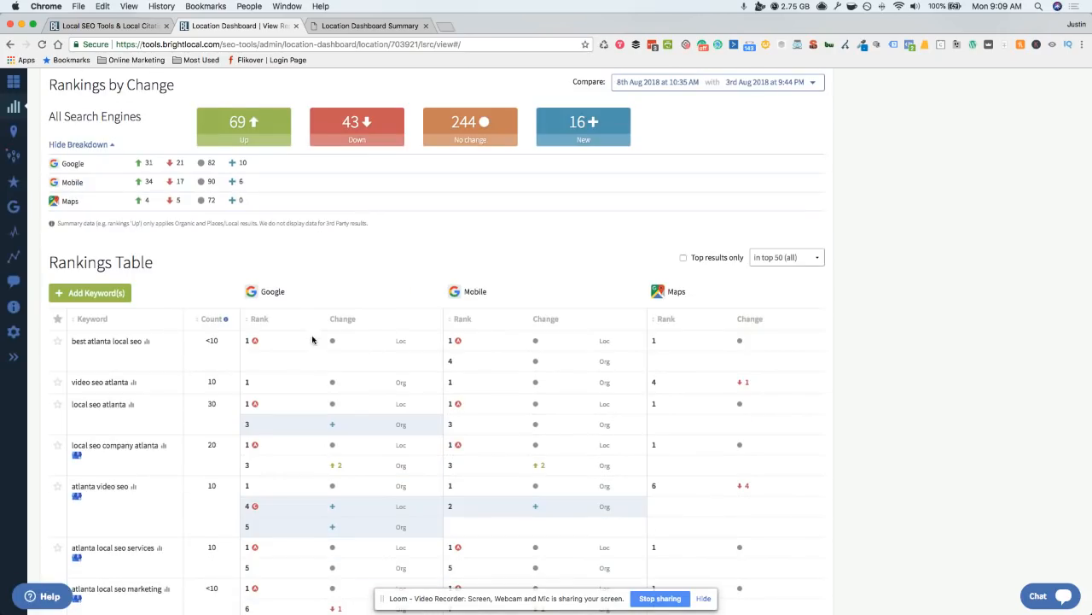
mouse_move(253, 340)
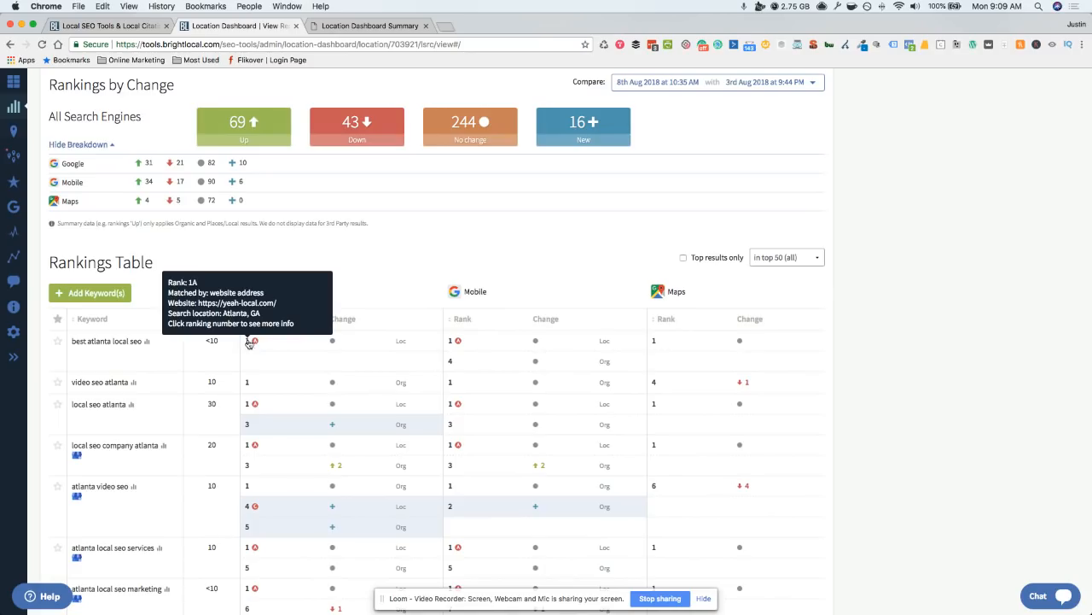
mouse_move(993, 418)
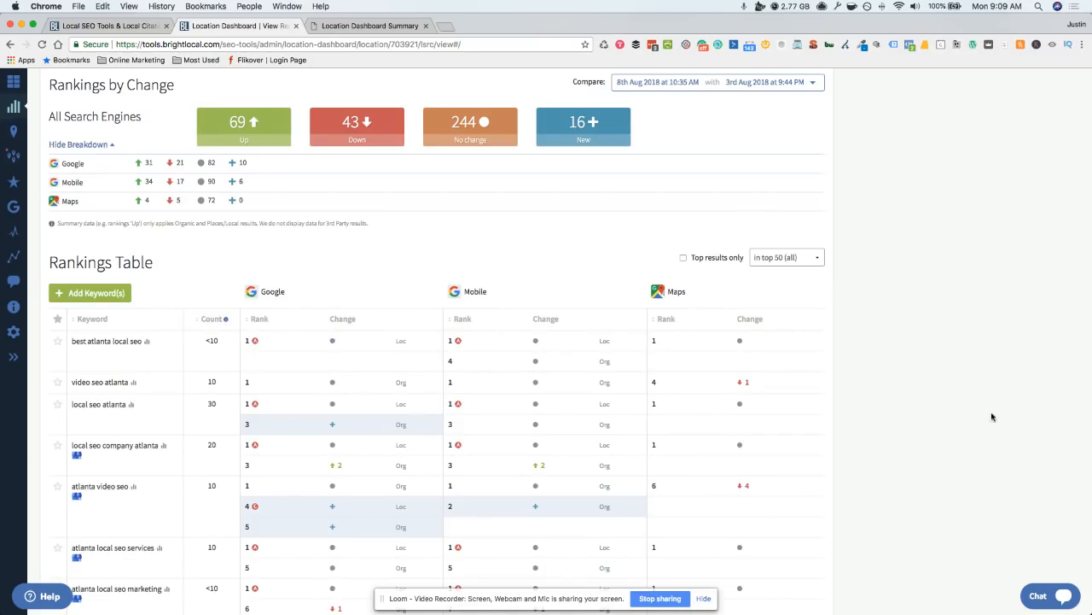
mouse_move(716, 272)
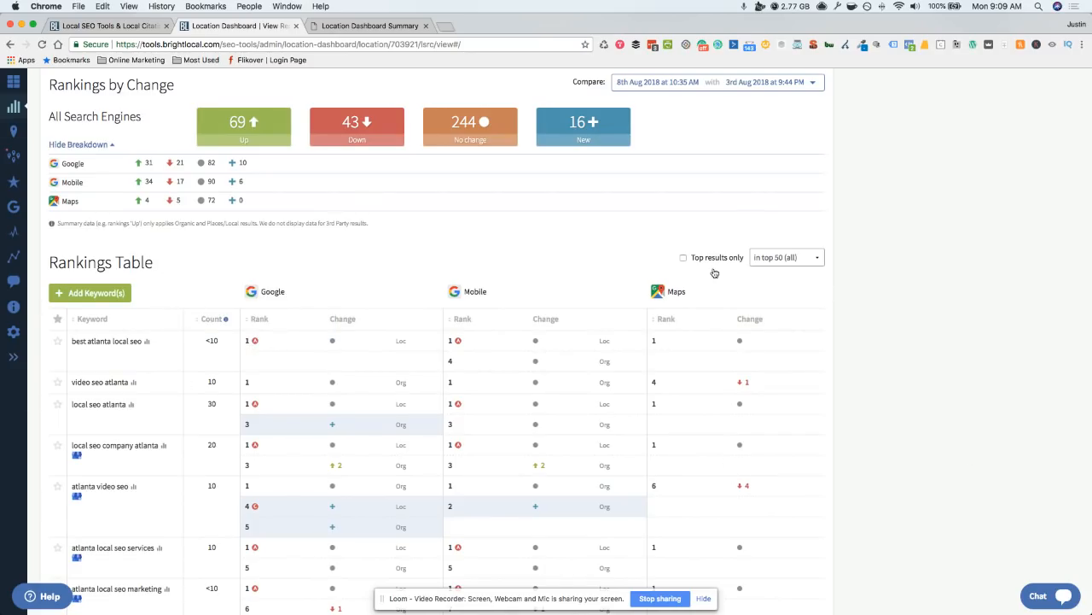
mouse_move(328, 273)
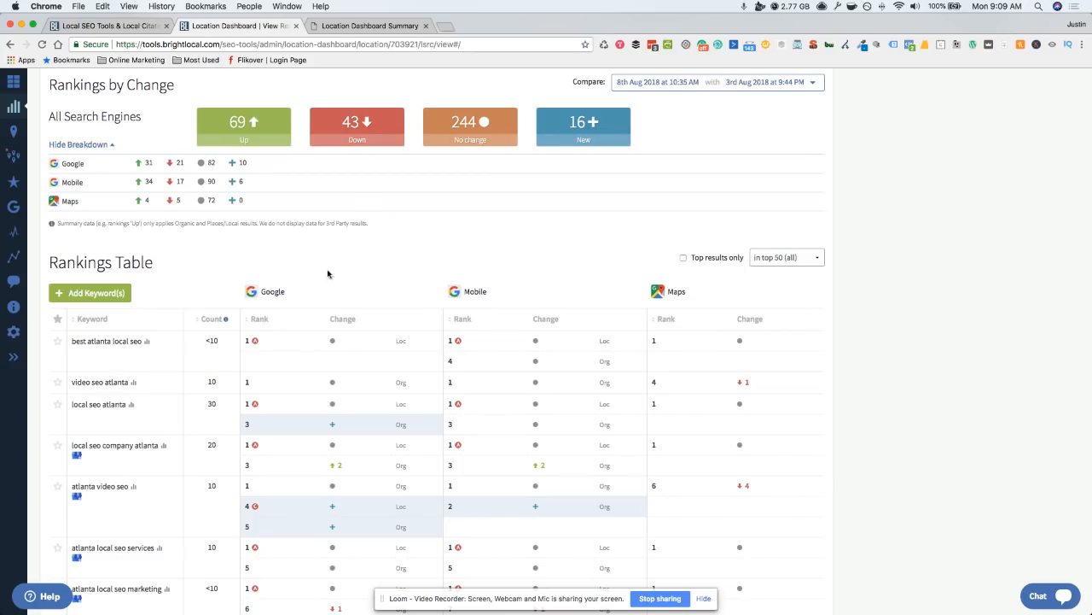
scroll("down", 3)
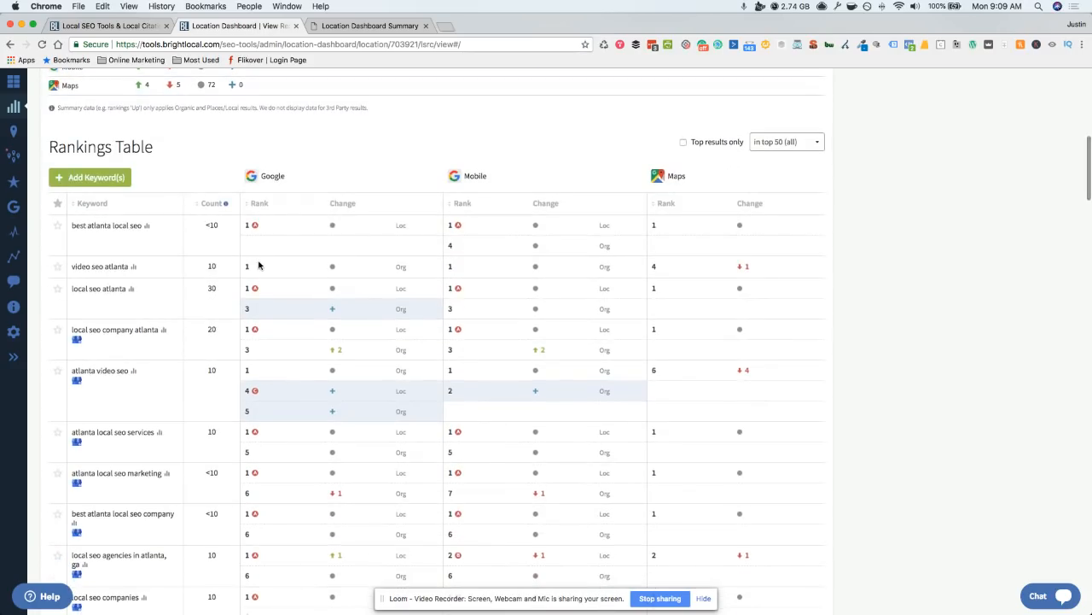
mouse_move(196, 224)
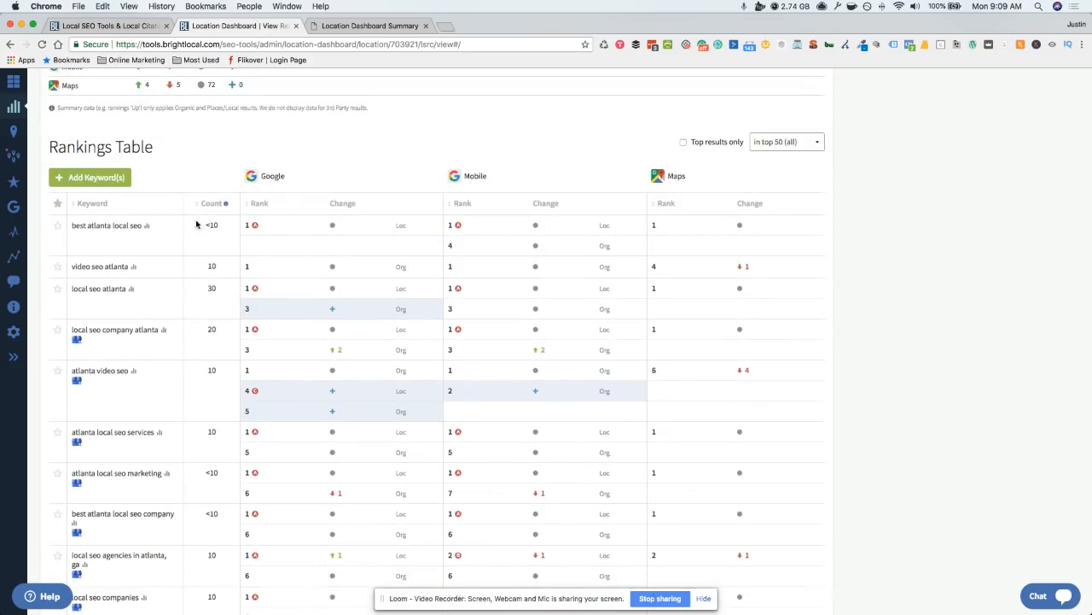
mouse_move(450, 224)
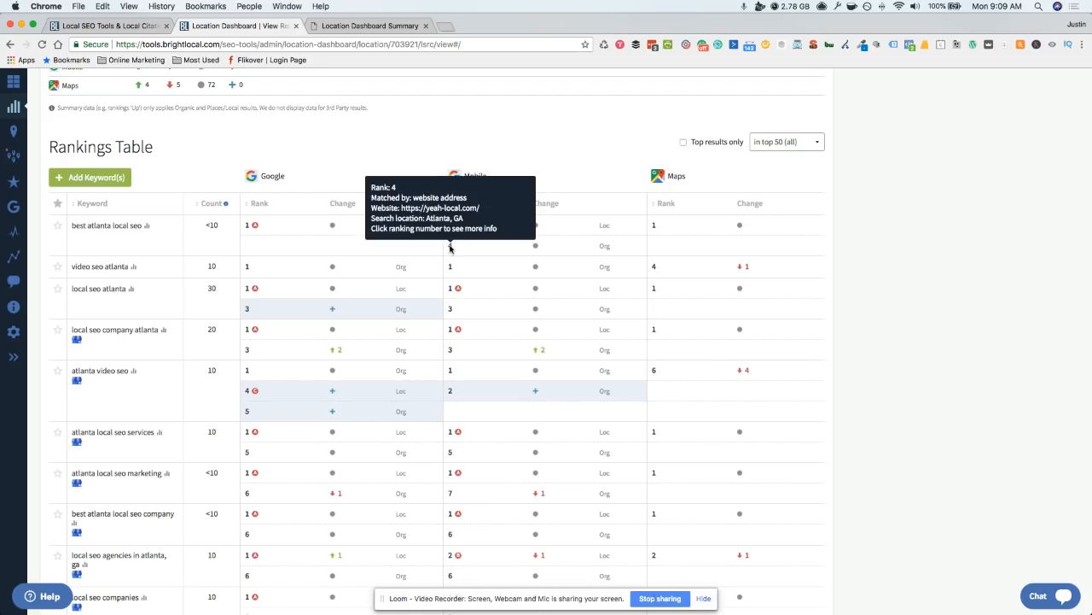
mouse_move(452, 248)
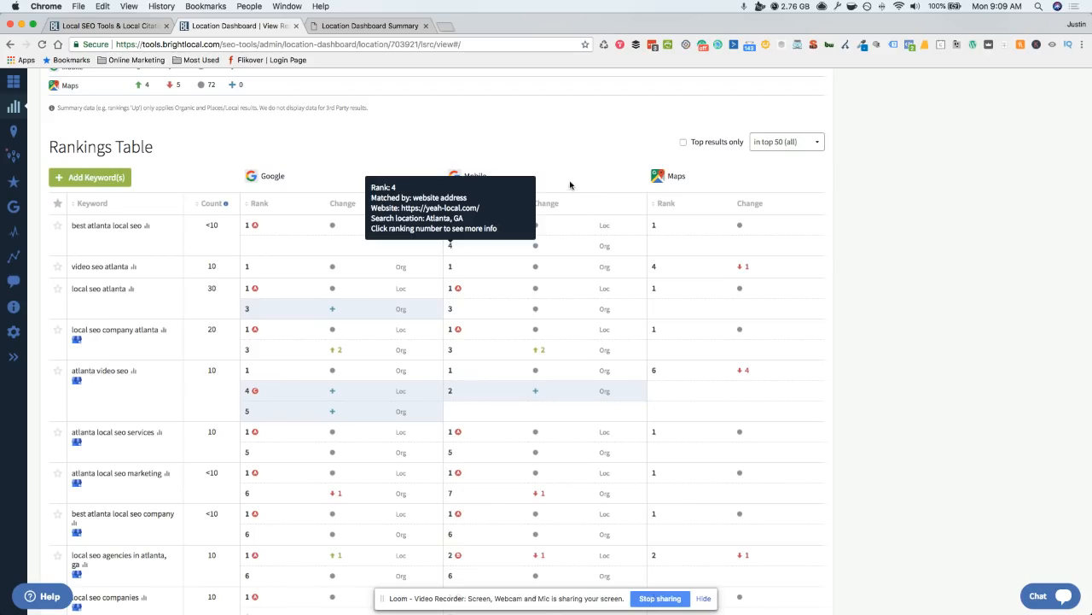
mouse_move(574, 171)
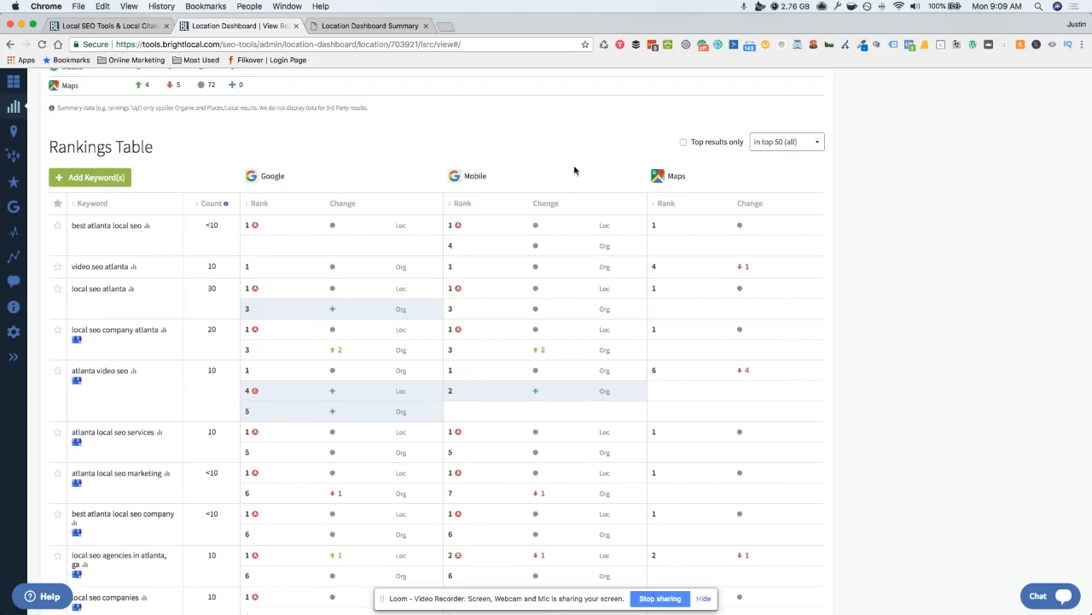
mouse_move(449, 225)
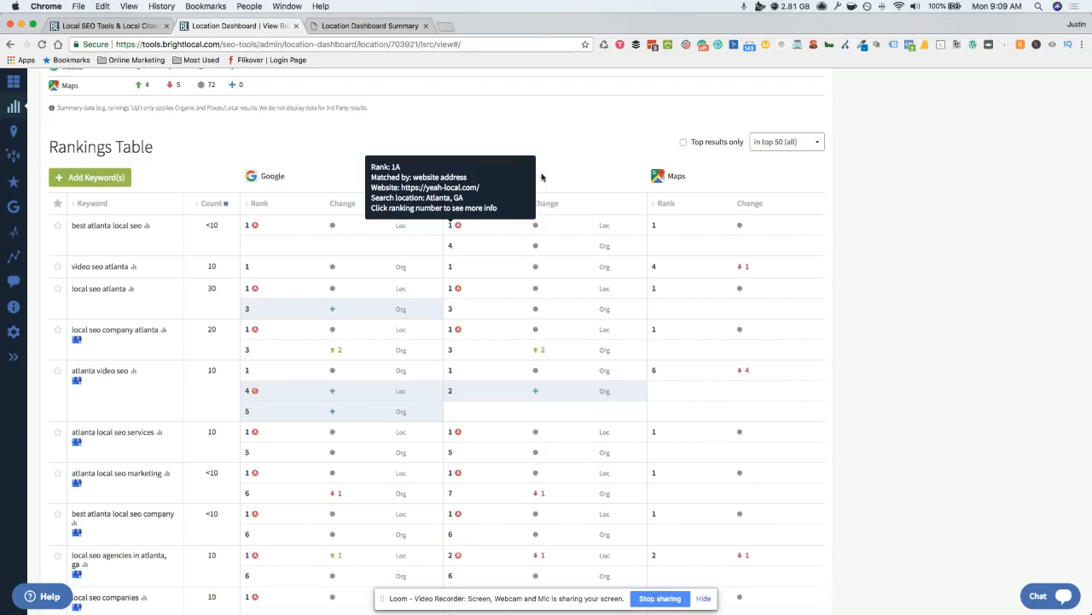
mouse_move(549, 157)
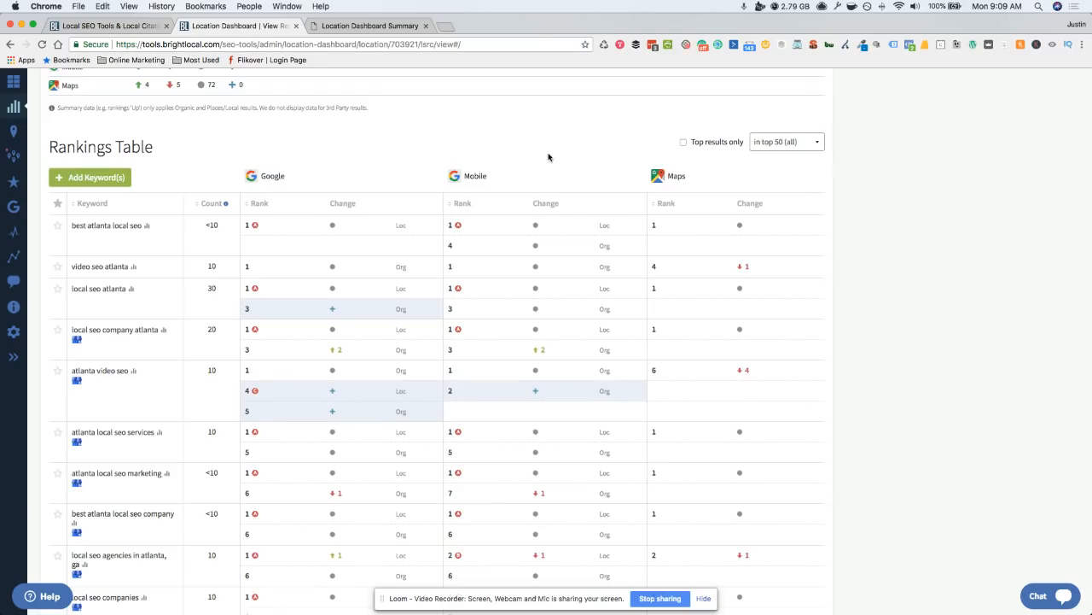
mouse_move(450, 225)
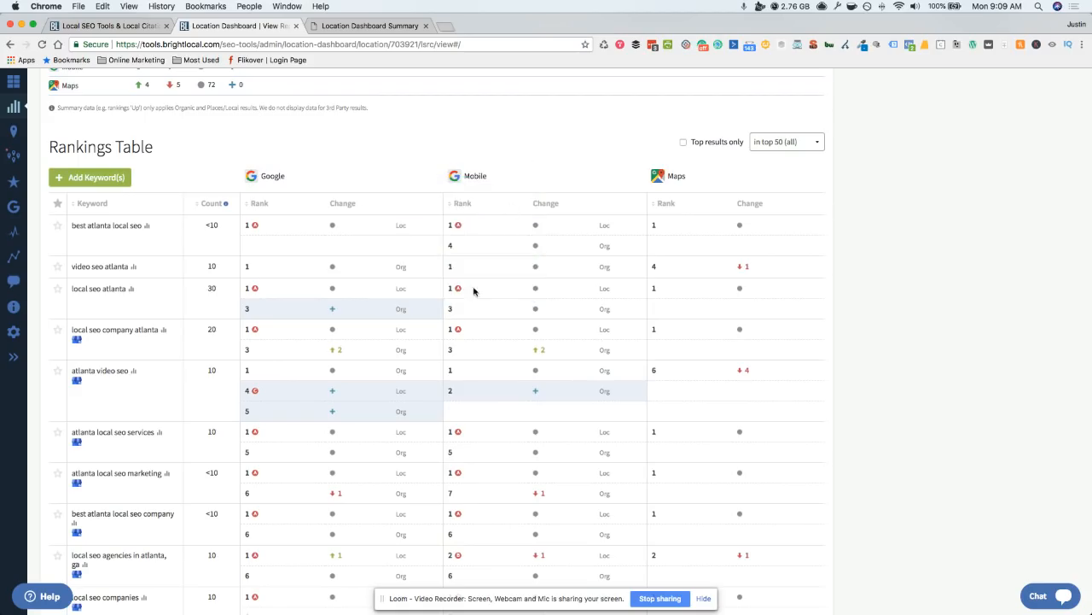
mouse_move(450, 288)
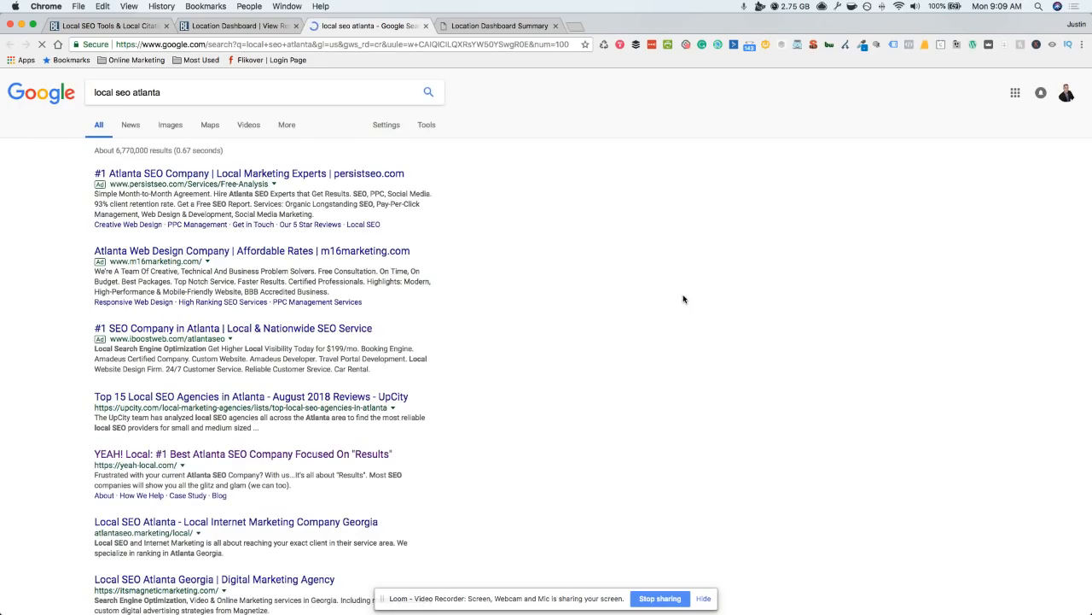
Step: Scroll the 'local seo atlanta' Google results down to the YEAH! Local listing
scroll("down", 3)
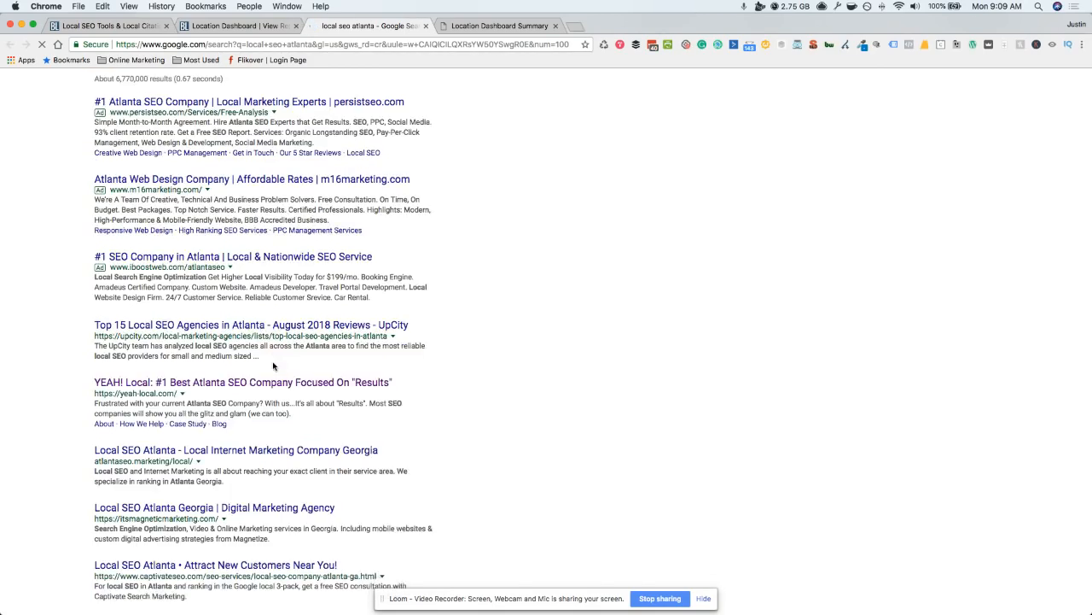
scroll("down", 3)
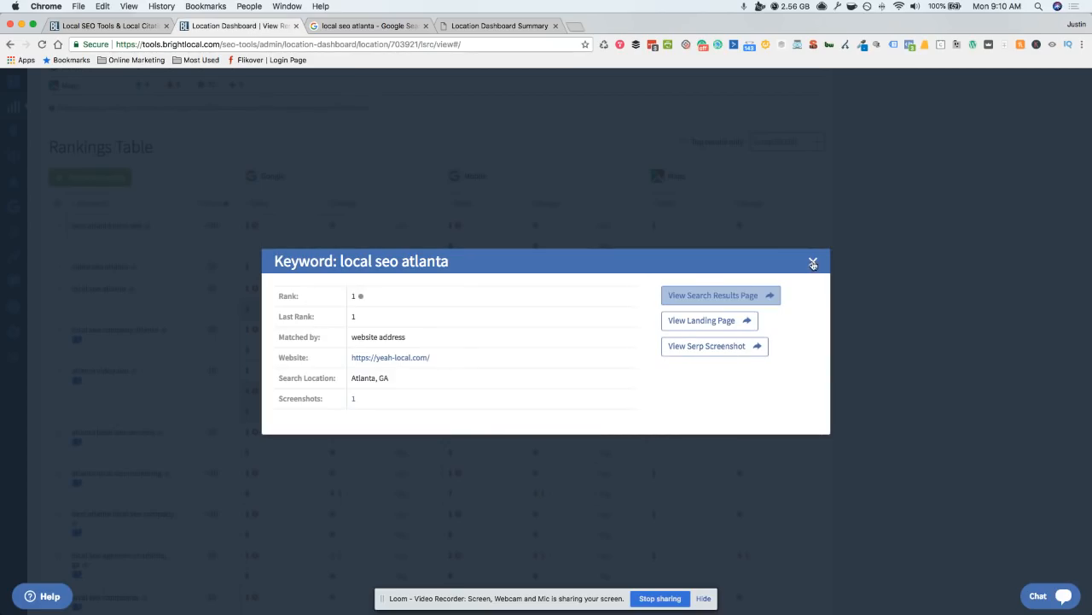
Step: Close the 'Keyword: local seo atlanta' detail dialog
left_click(812, 261)
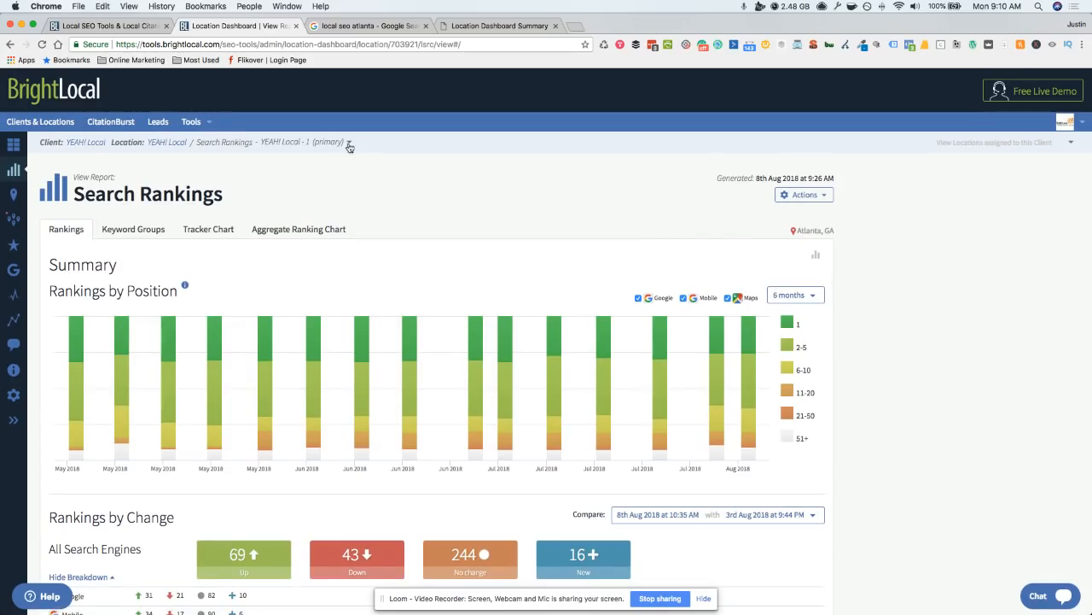
scroll("down", 3)
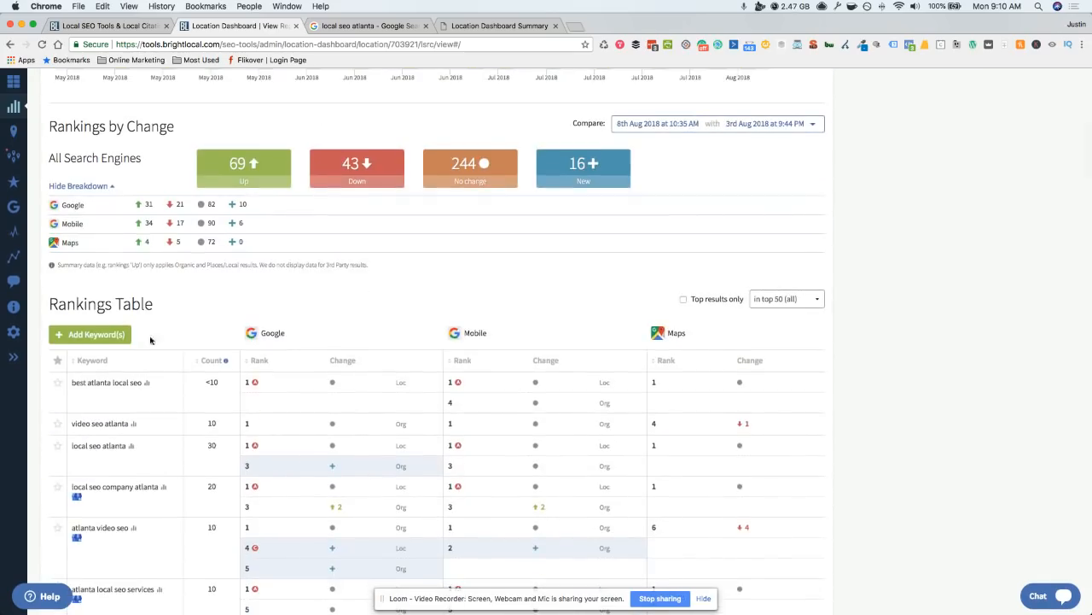
mouse_move(41, 318)
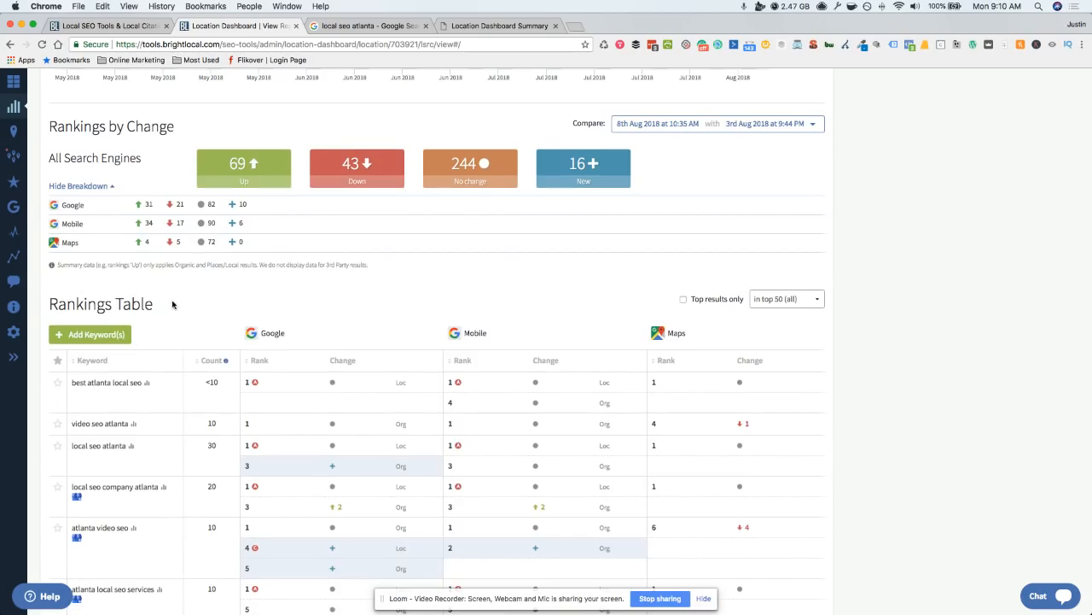
mouse_move(187, 386)
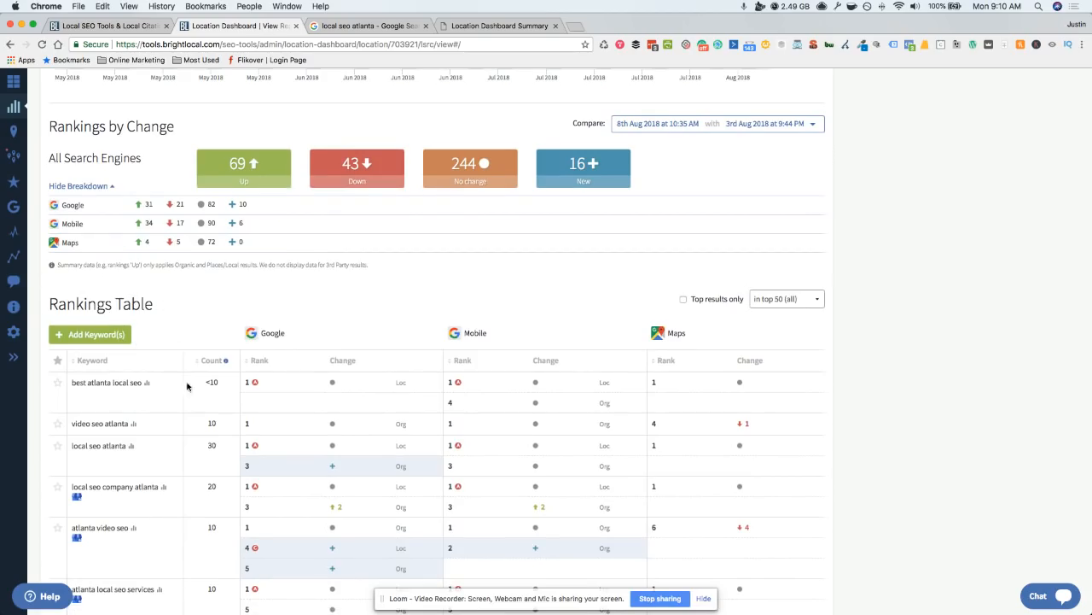
scroll("up", 3)
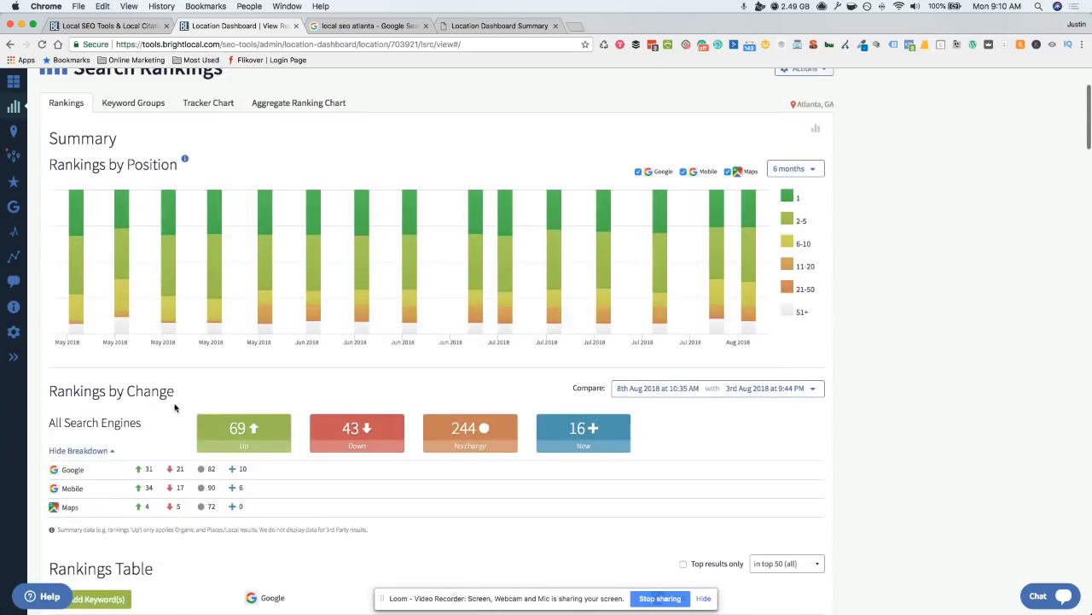
mouse_move(193, 430)
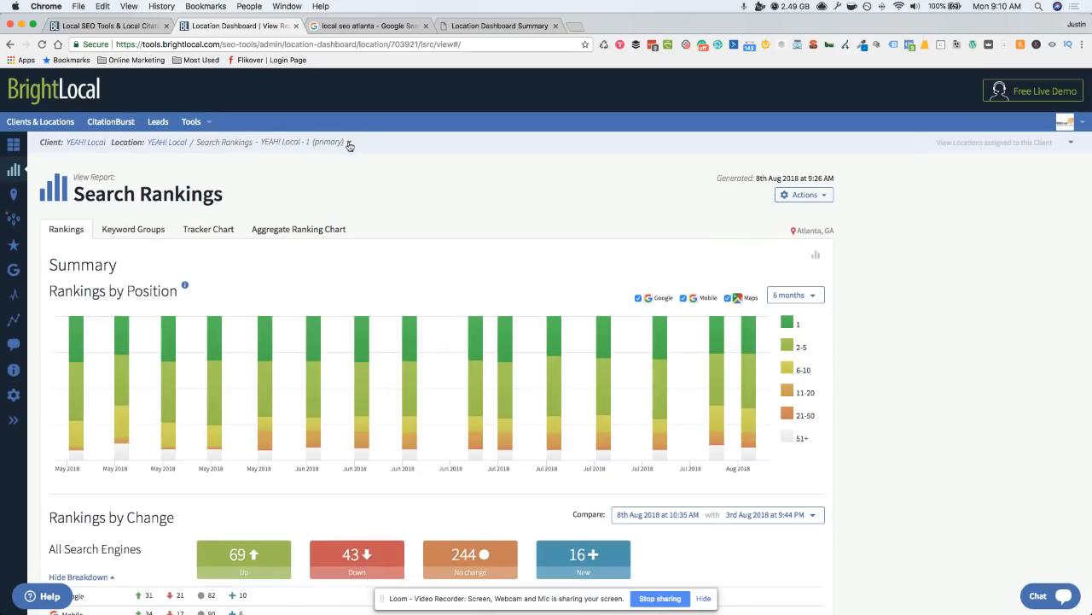
left_click(348, 142)
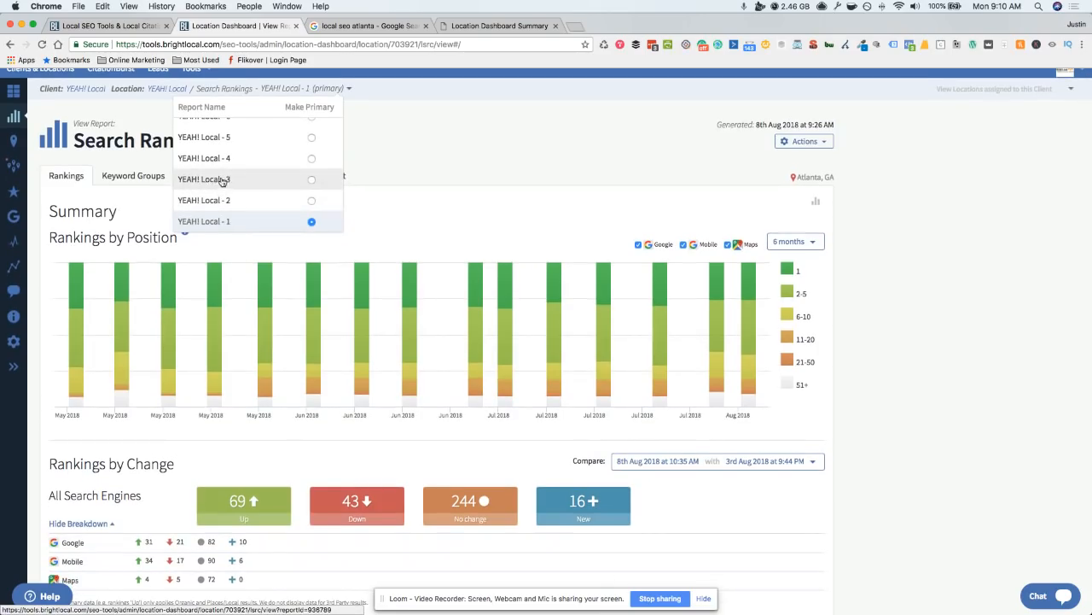
mouse_move(221, 195)
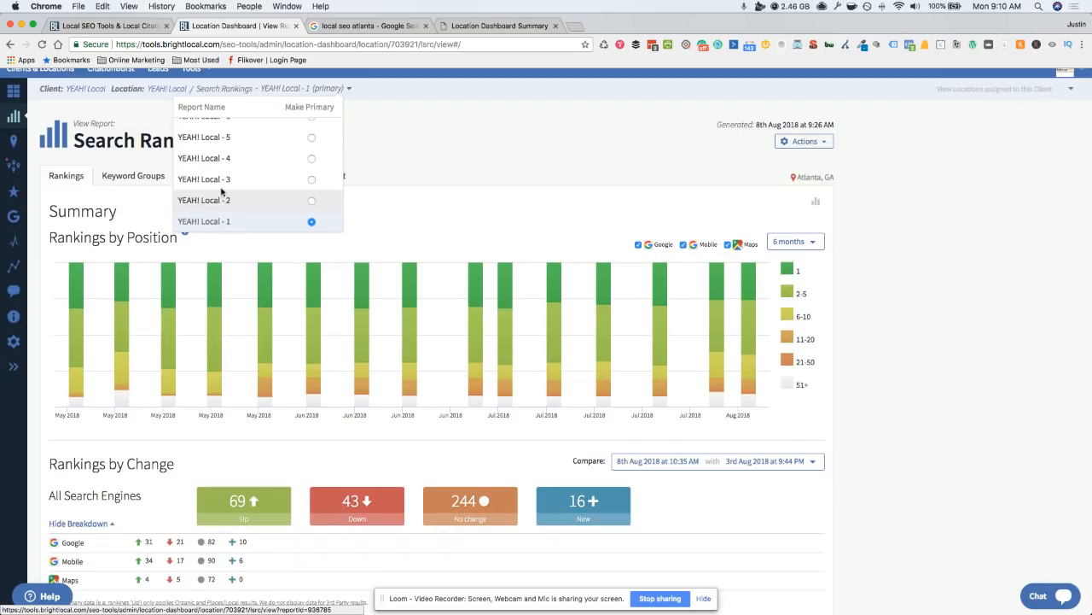
mouse_move(261, 178)
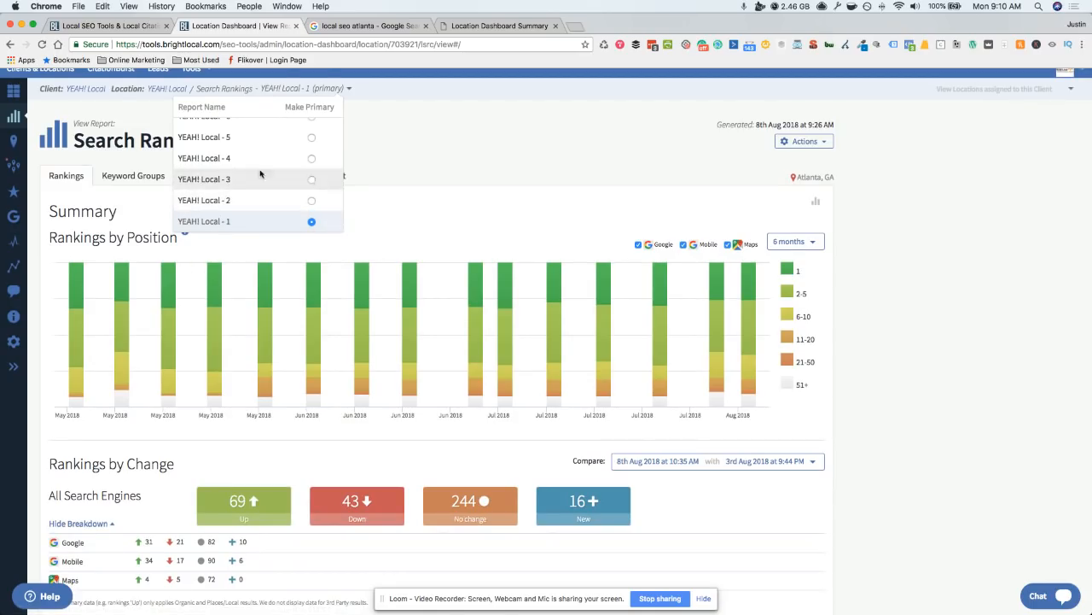
mouse_move(342, 192)
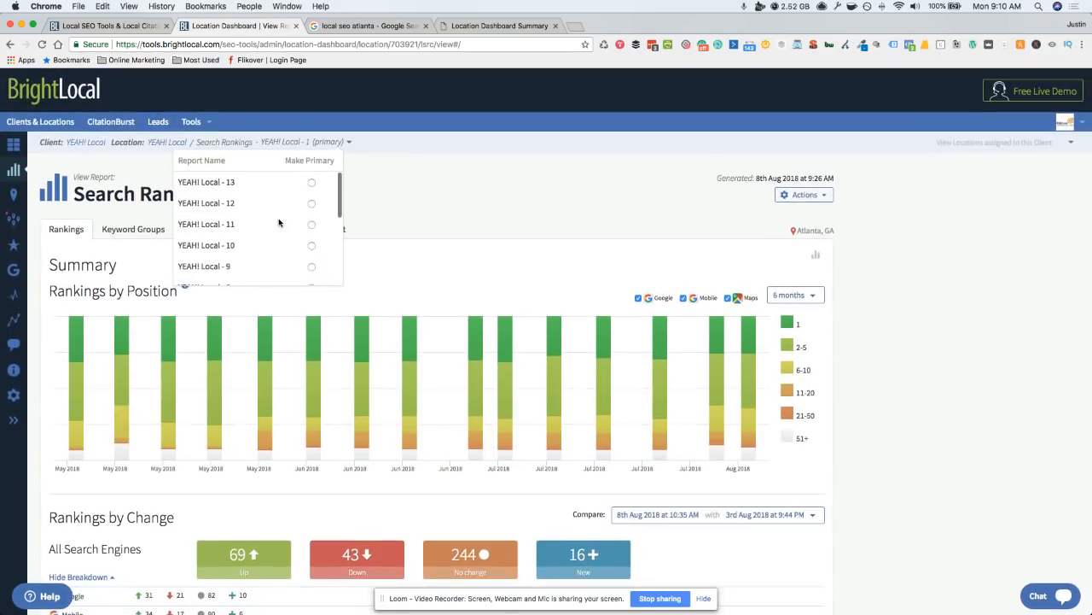
left_click(386, 193)
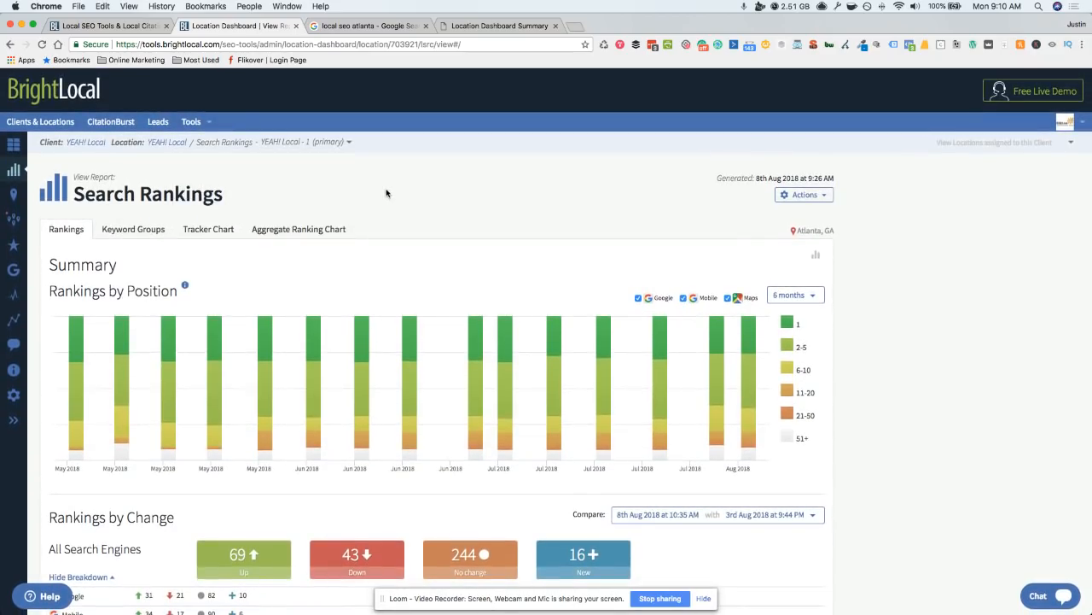
mouse_move(276, 177)
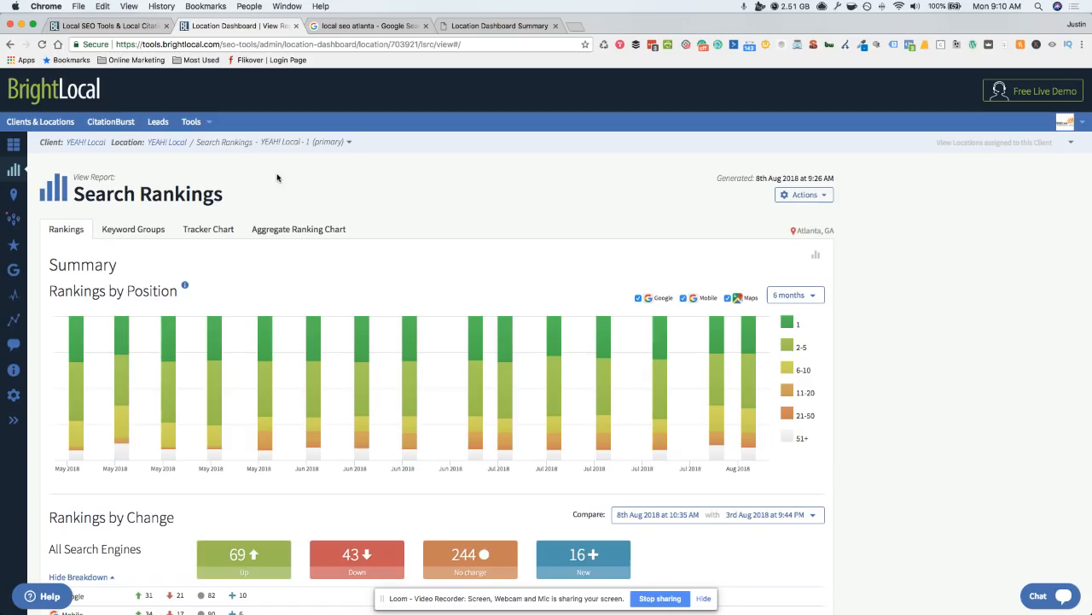
mouse_move(221, 191)
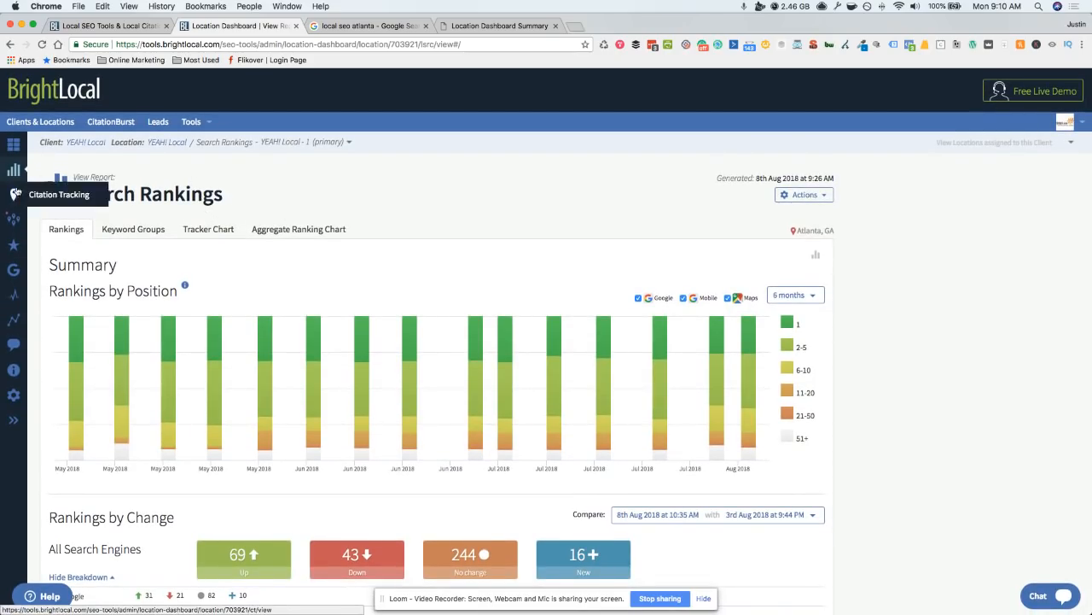
Step: Open Citation Tracking and scroll the Top Citations table (score 45/100, 26 of 45 sites)
left_click(13, 195)
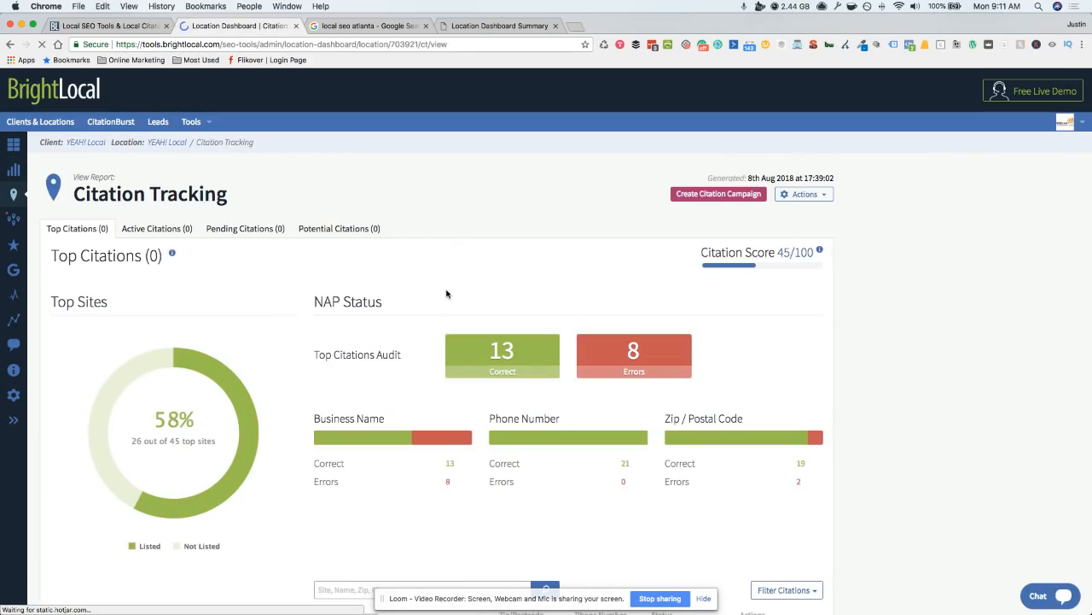
scroll("down", 3)
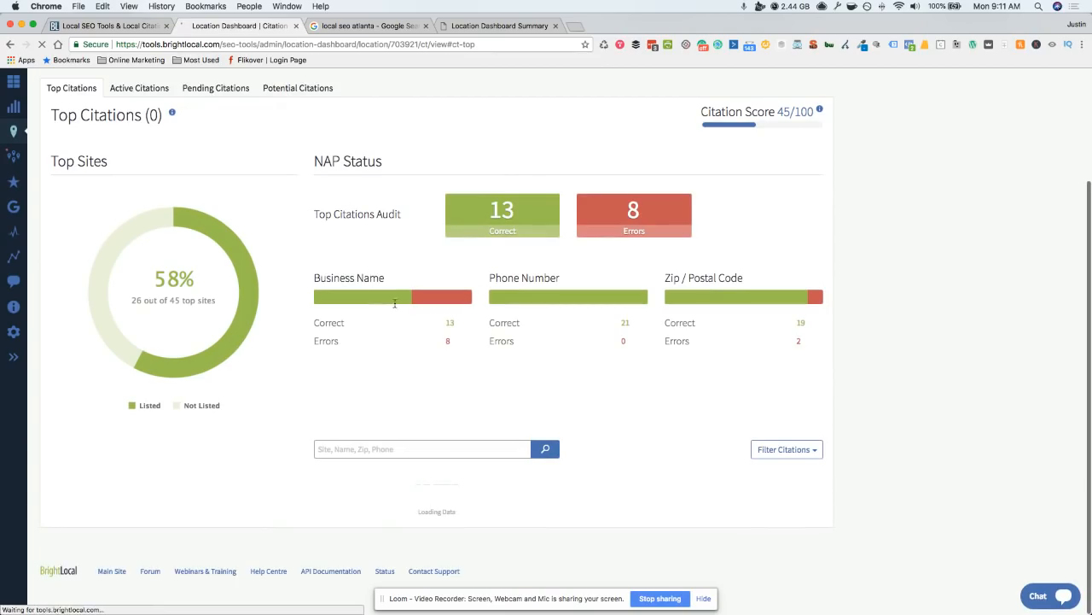
scroll("down", 3)
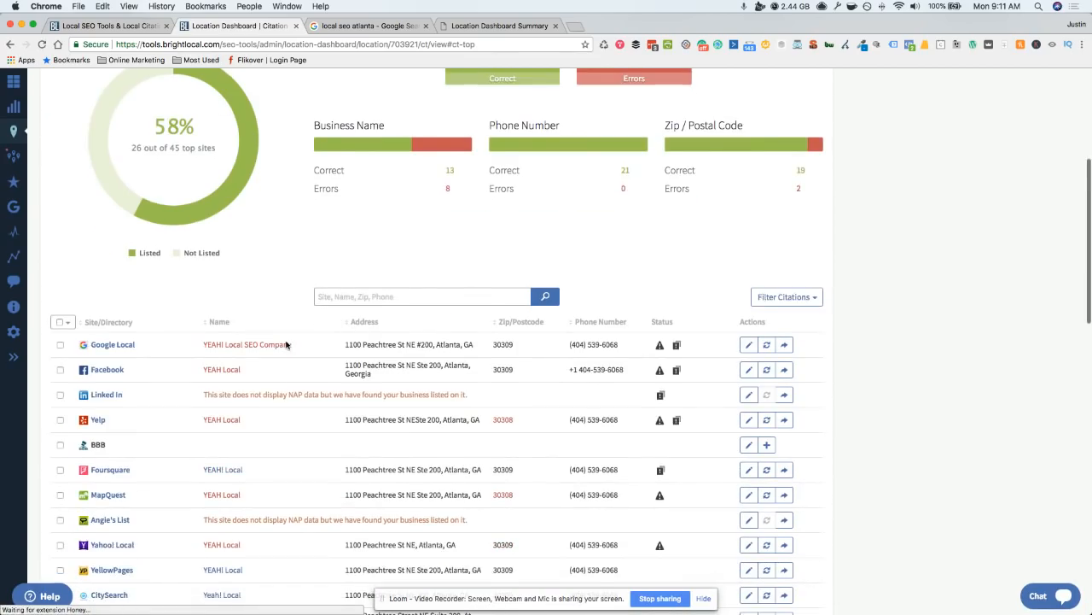
scroll("down", 3)
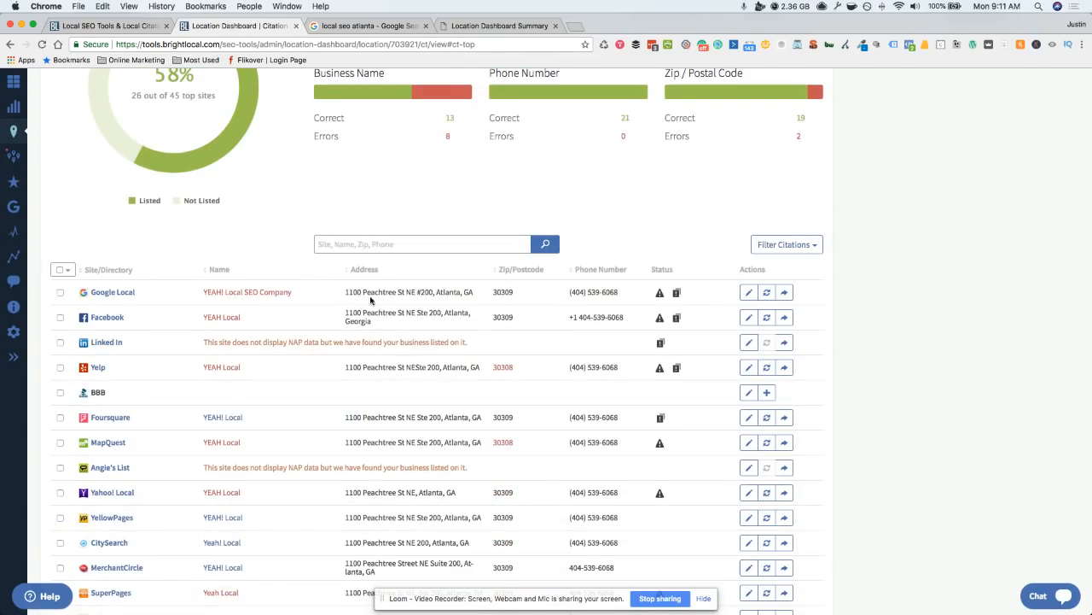
scroll("down", 3)
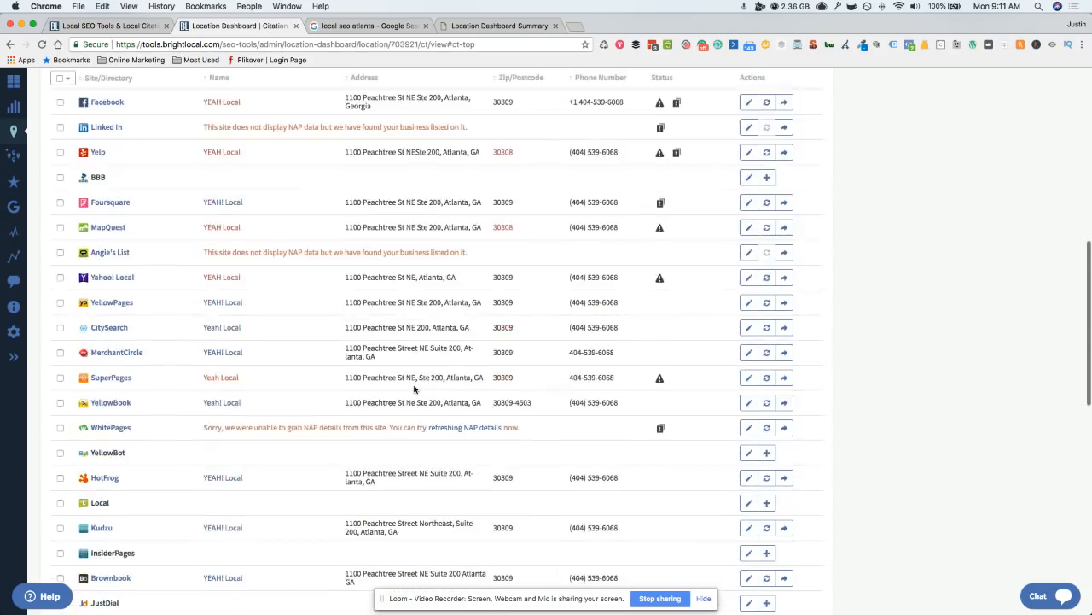
scroll("down", 3)
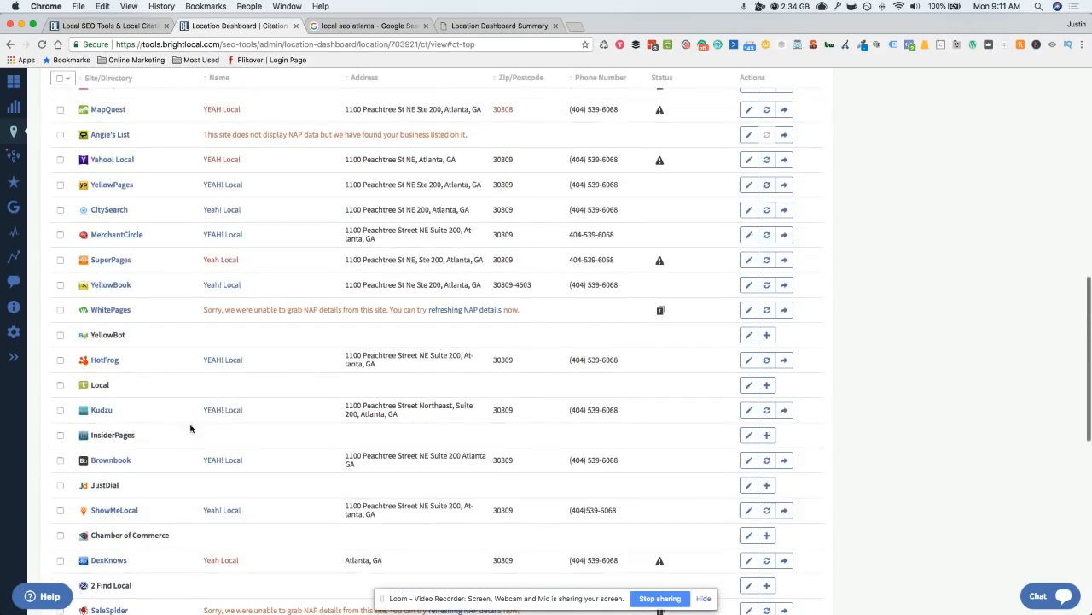
scroll("down", 3)
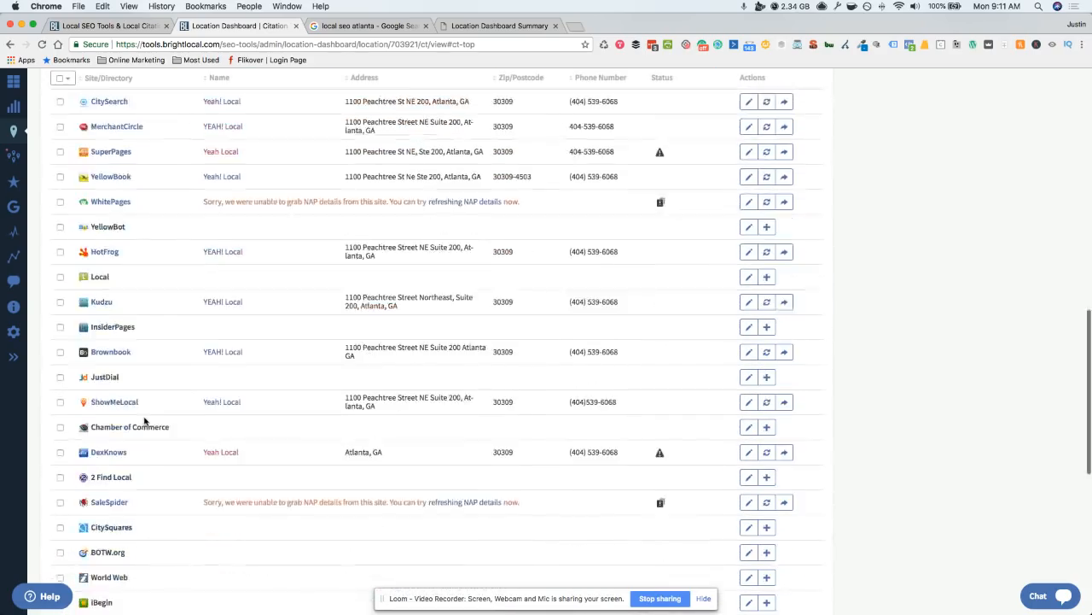
scroll("down", 3)
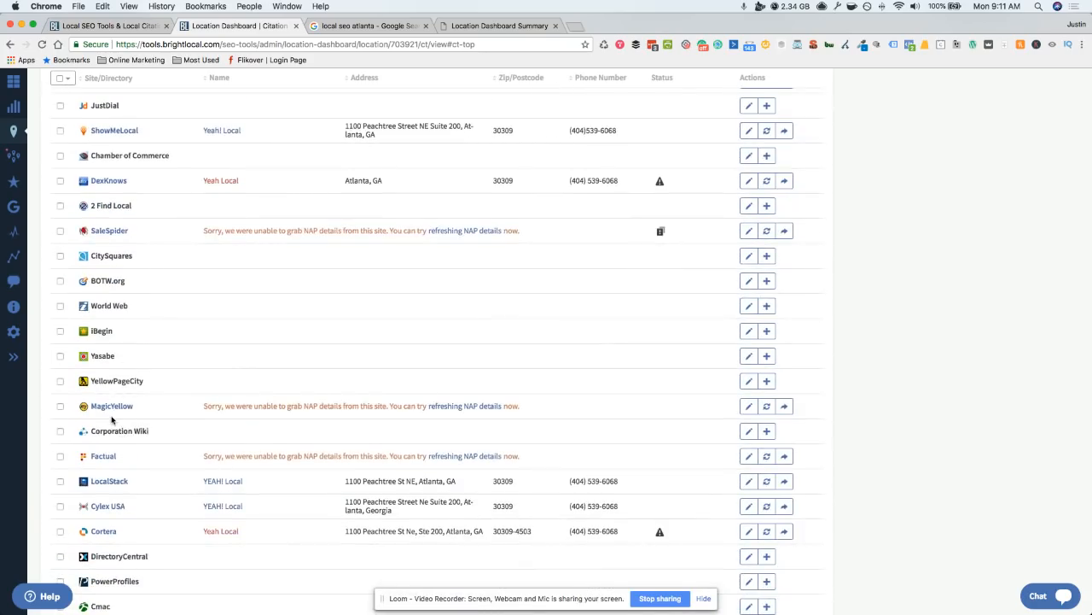
scroll("down", 3)
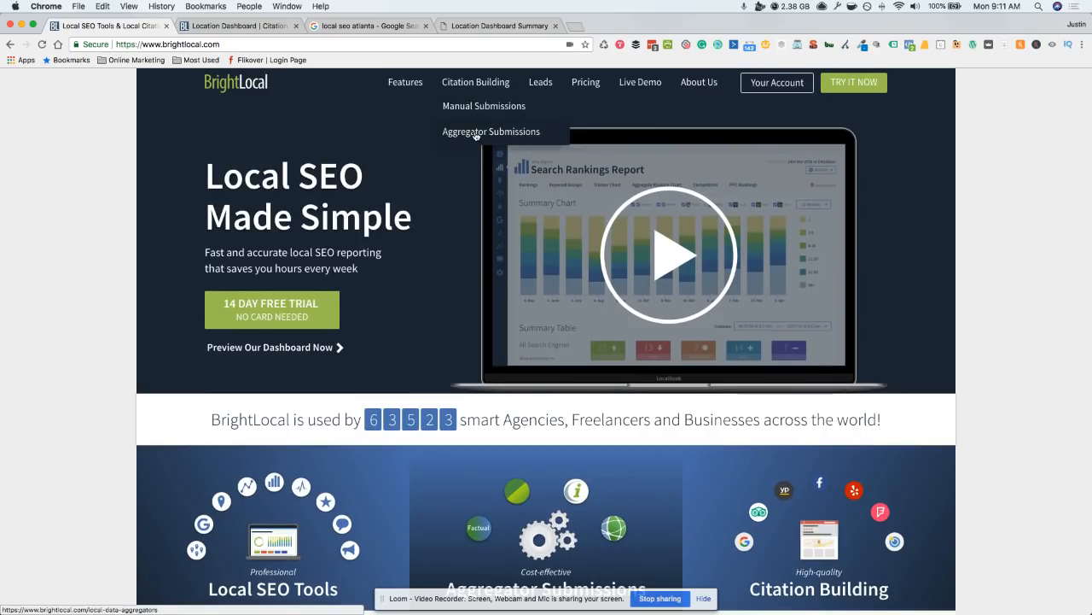
Step: Open Aggregator Submissions and review the $55/year pricing for all four aggregators
left_click(490, 131)
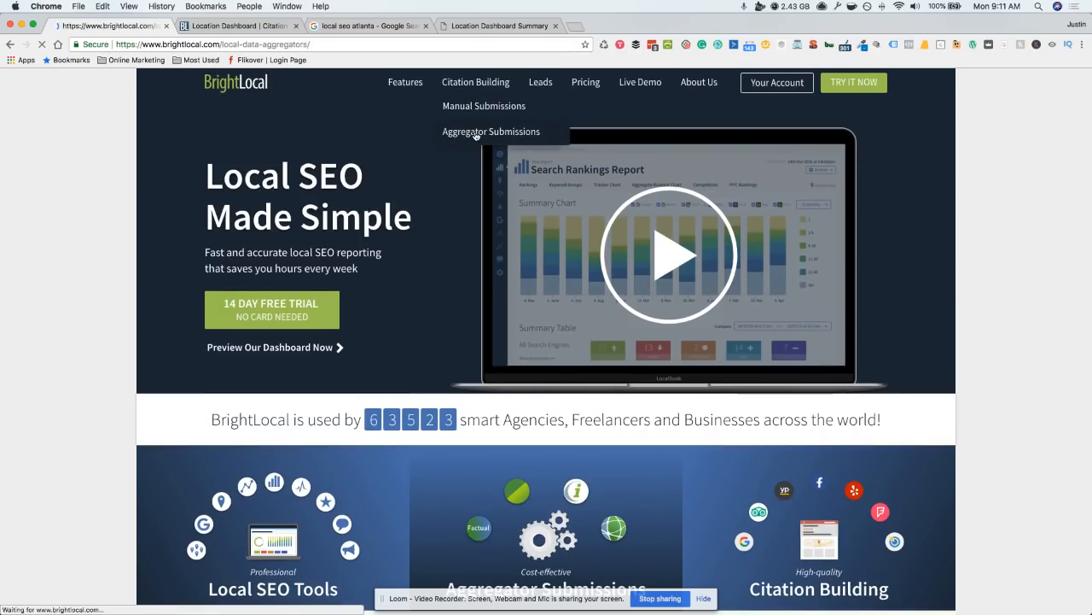
left_click(491, 131)
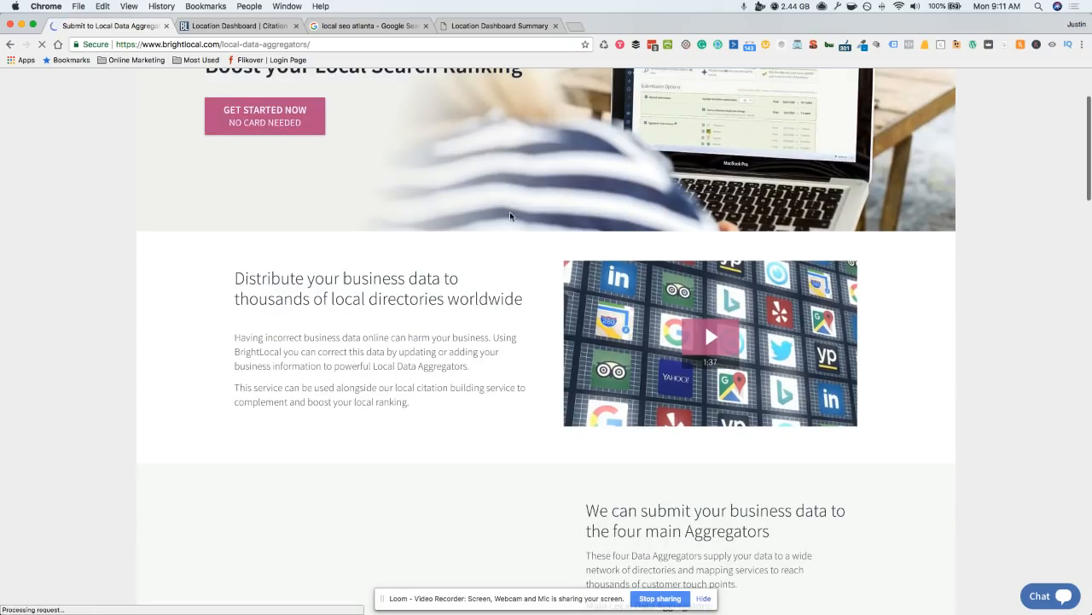
scroll("down", 3)
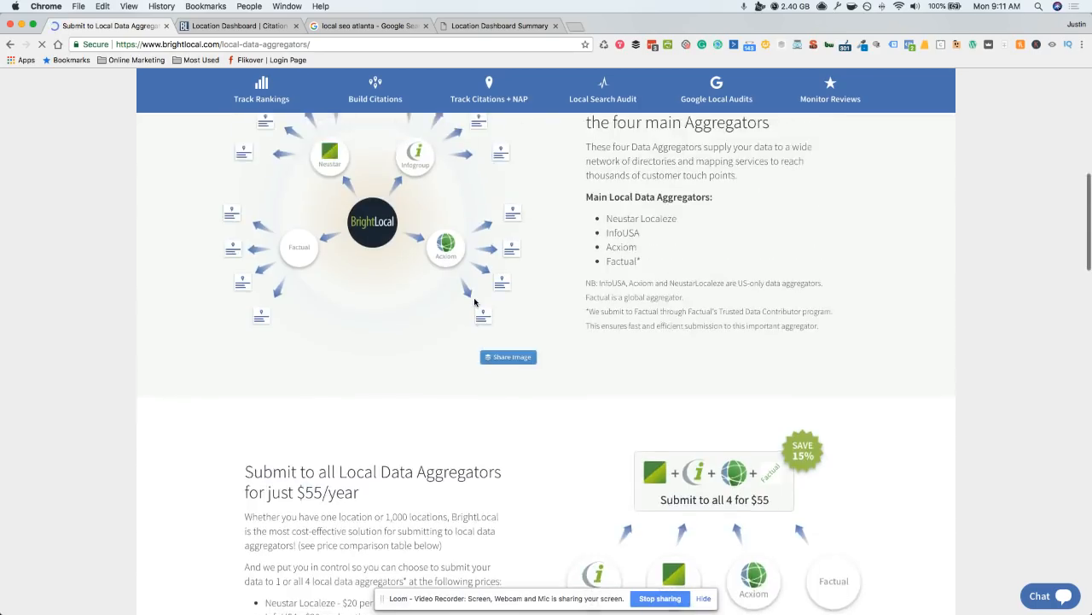
scroll("down", 3)
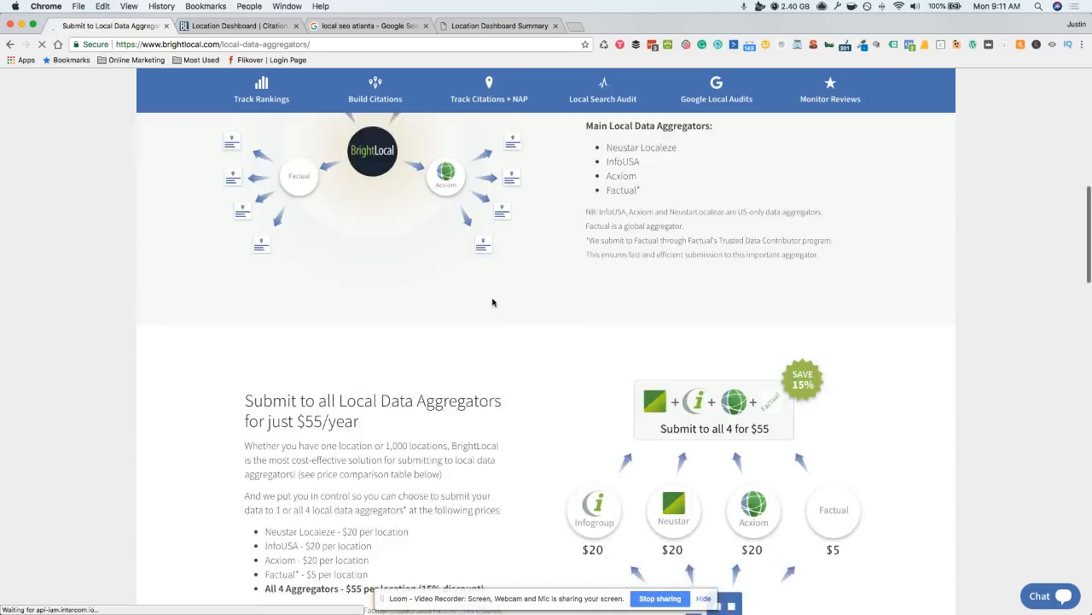
scroll("down", 3)
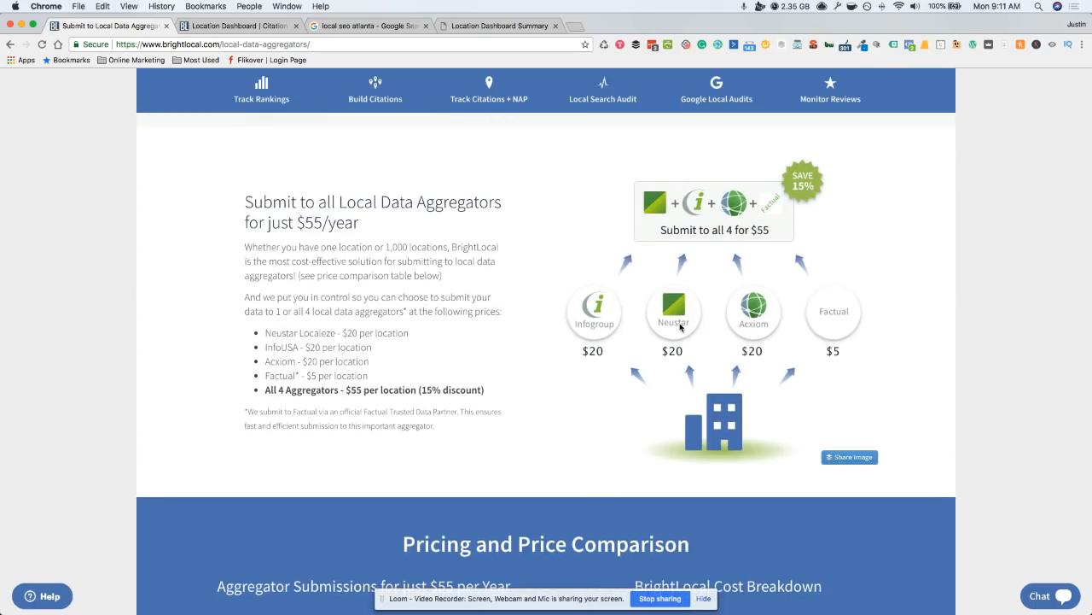
mouse_move(485, 300)
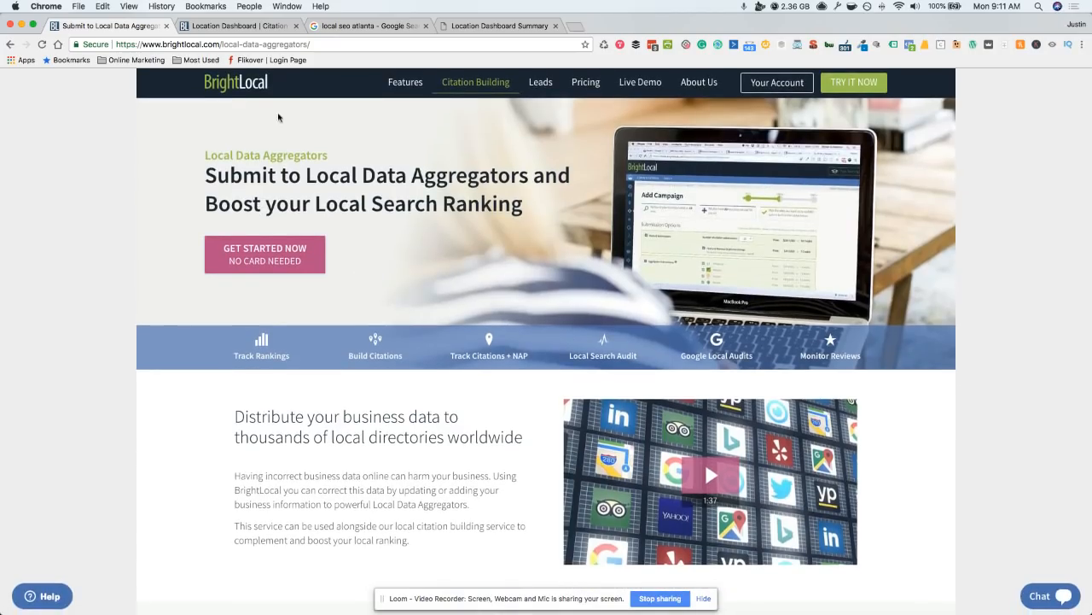
Step: Switch back to the YEAH! Local location dashboard tab
left_click(239, 26)
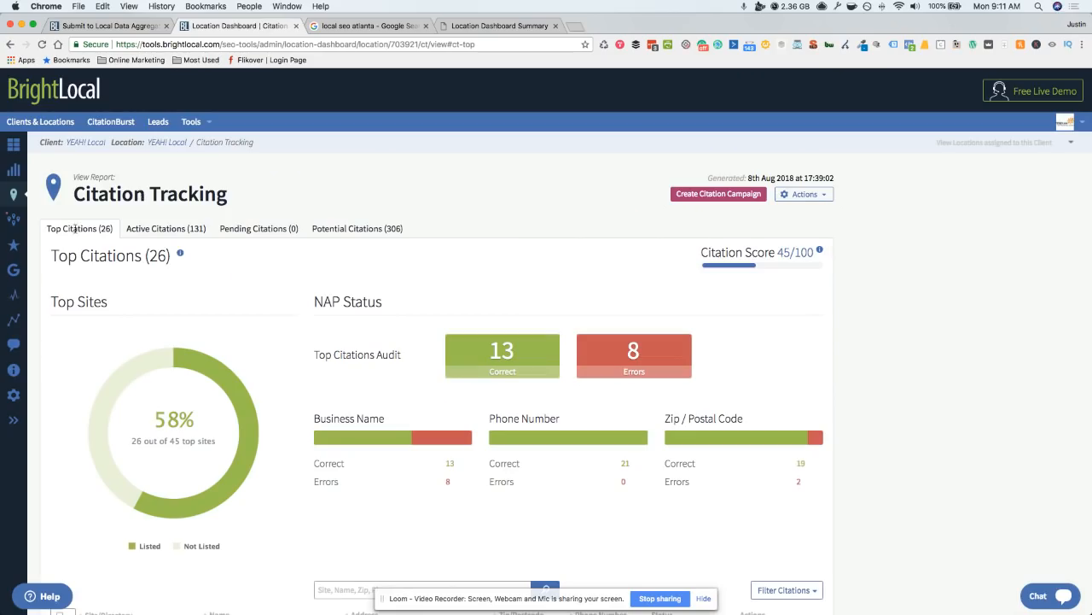
mouse_move(13, 218)
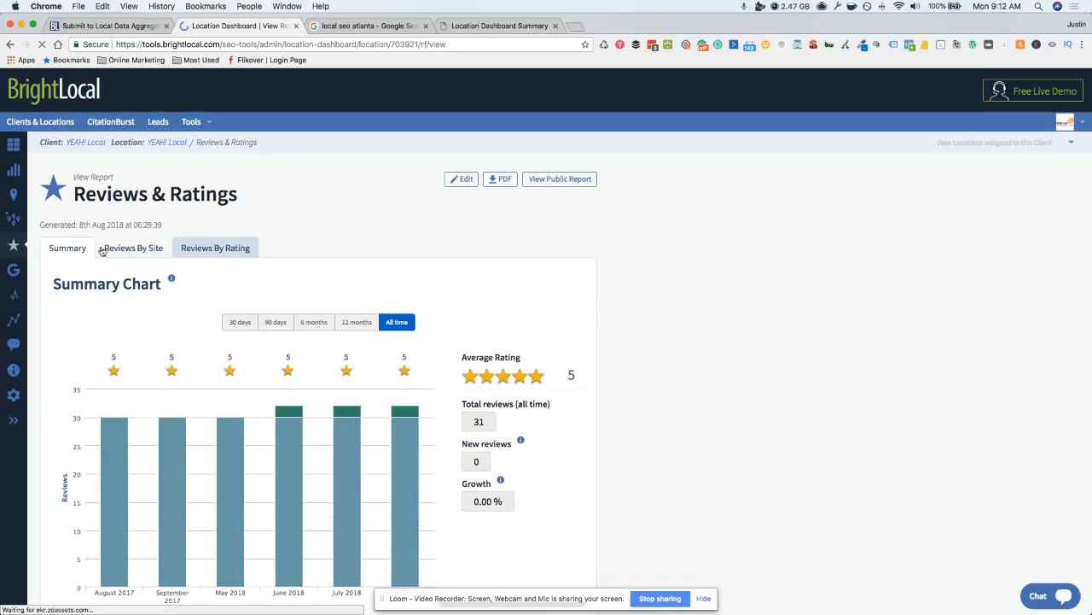
Step: Show reviews by site, with Google Local's 31 reviews, then open Google My Business
scroll("down", 3)
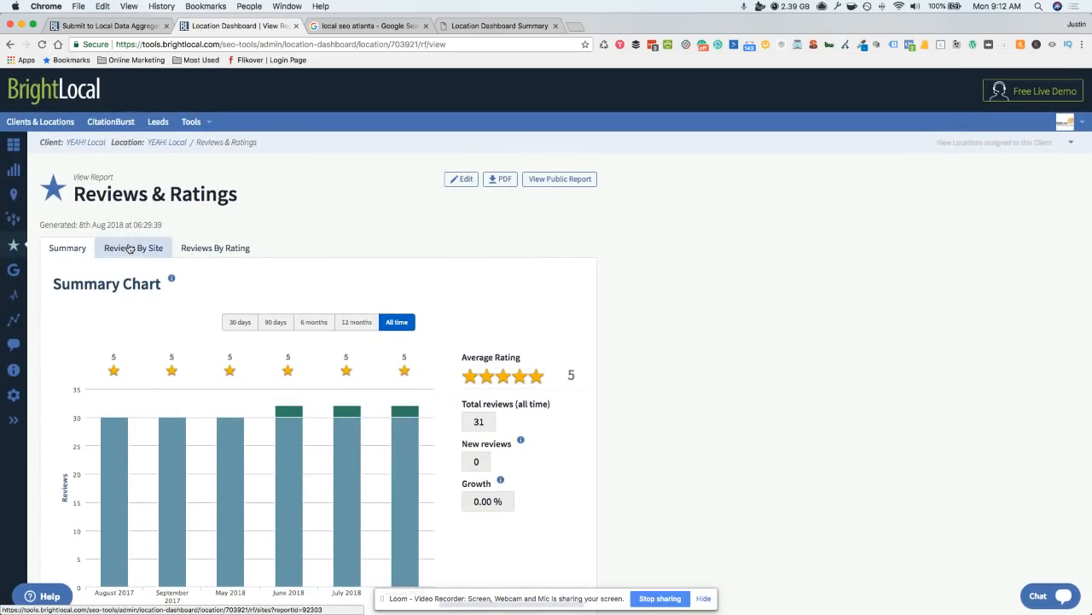
left_click(133, 247)
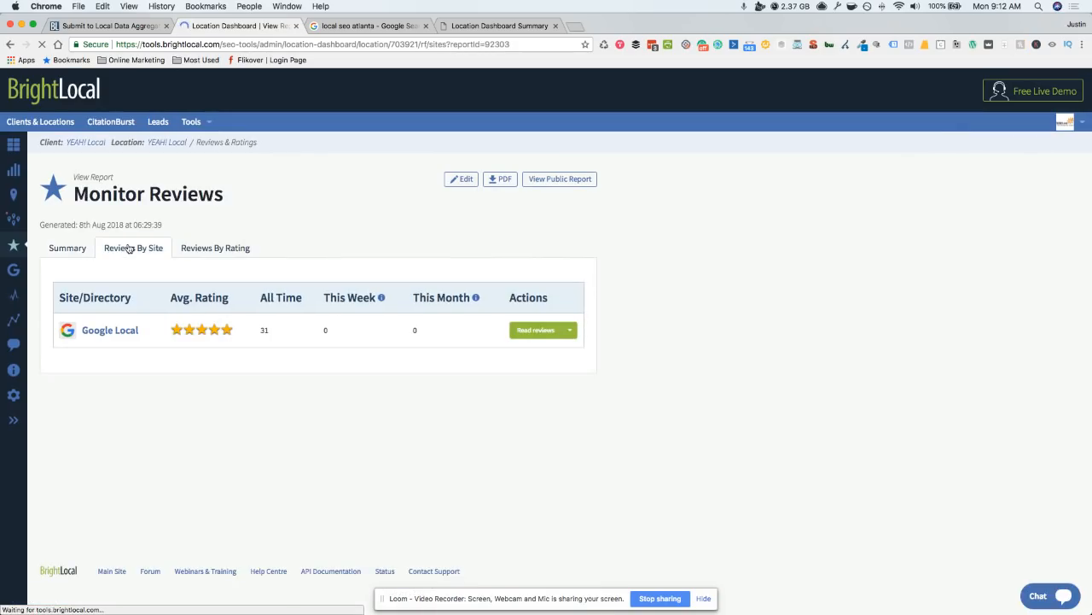
left_click(109, 330)
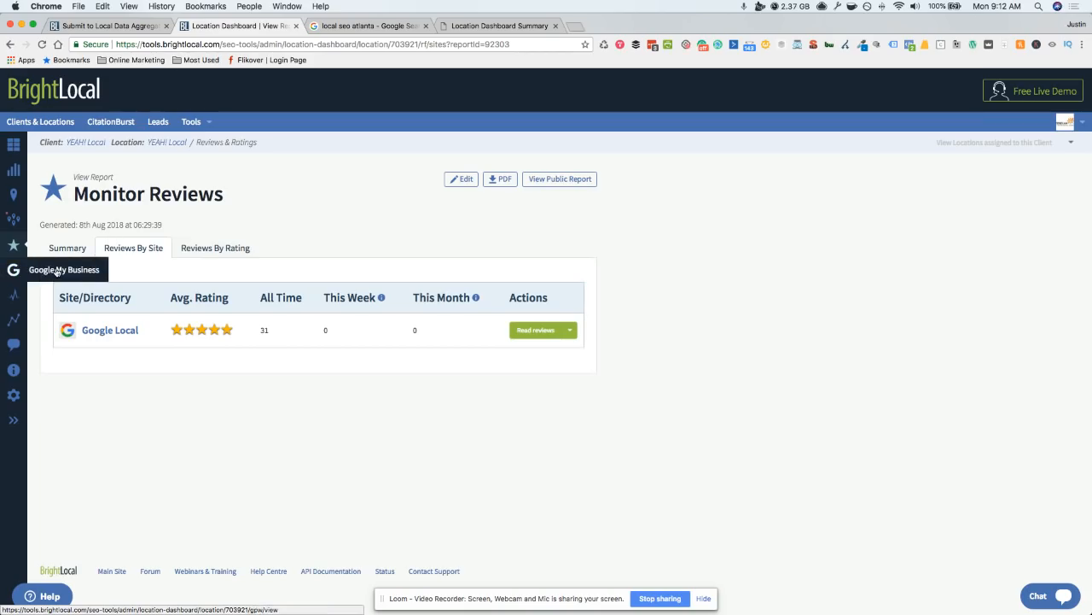
left_click(13, 269)
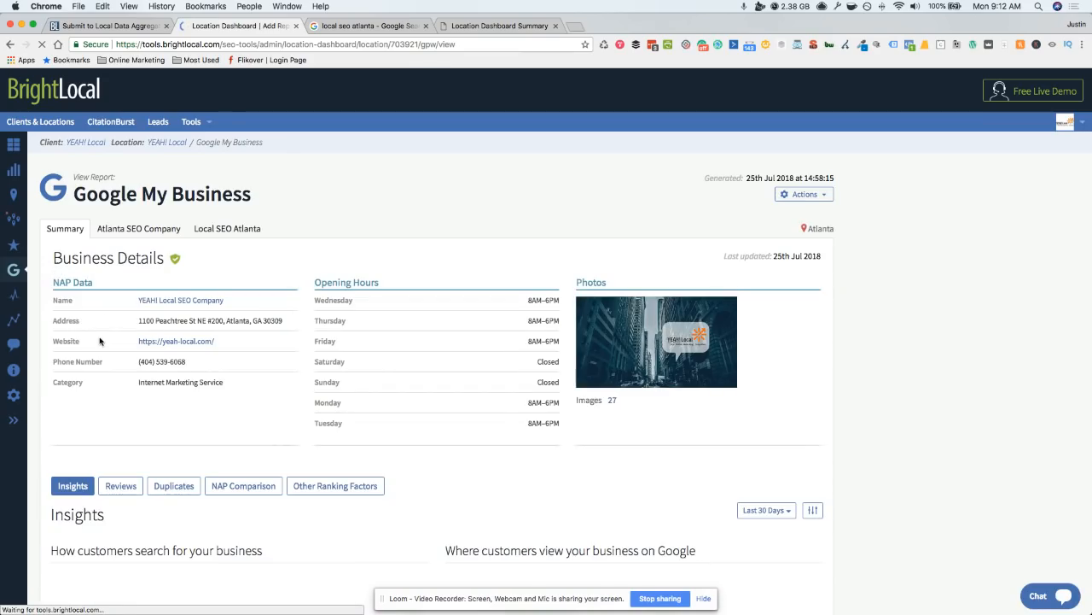
Step: Scroll through Google My Business insights, show latest reviews, and check duplicates (none found)
scroll("down", 3)
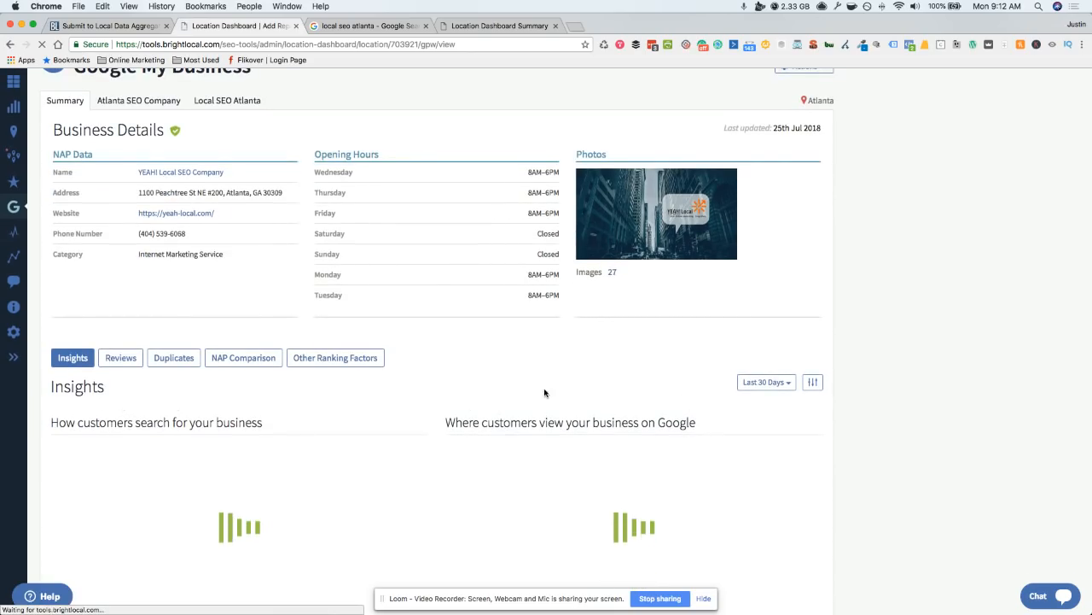
scroll("down", 3)
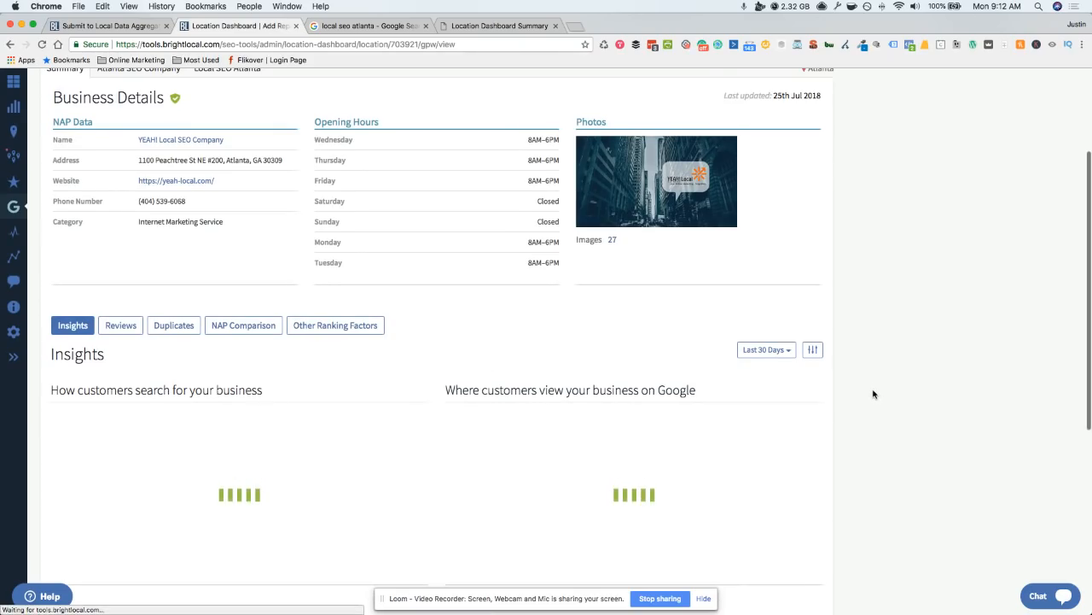
scroll("down", 3)
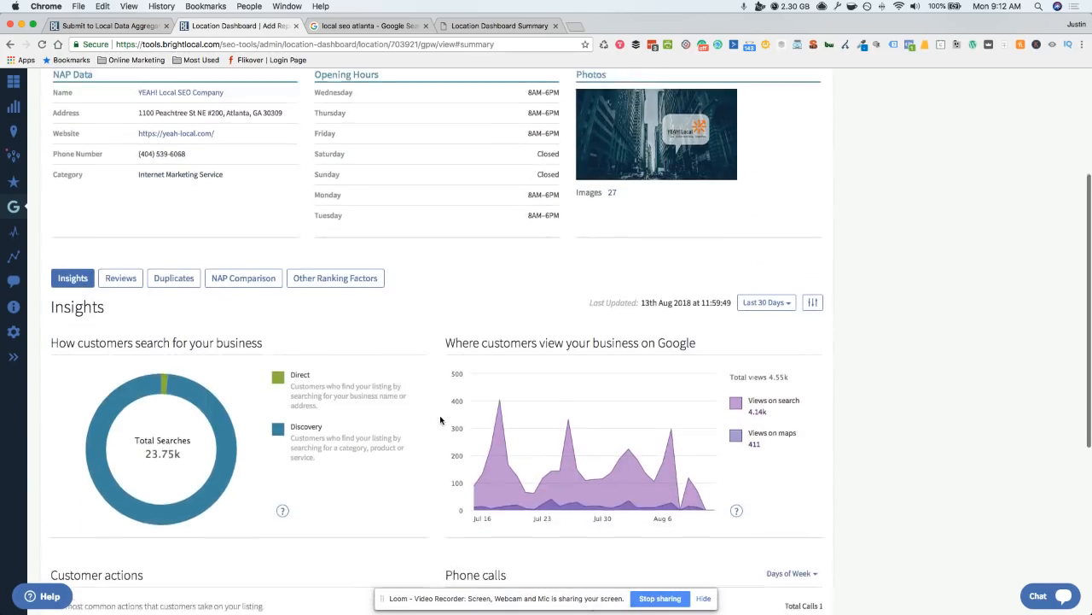
left_click(121, 277)
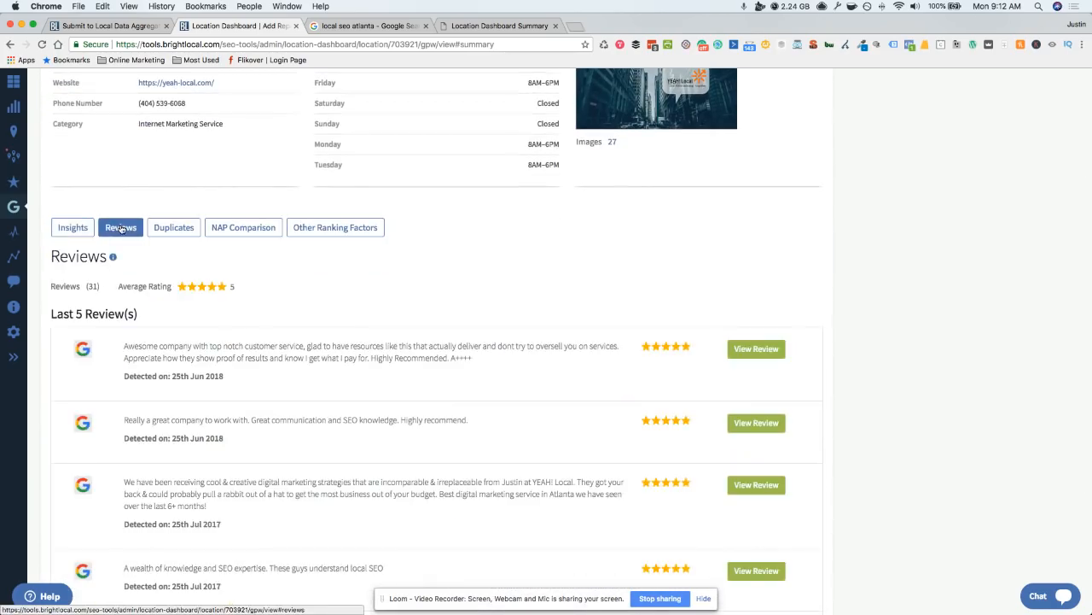
left_click(173, 227)
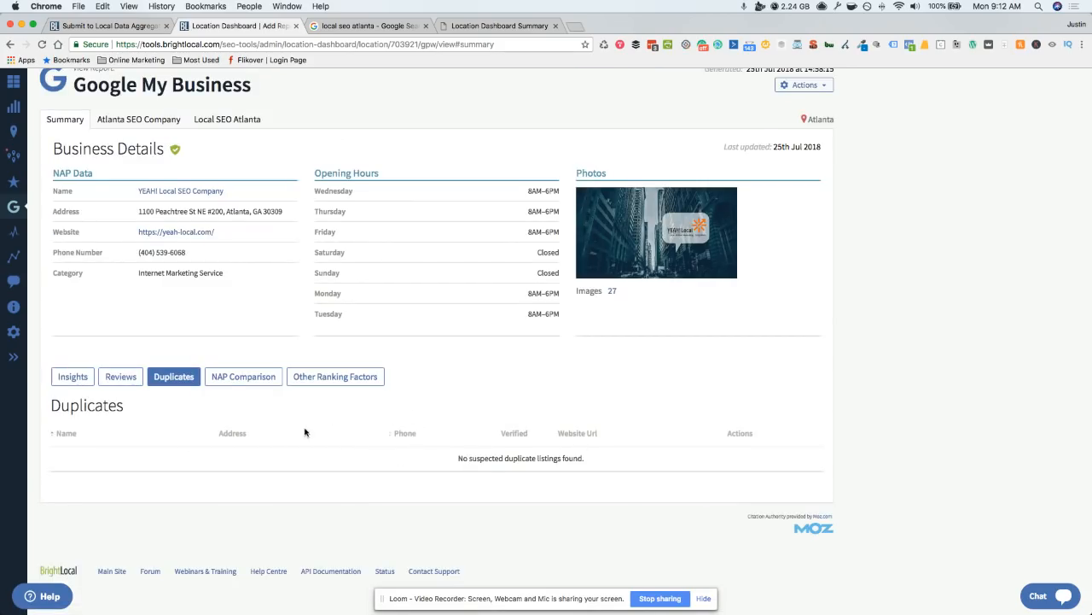
left_click(243, 377)
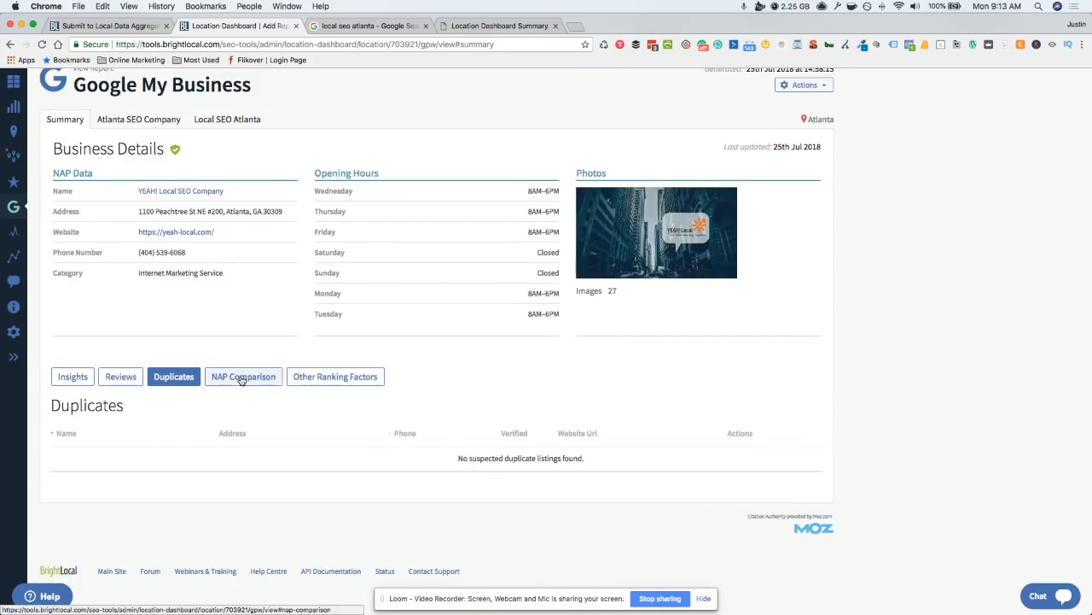
left_click(243, 377)
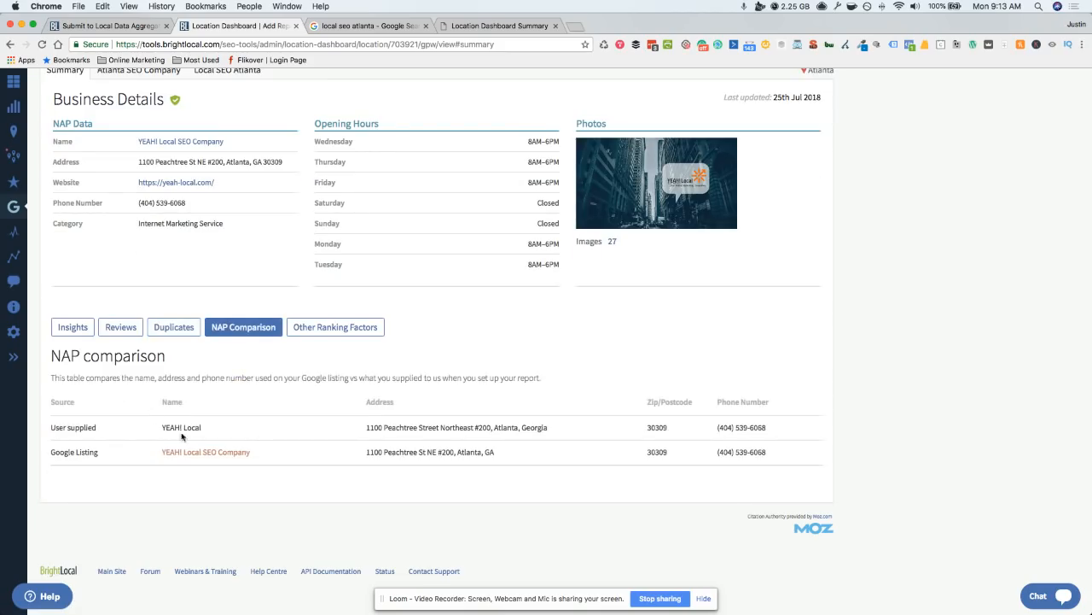
mouse_move(152, 431)
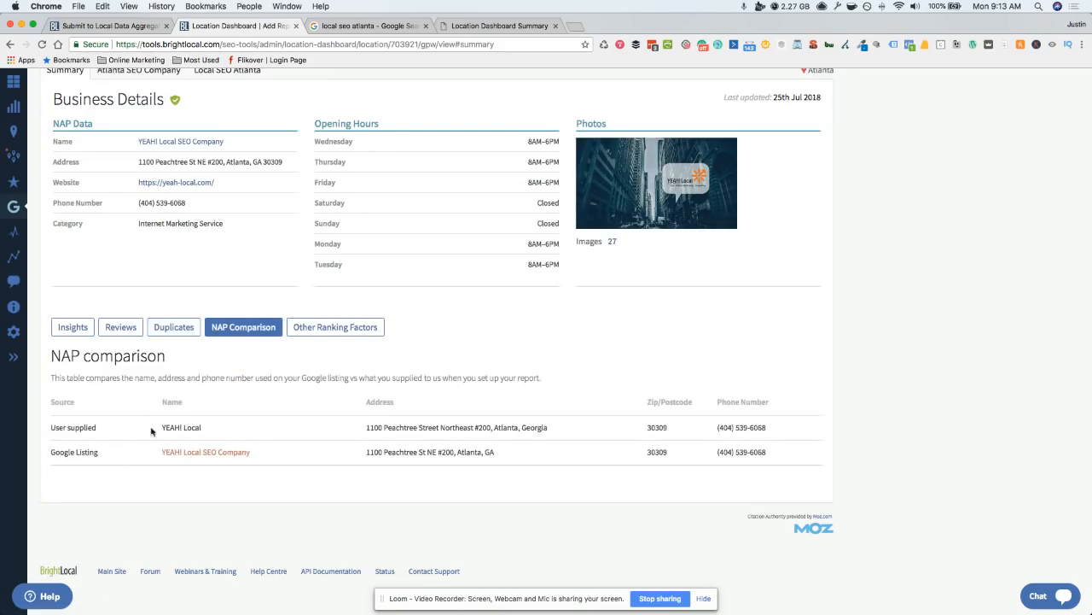
mouse_move(358, 326)
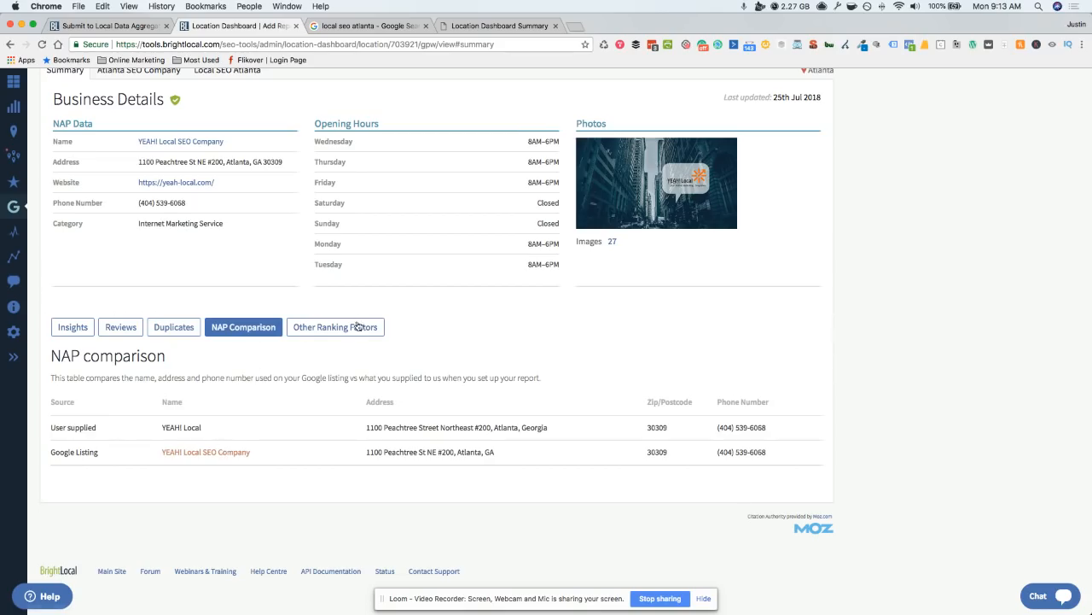
left_click(335, 327)
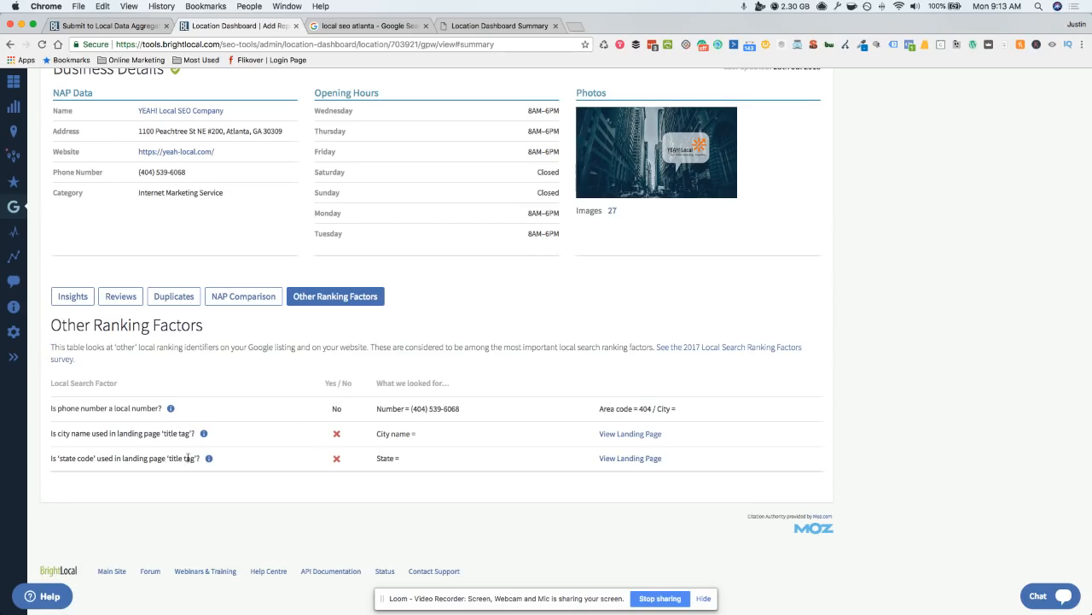
mouse_move(465, 462)
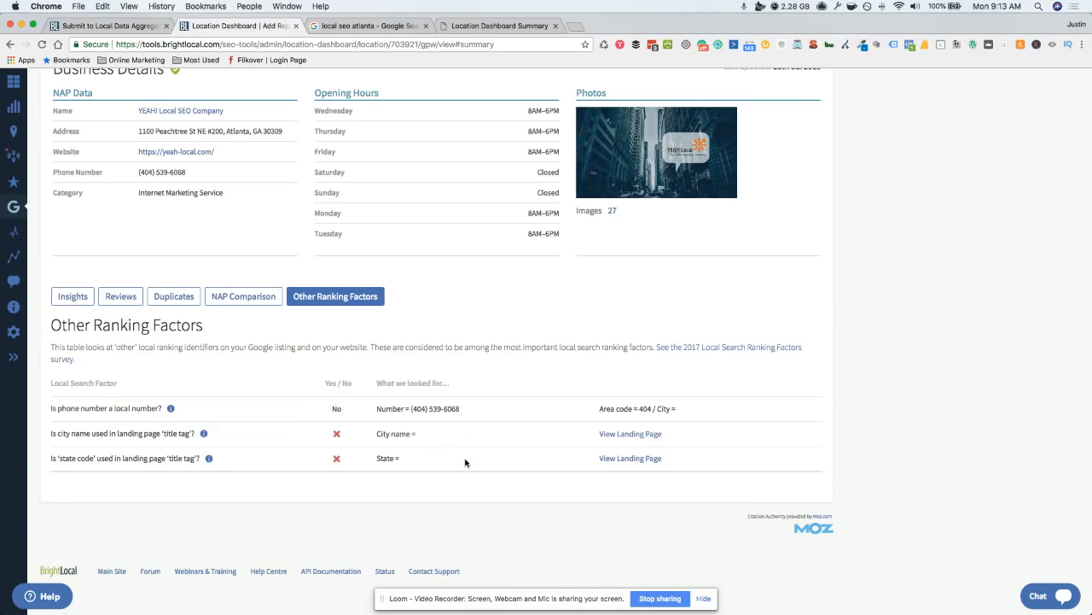
scroll("up", 3)
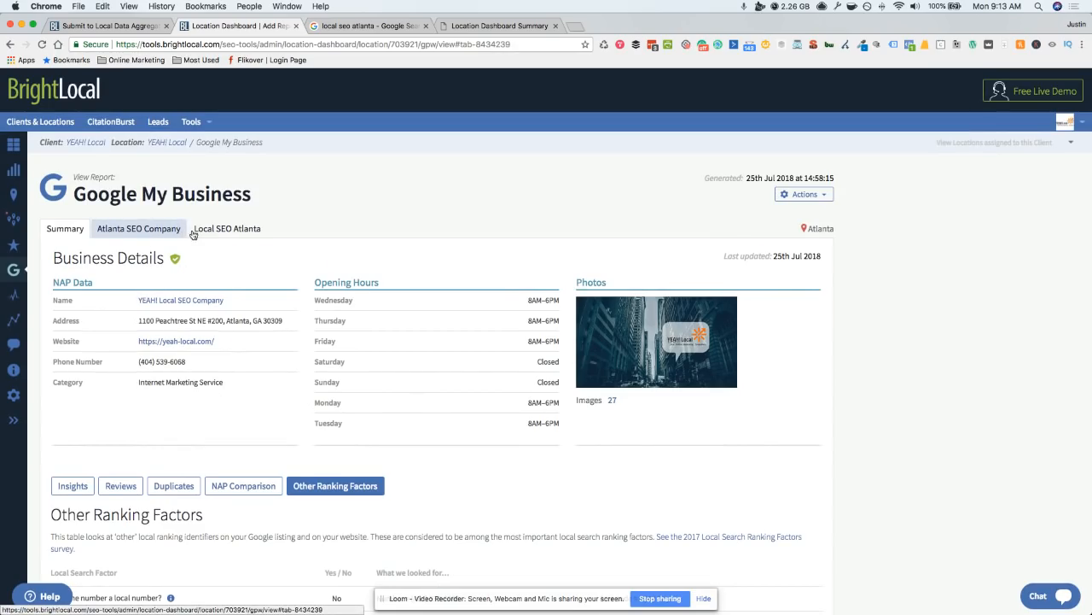
Step: Open the Atlanta SEO Company report and scroll its ten-competitor Citations Matrix
left_click(138, 228)
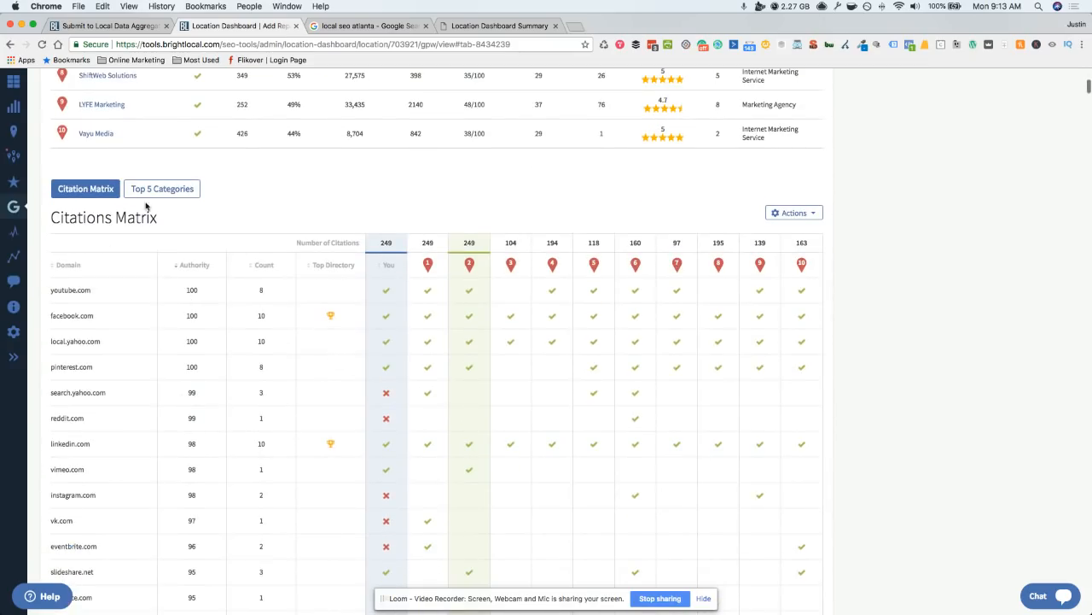
mouse_move(112, 295)
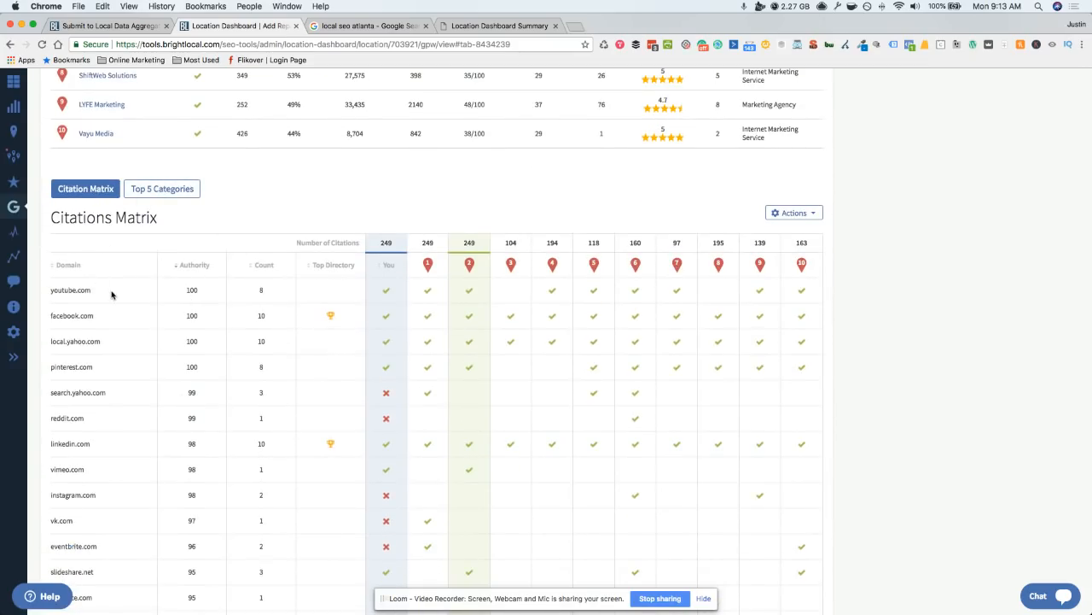
scroll("down", 3)
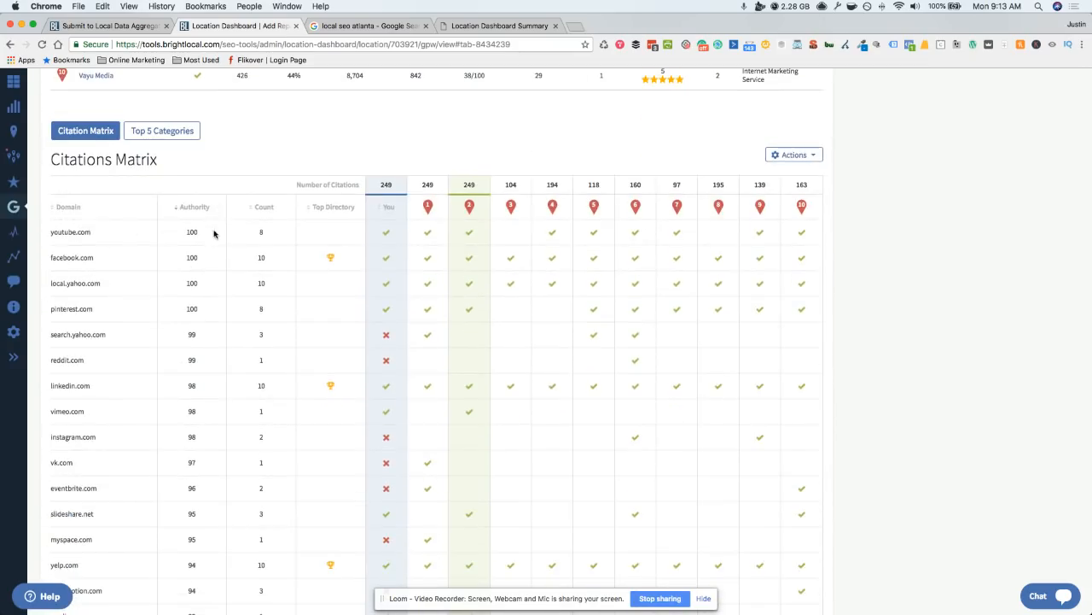
scroll("up", 3)
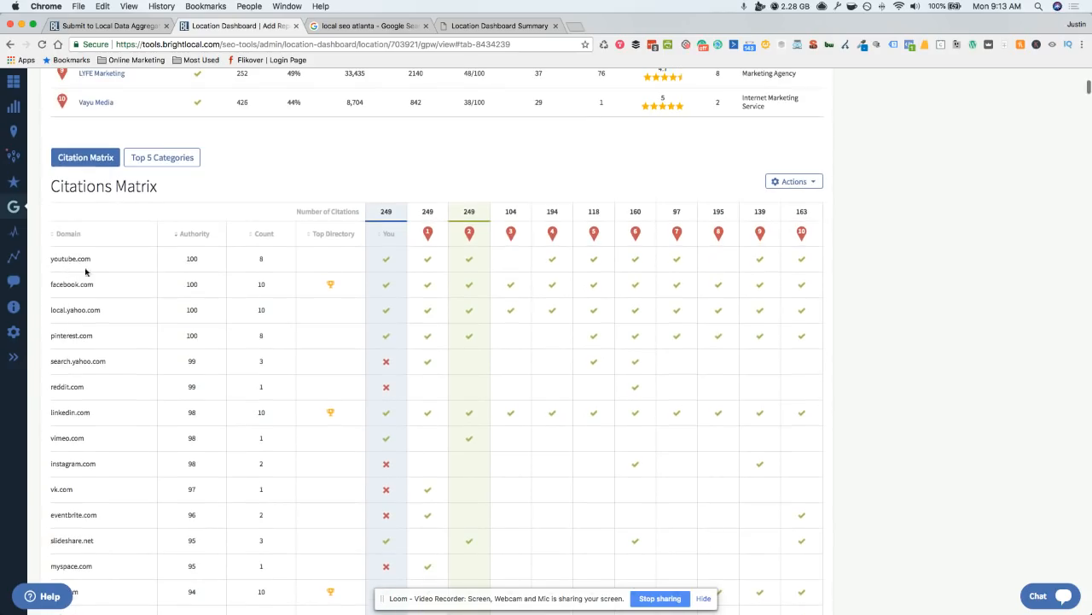
scroll("down", 3)
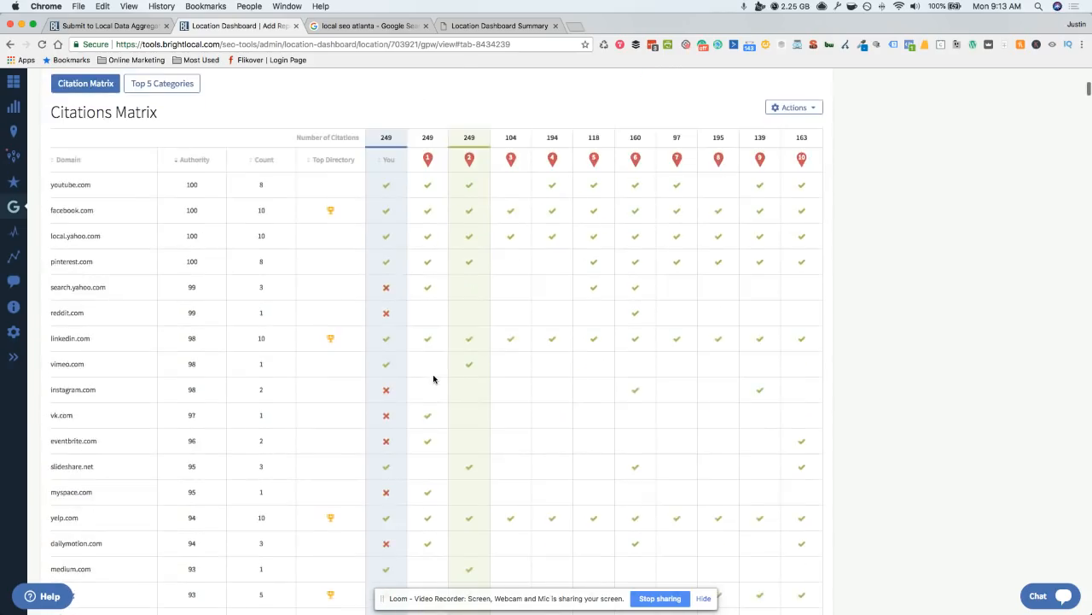
scroll("down", 3)
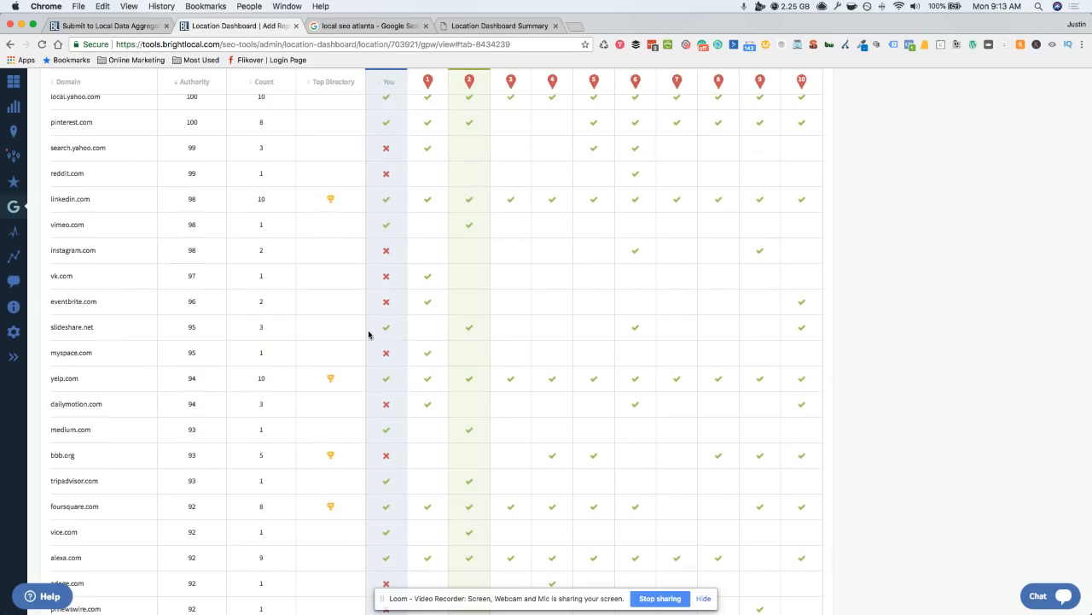
scroll("down", 3)
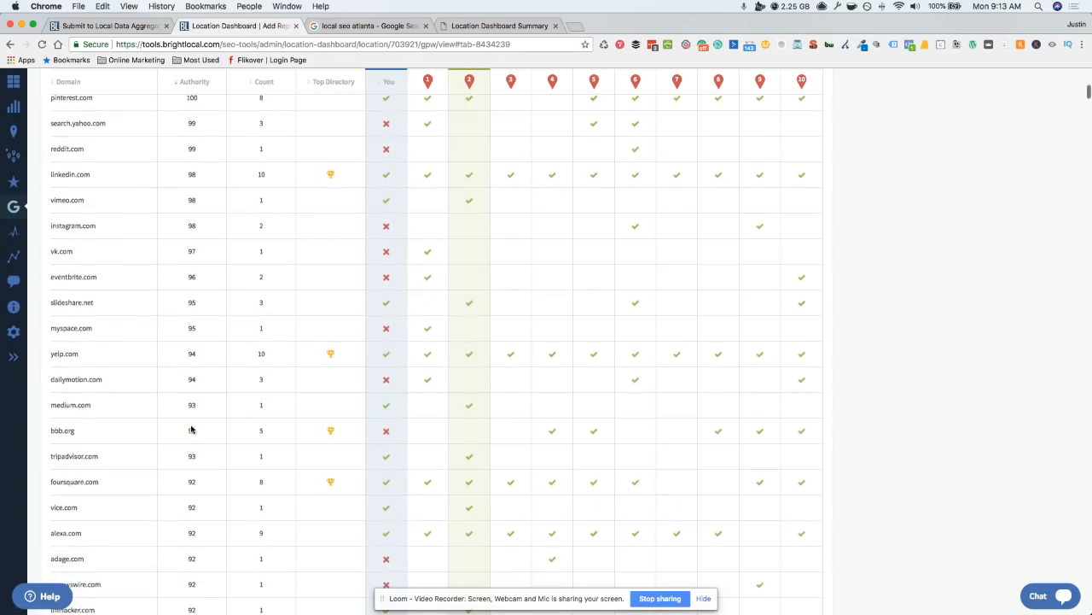
scroll("down", 3)
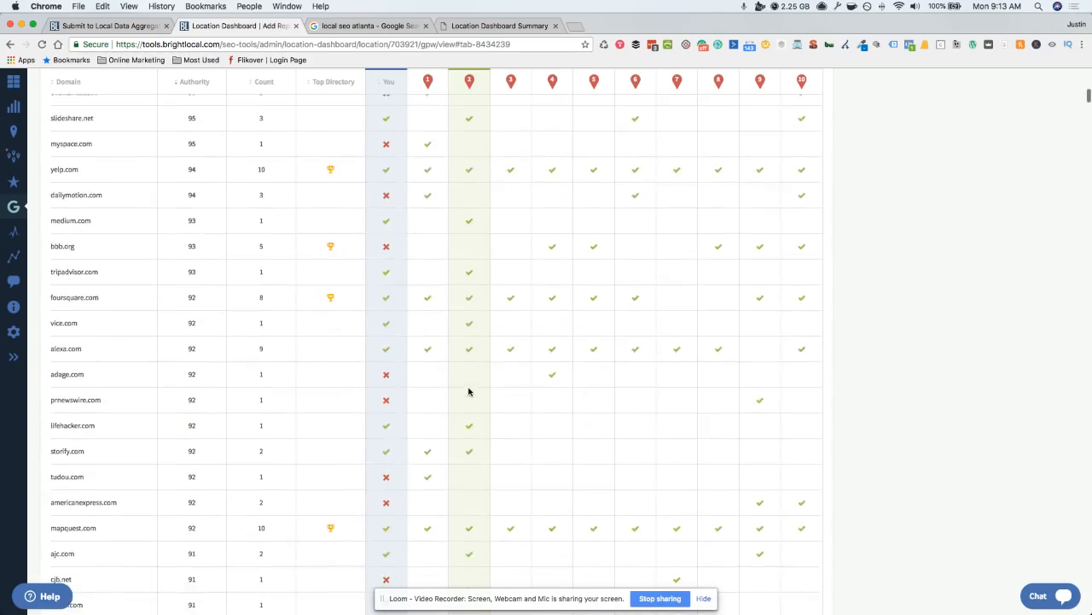
scroll("down", 3)
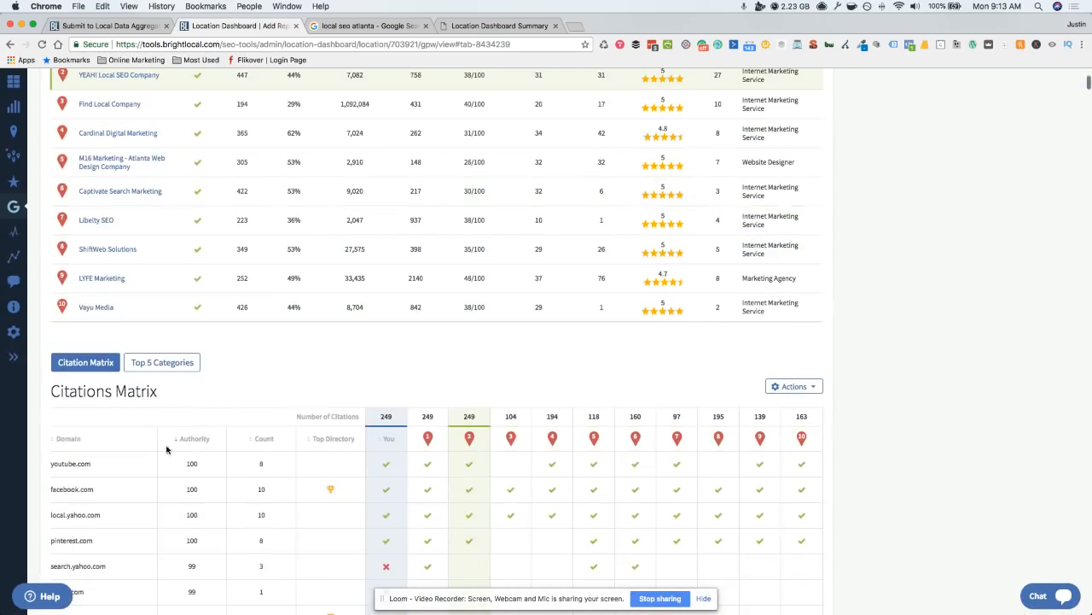
Step: Compare the top 5 competitor business categories with the categories YEAH! Local uses
left_click(161, 362)
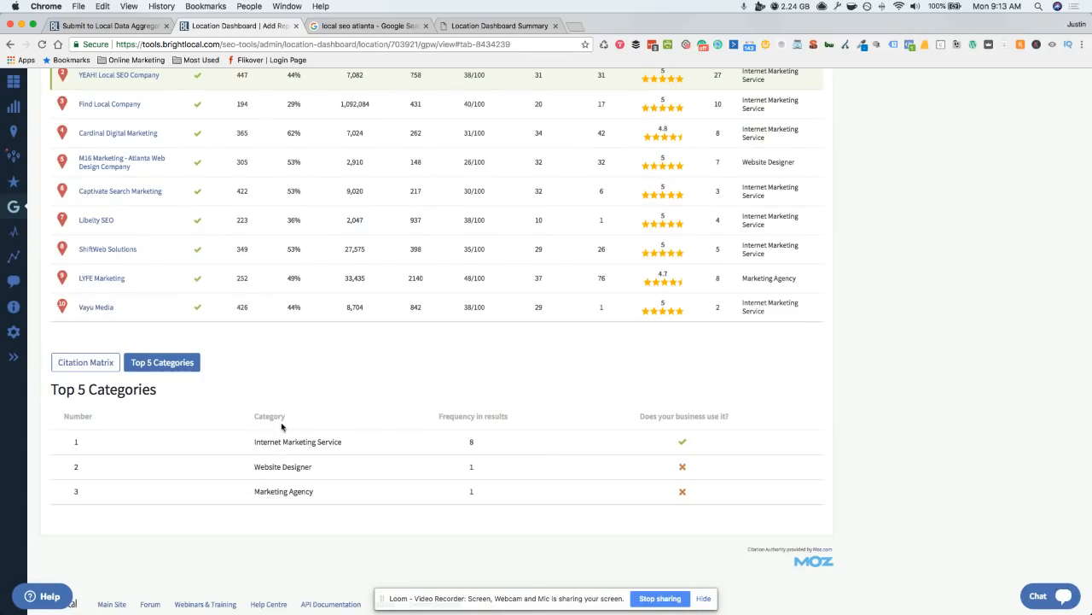
mouse_move(371, 502)
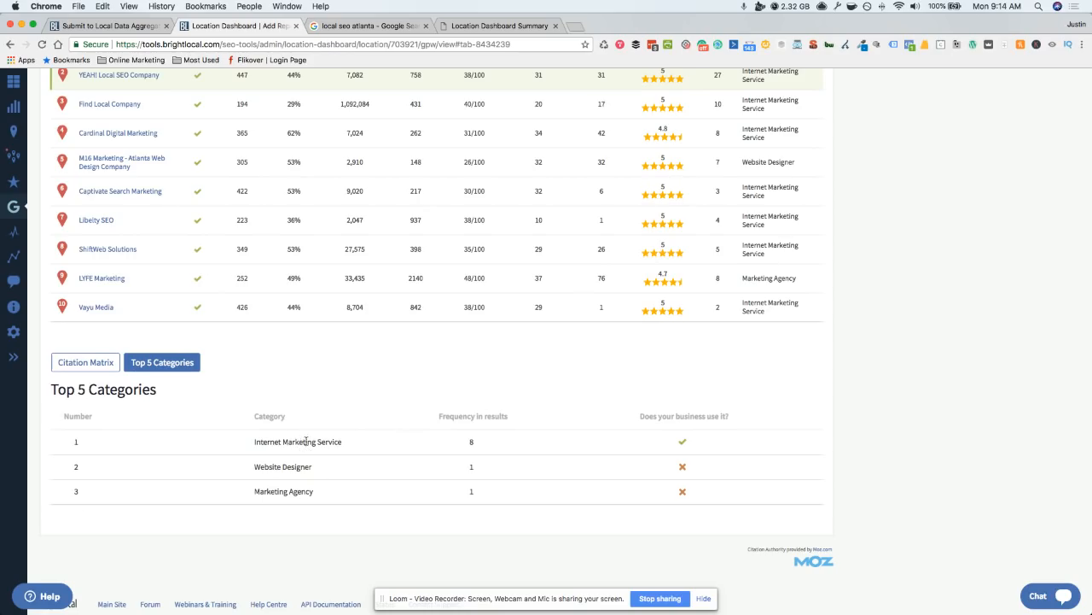
scroll("down", 3)
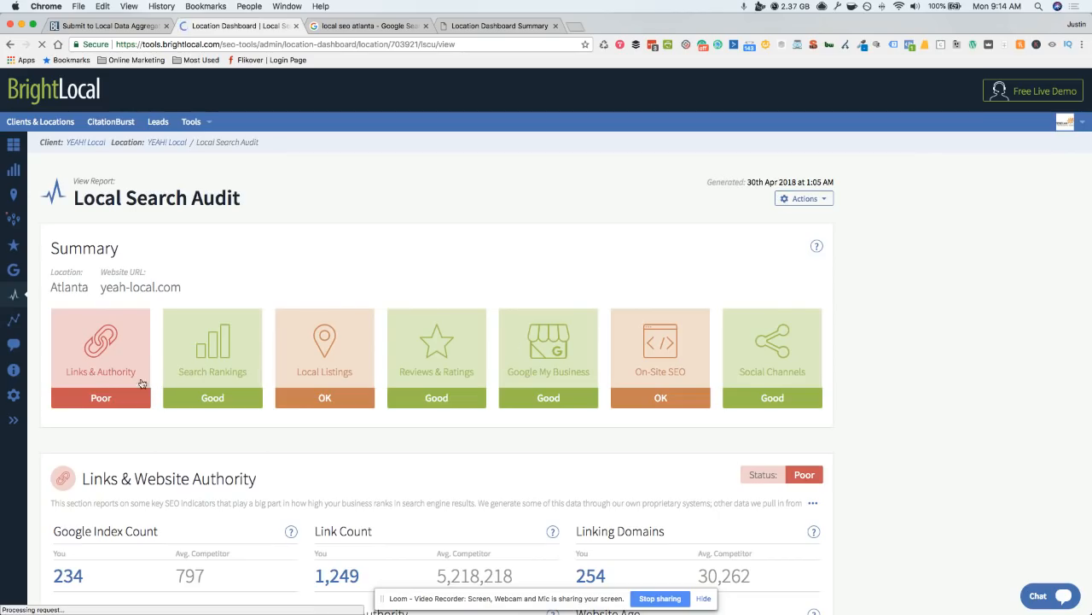
Step: Scroll through the Local Search Audit sections, then jump to the Social section
scroll("down", 3)
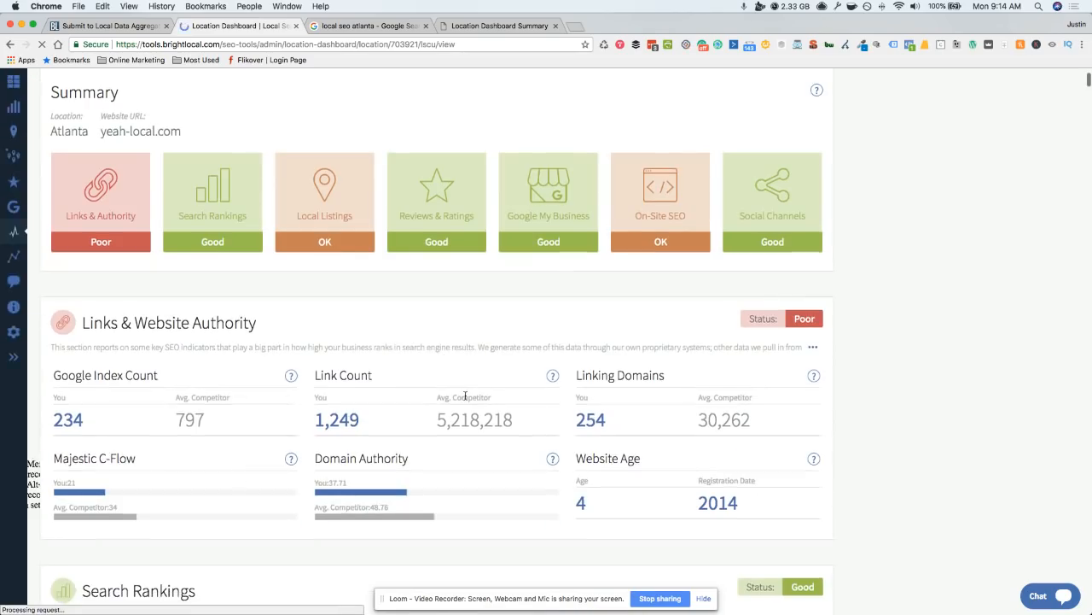
scroll("down", 3)
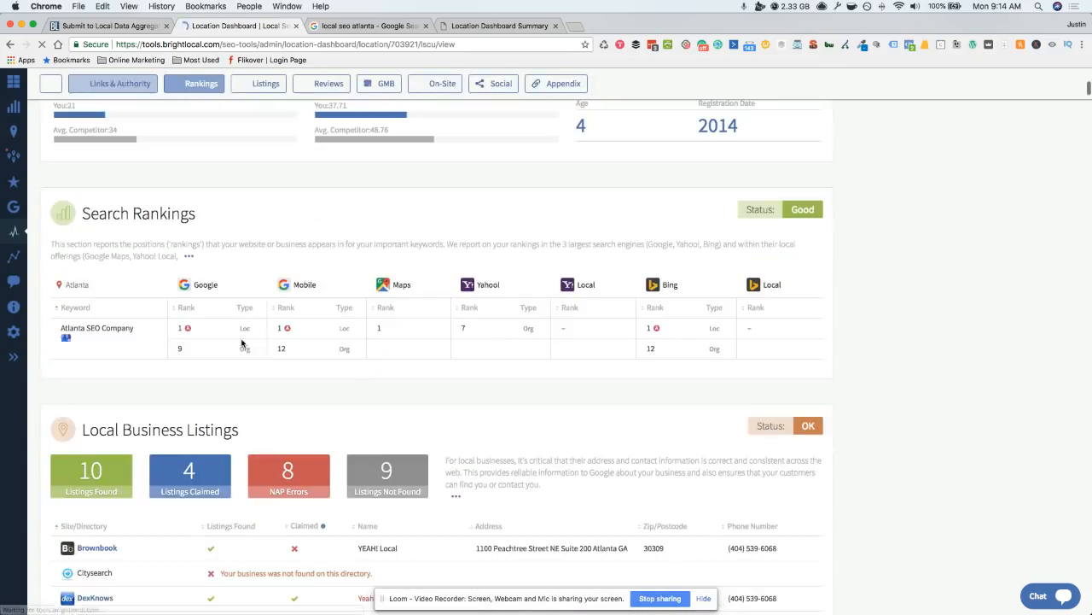
scroll("down", 3)
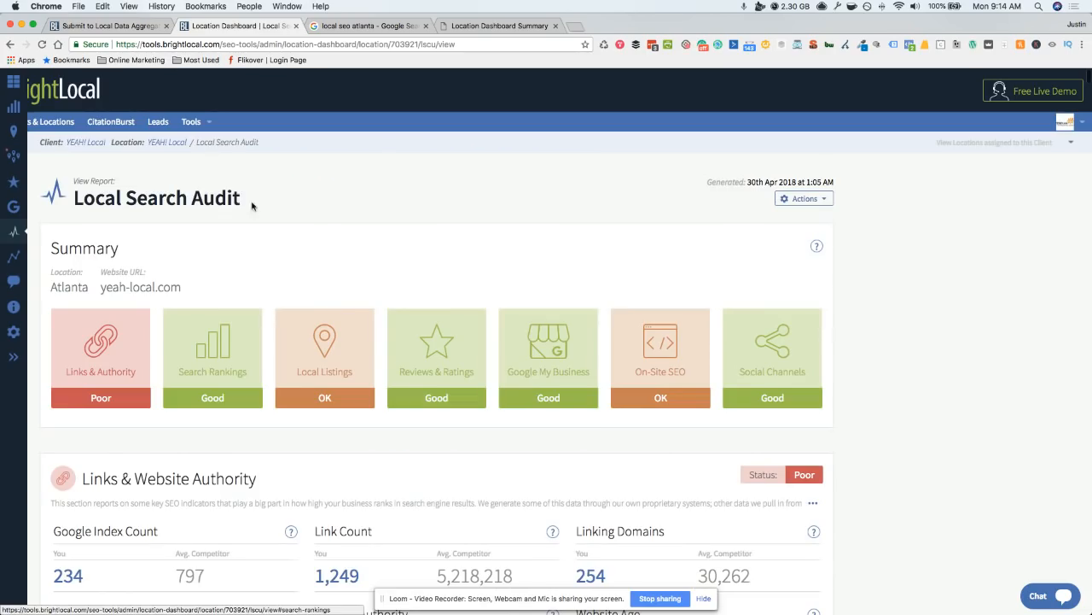
scroll("down", 3)
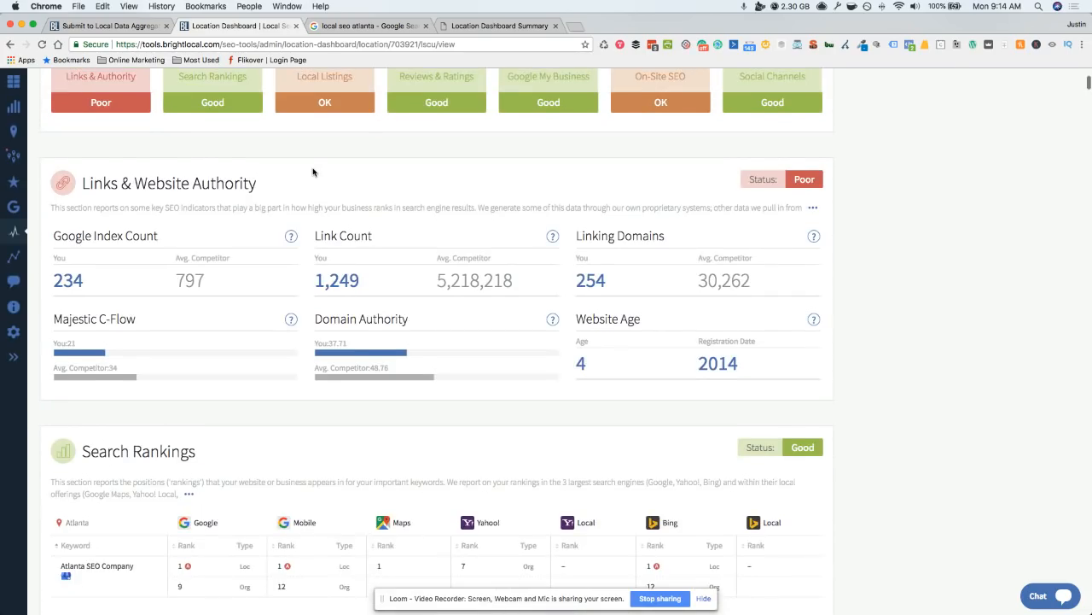
scroll("down", 3)
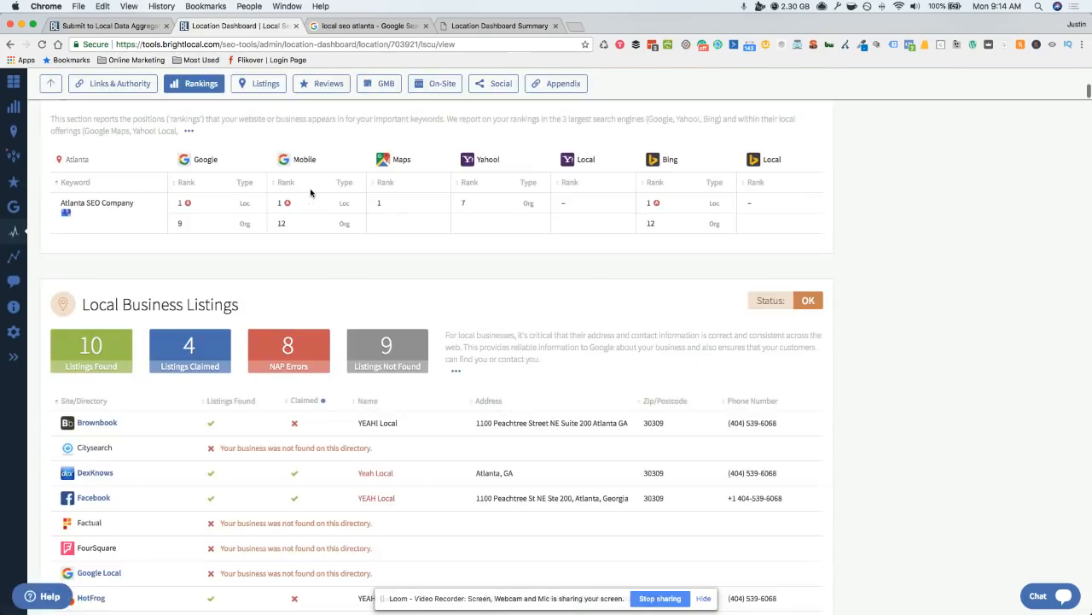
left_click(494, 83)
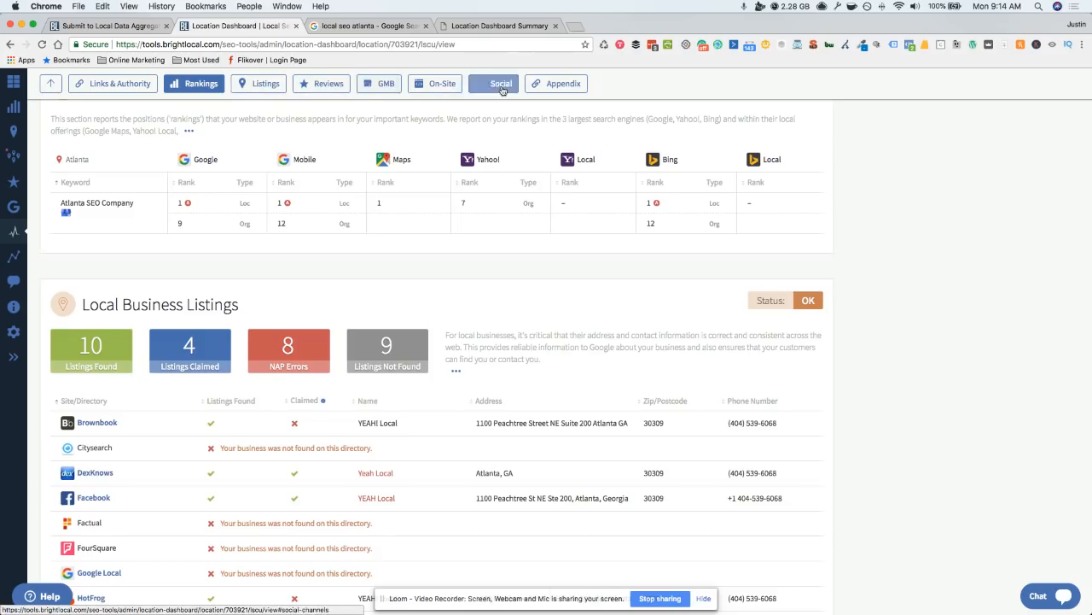
left_click(555, 83)
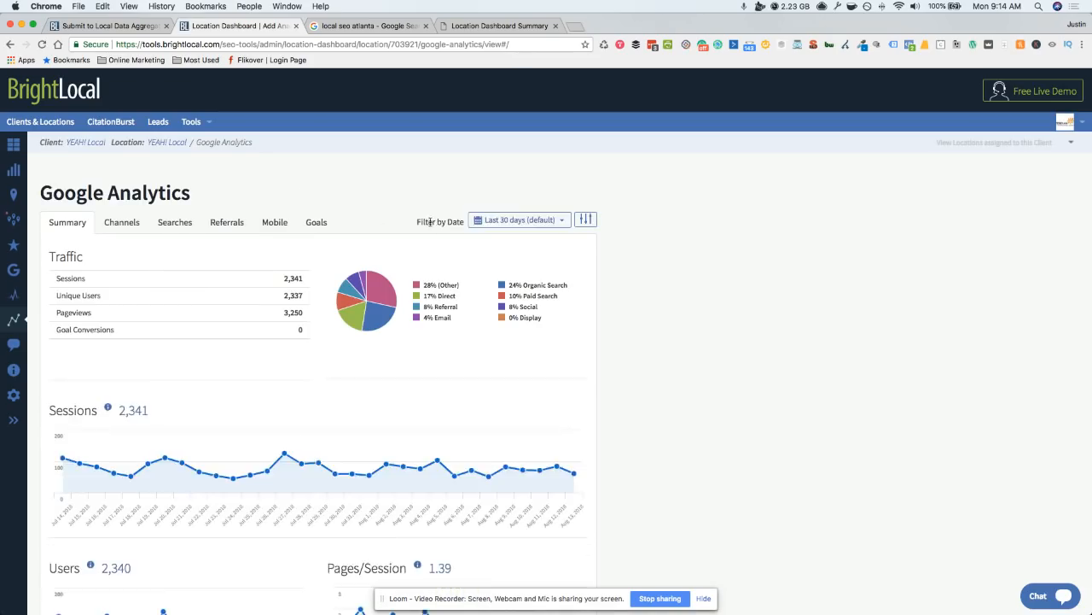
mouse_move(380, 303)
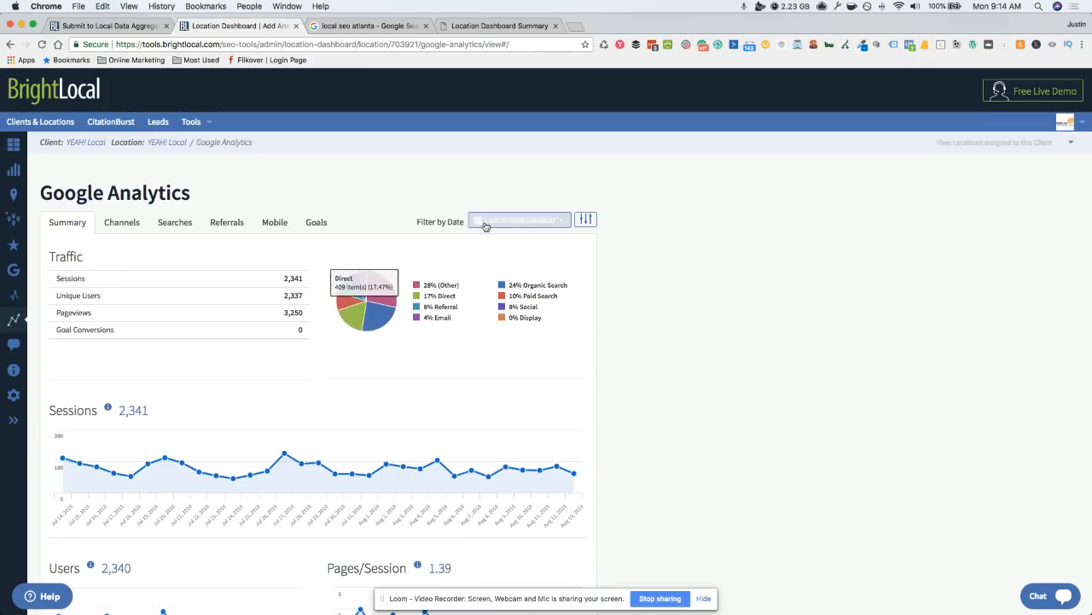
Step: Show the date range options, then view the Channels, Searches, Referrals, Mobile and Goals breakdowns
left_click(519, 220)
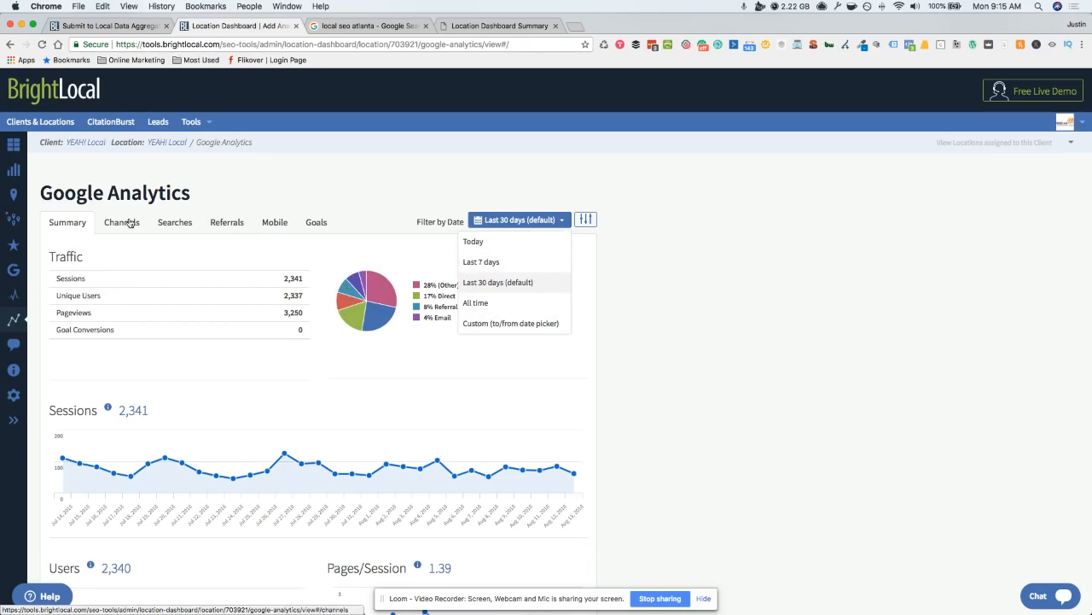
left_click(121, 222)
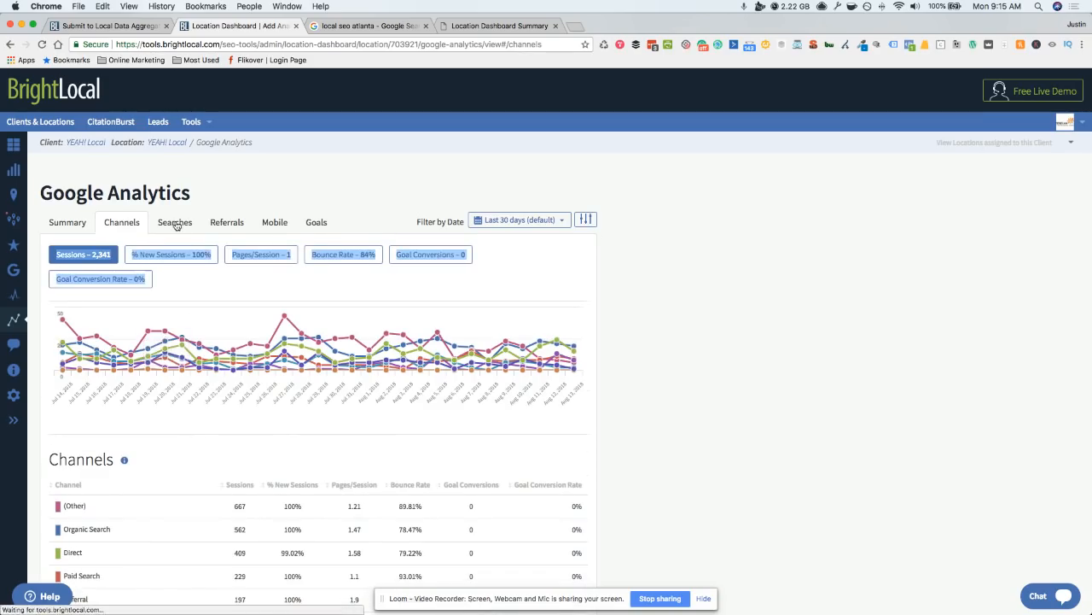
left_click(175, 222)
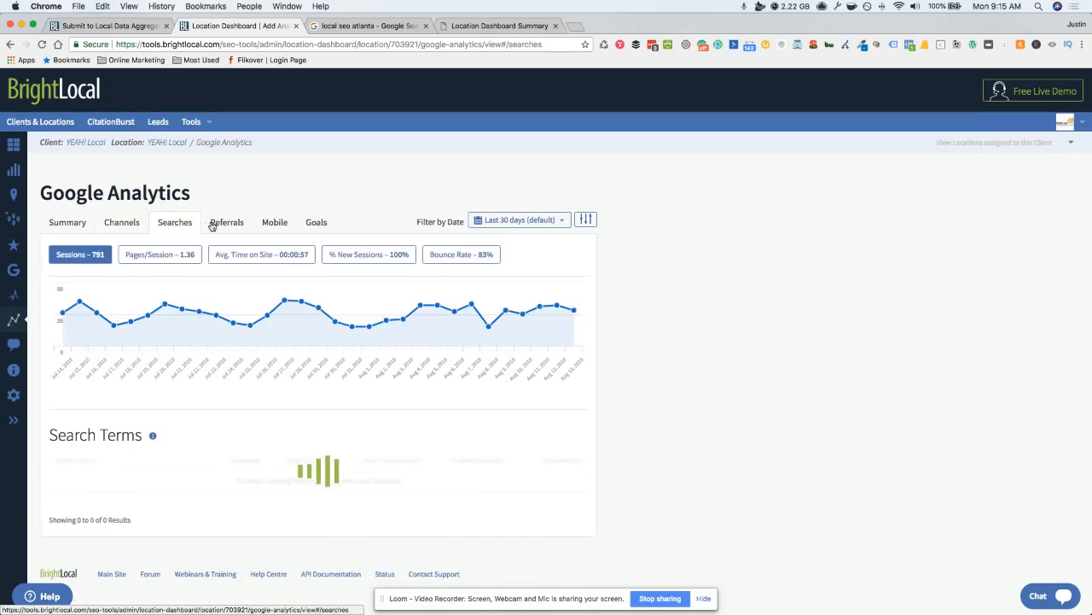
left_click(226, 222)
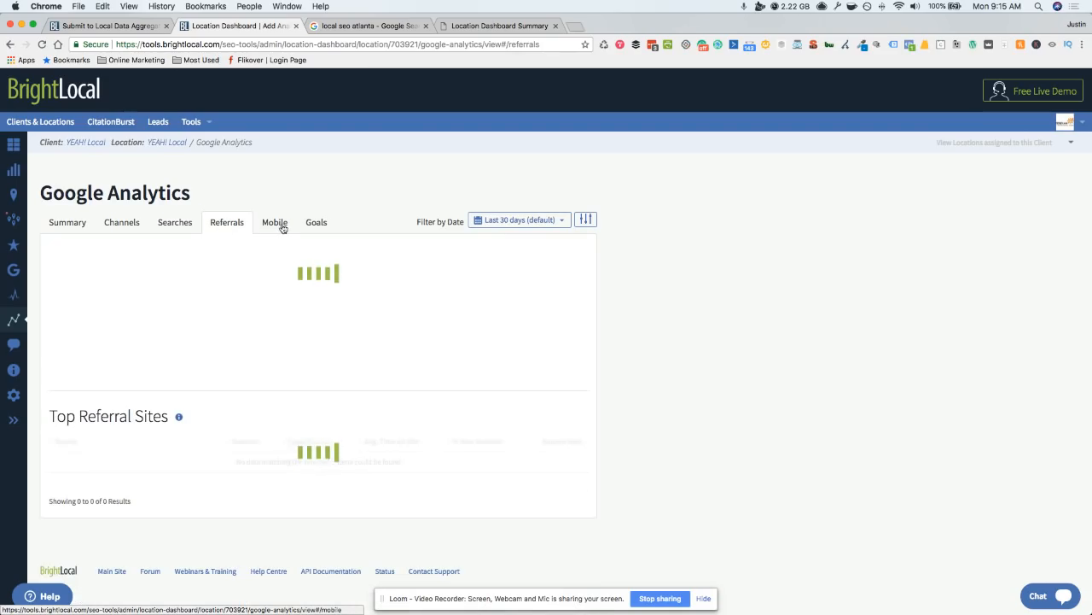
left_click(275, 222)
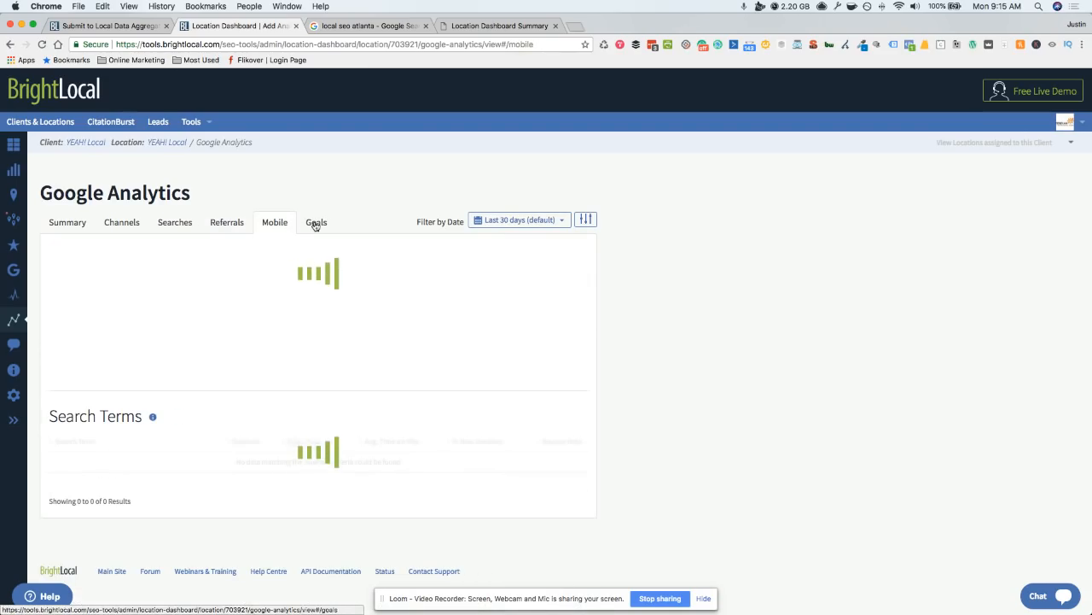
left_click(316, 221)
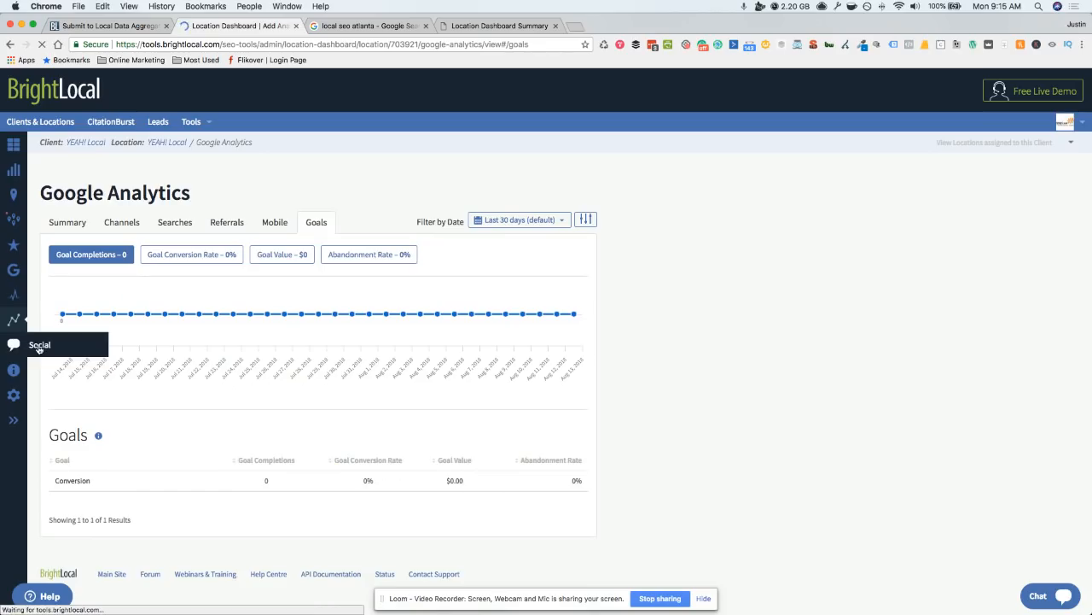
Step: Show YEAH! Local's Twitter stats: 4,168 followers, 175 tweets, 196 mentions
left_click(14, 344)
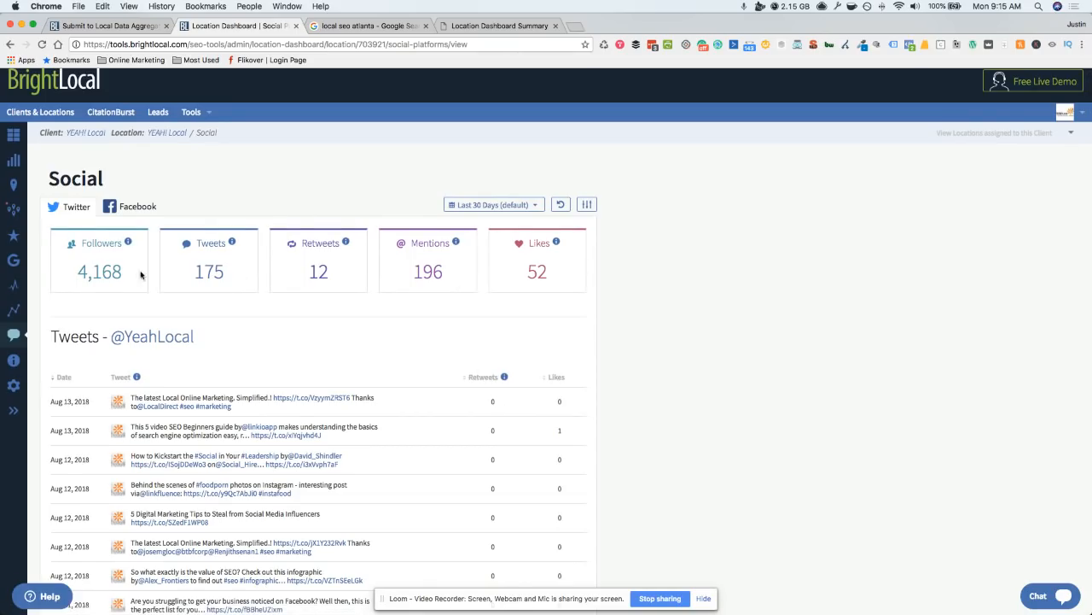
mouse_move(14, 359)
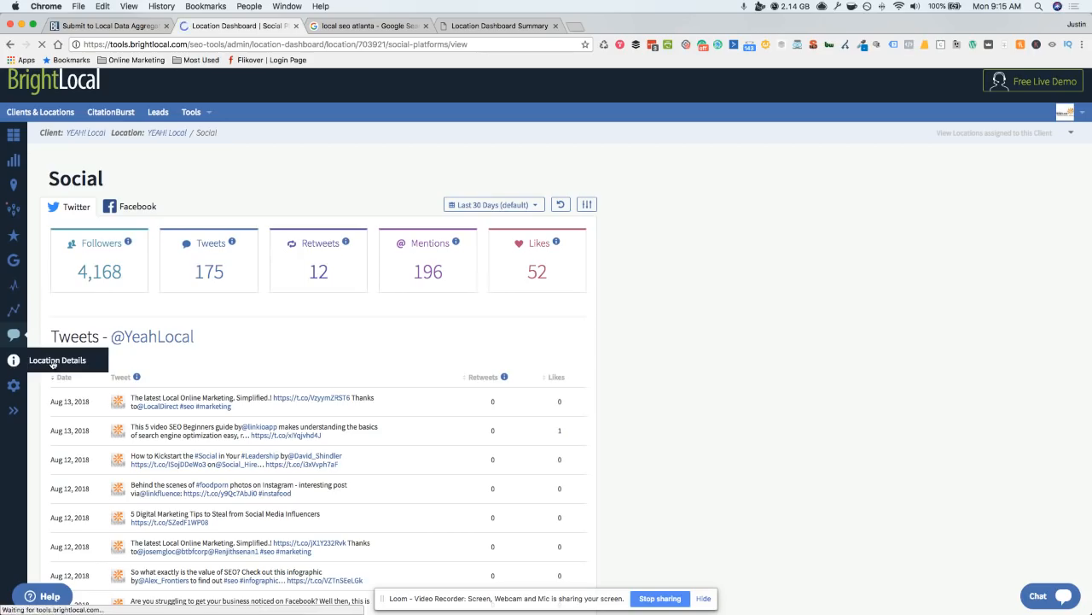
Step: Review YEAH! Local's Atlanta address, phone, website and business category in Location Details
left_click(57, 359)
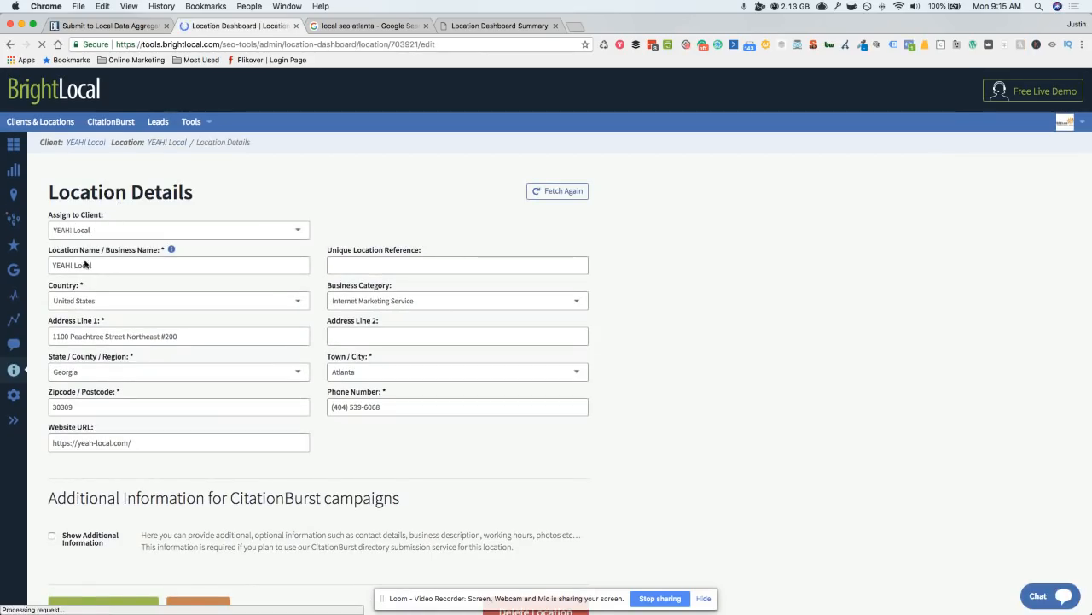
scroll("down", 3)
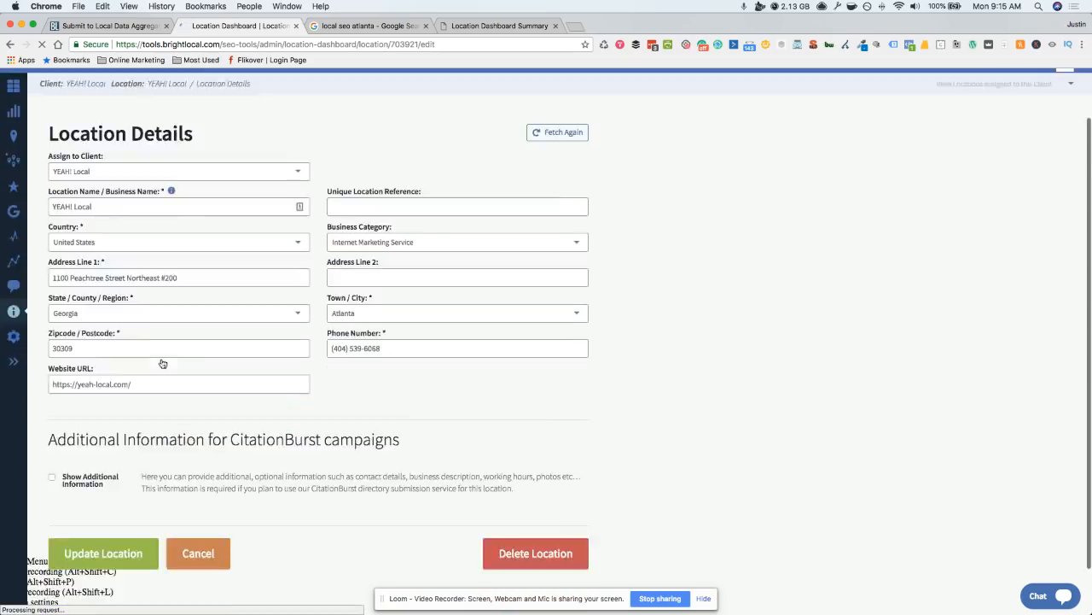
scroll("down", 3)
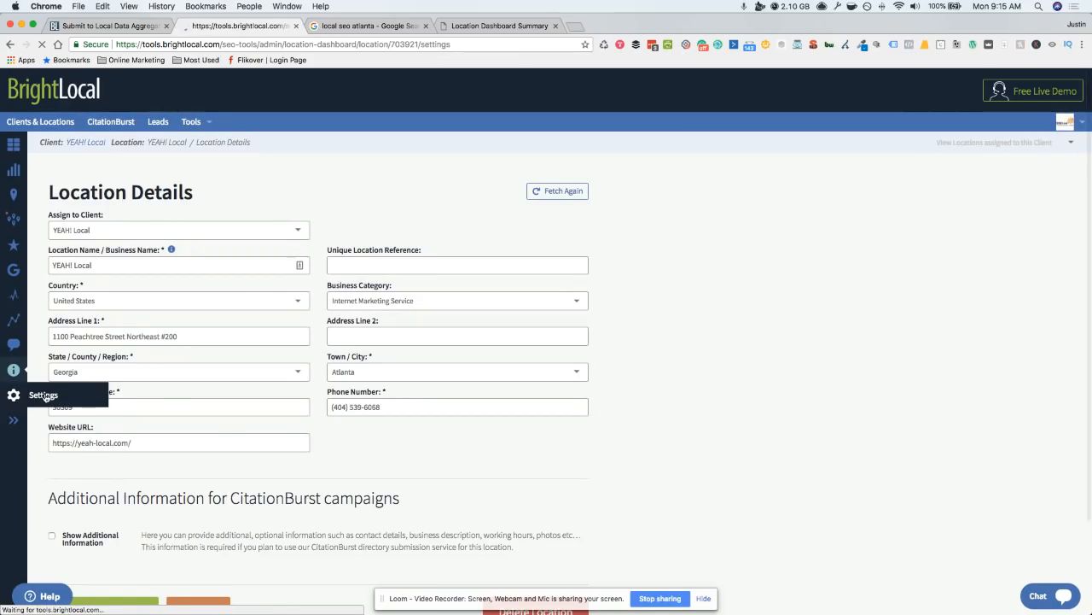
Step: Review the external report URL and included reports in Dashboard Settings, then list available tools
left_click(44, 394)
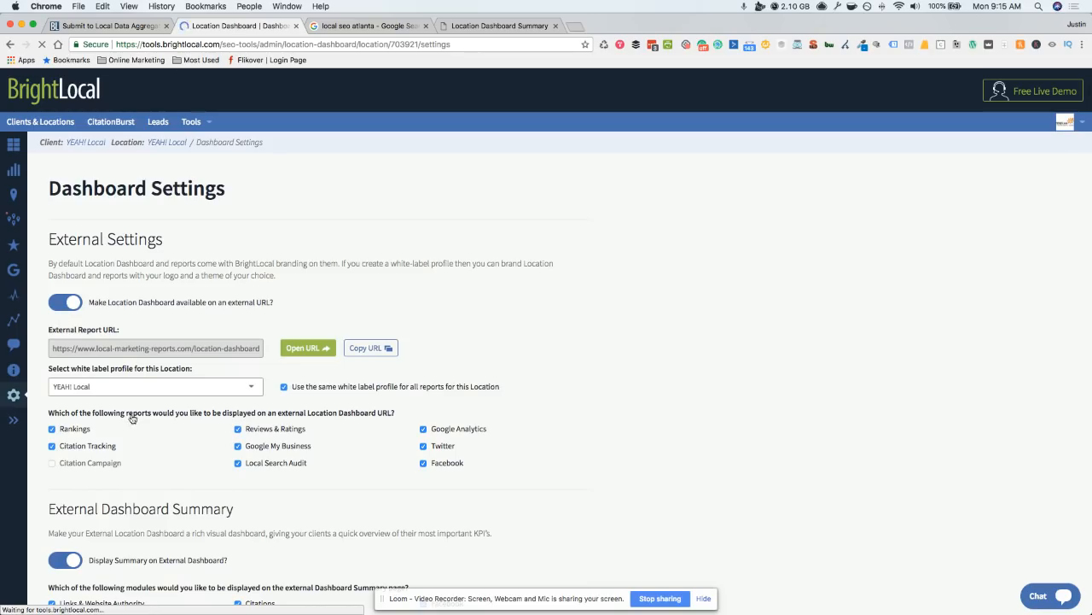
scroll("down", 3)
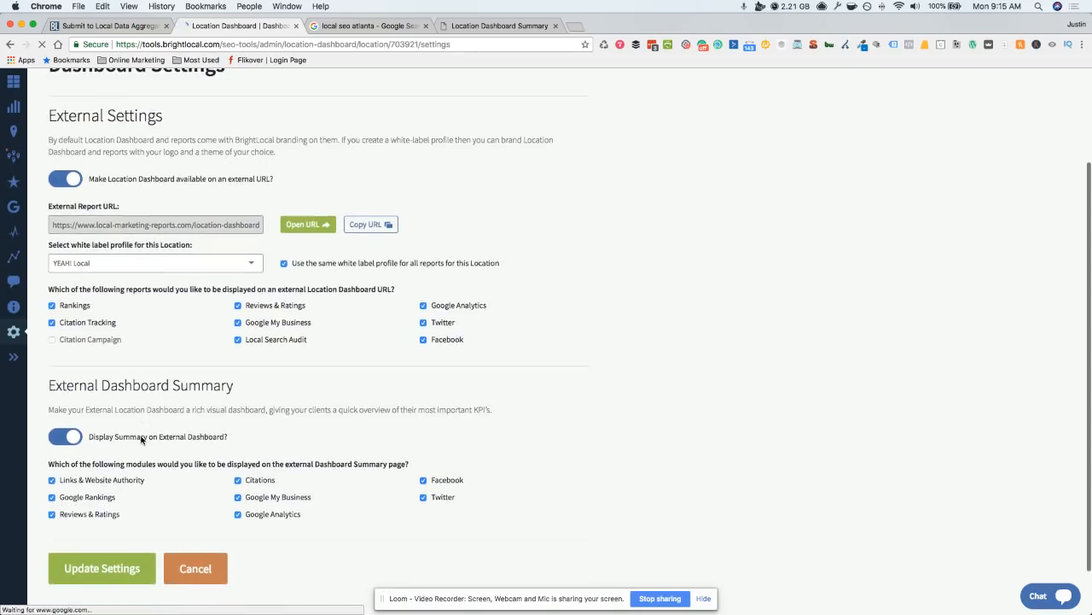
scroll("down", 3)
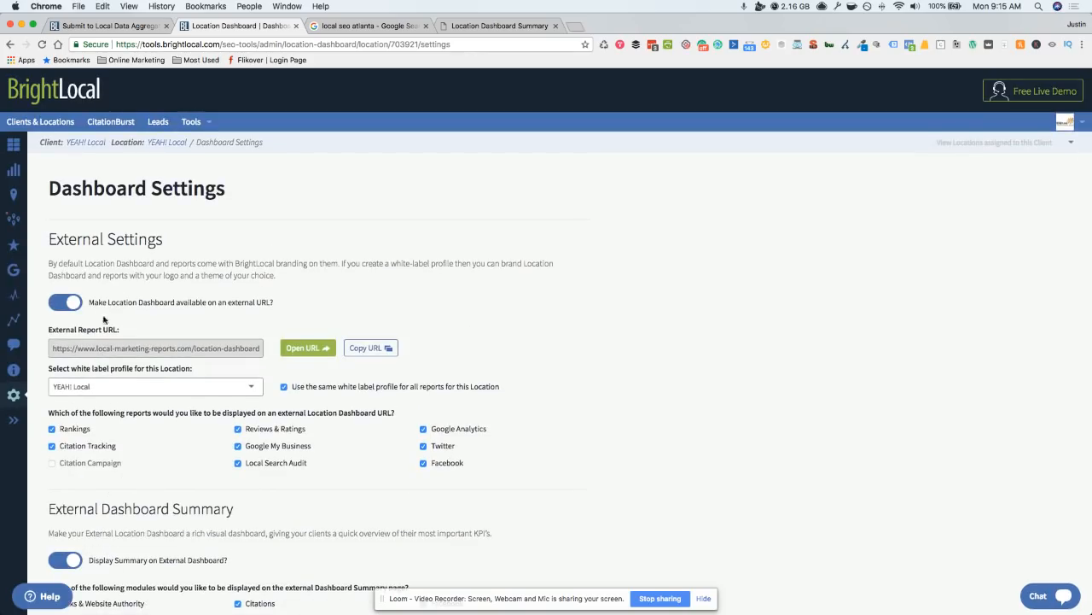
mouse_move(104, 148)
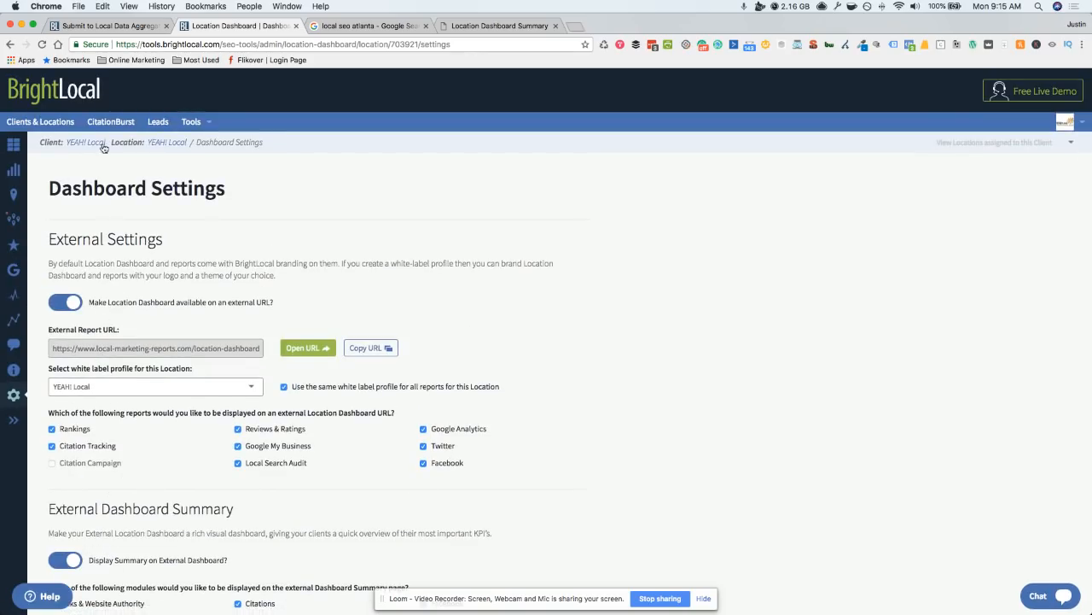
left_click(191, 121)
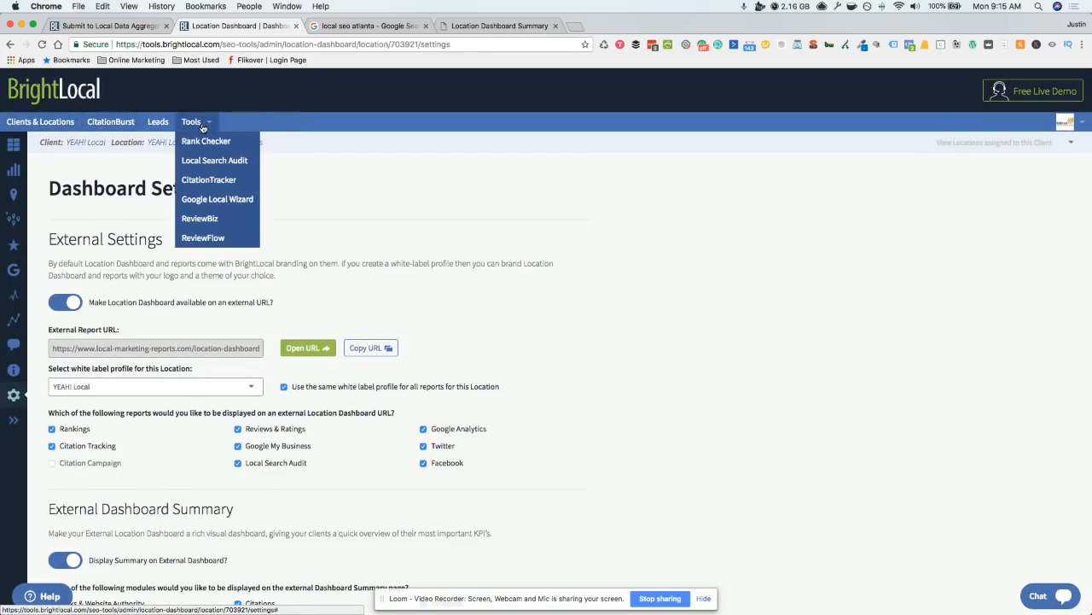
mouse_move(216, 199)
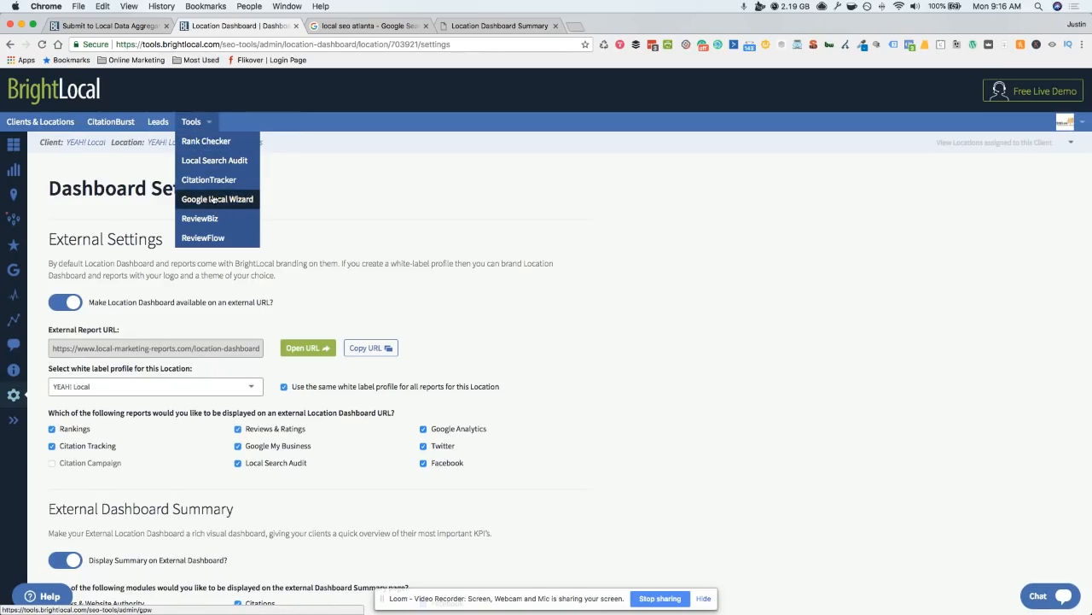
mouse_move(205, 141)
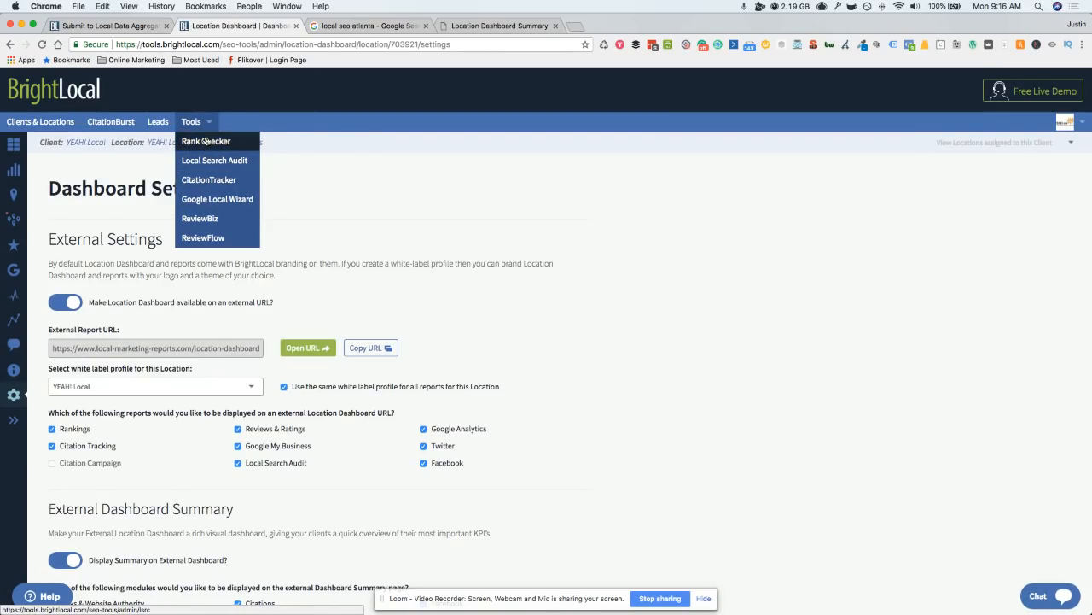
mouse_move(199, 217)
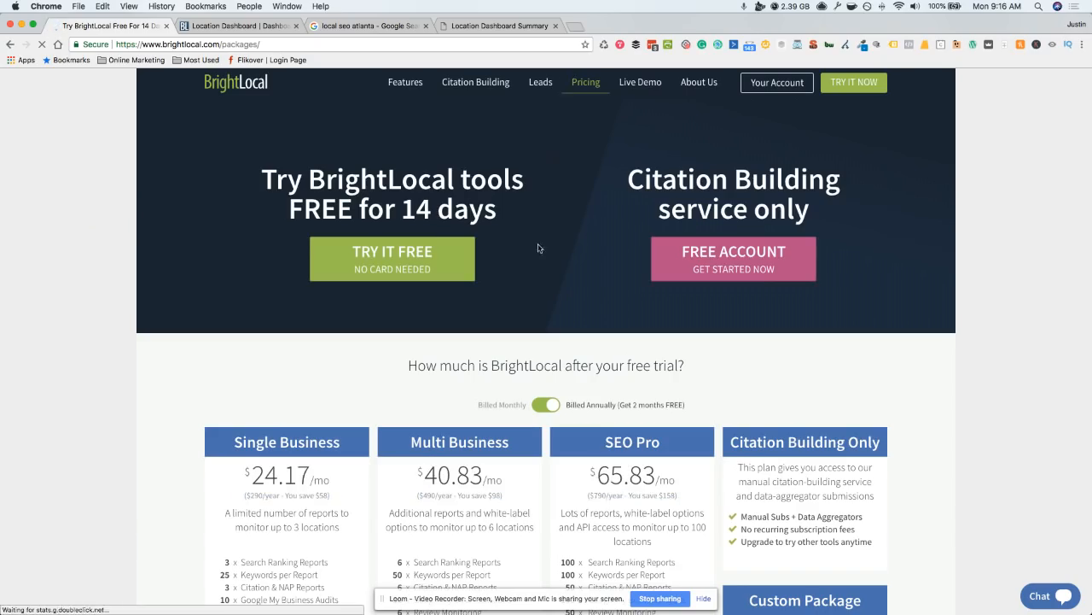
Step: Switch the pricing page to monthly billing, showing plans at $29, $49 and $79
scroll("down", 3)
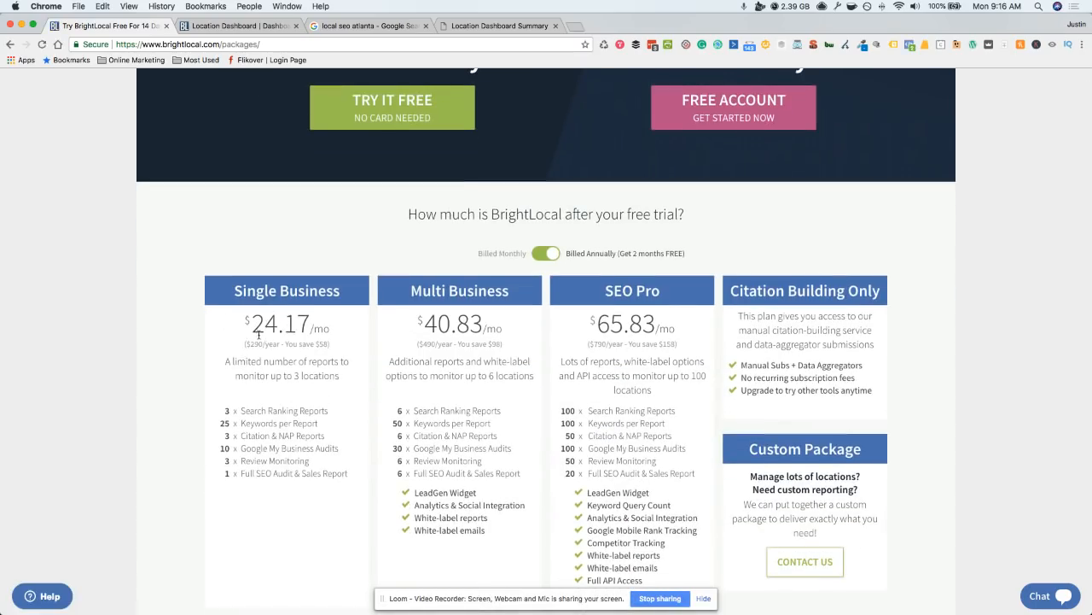
left_click(546, 252)
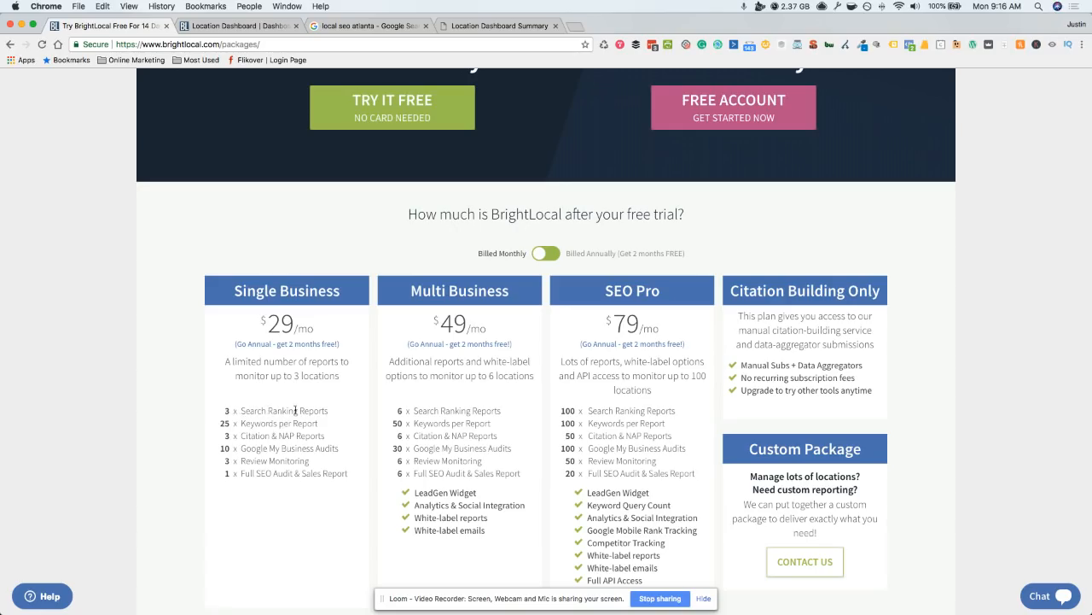
double_click(313, 411)
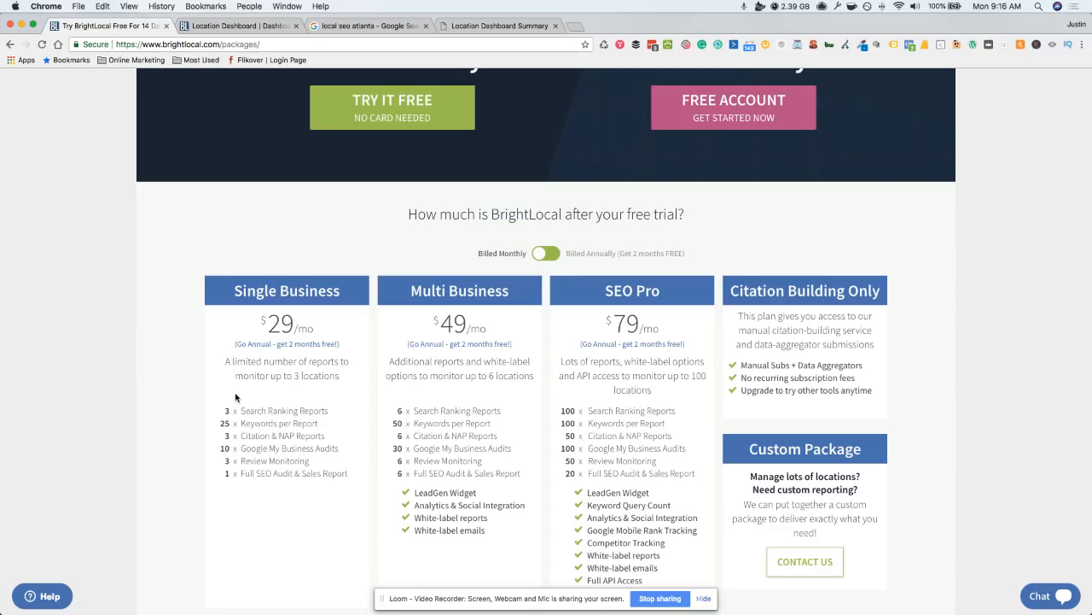
mouse_move(248, 332)
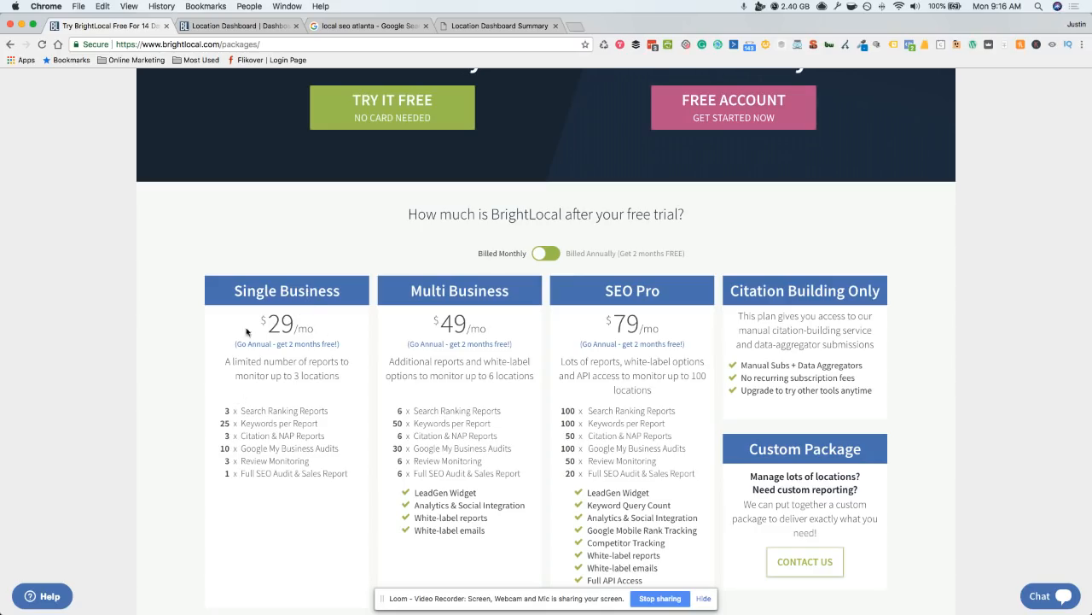
mouse_move(316, 320)
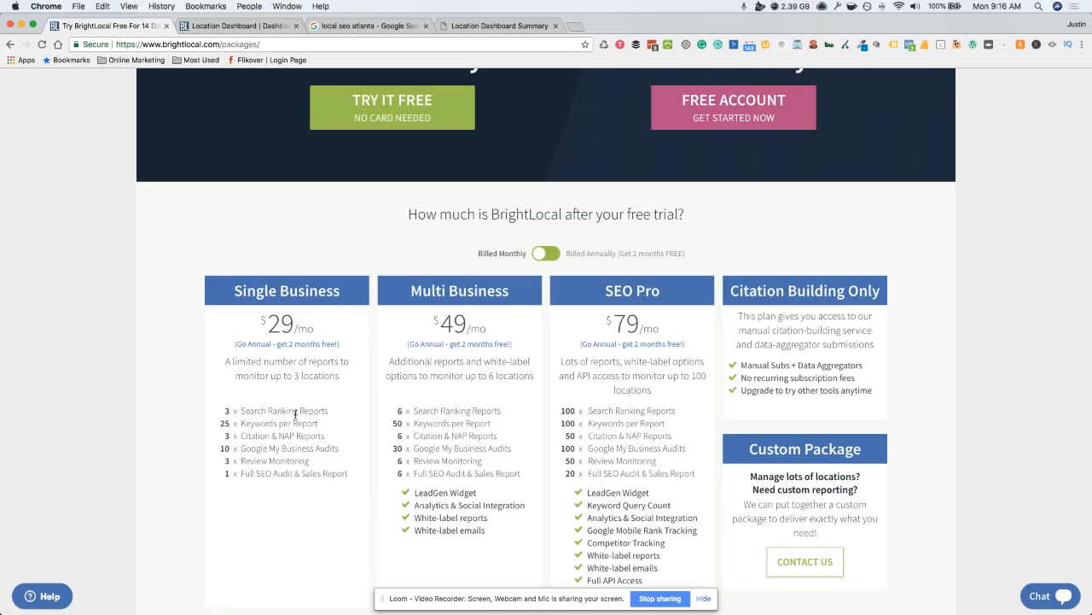
mouse_move(241, 434)
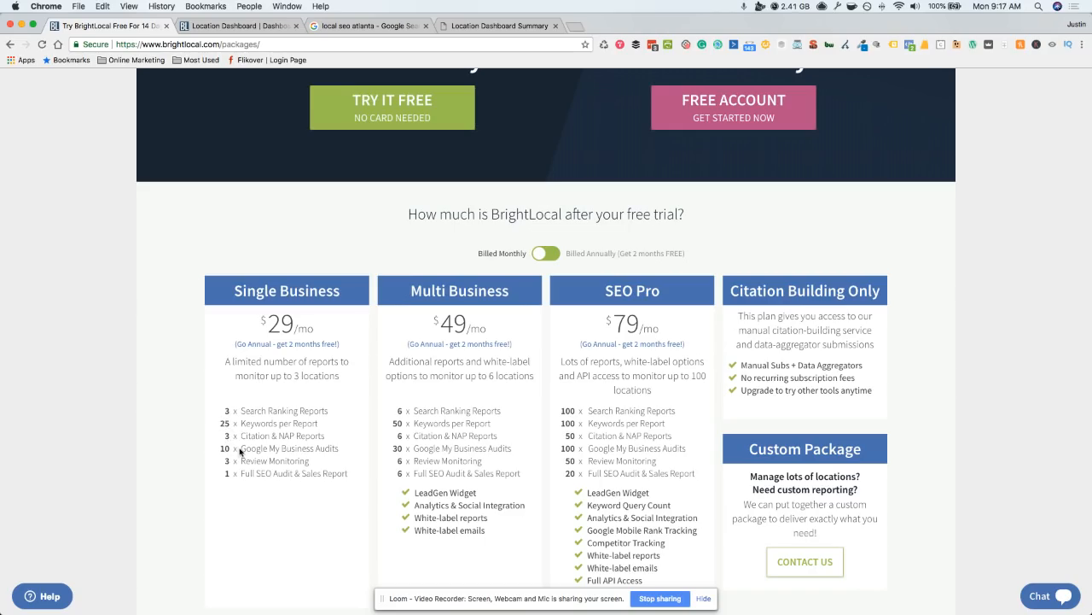
mouse_move(241, 451)
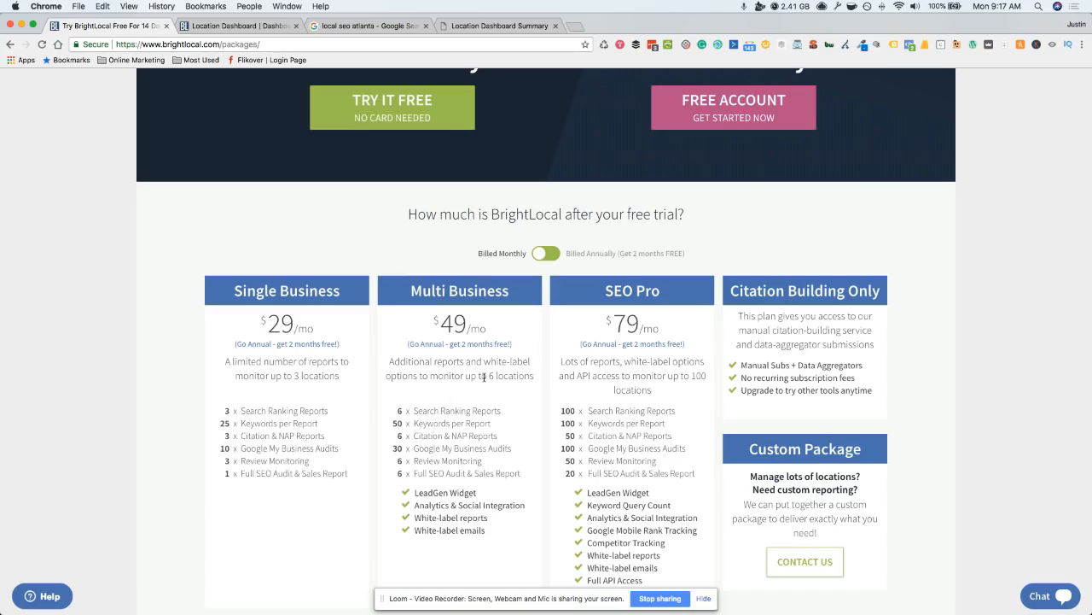
Step: Highlight SEO Pro's '100 x Keywords per Report' line and scroll through the pricing page
scroll("down", 3)
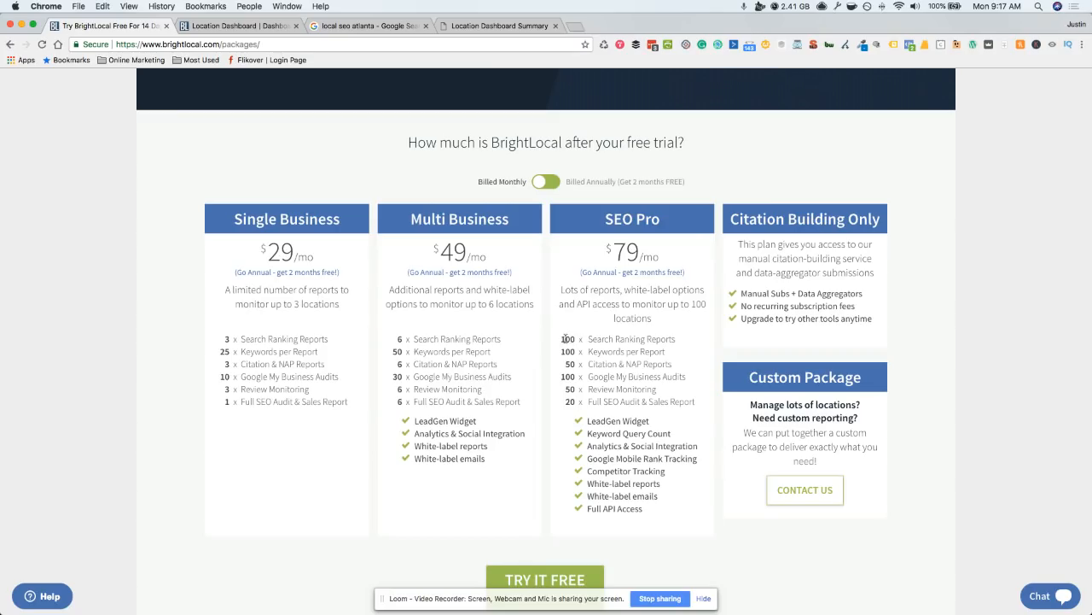
double_click(630, 339)
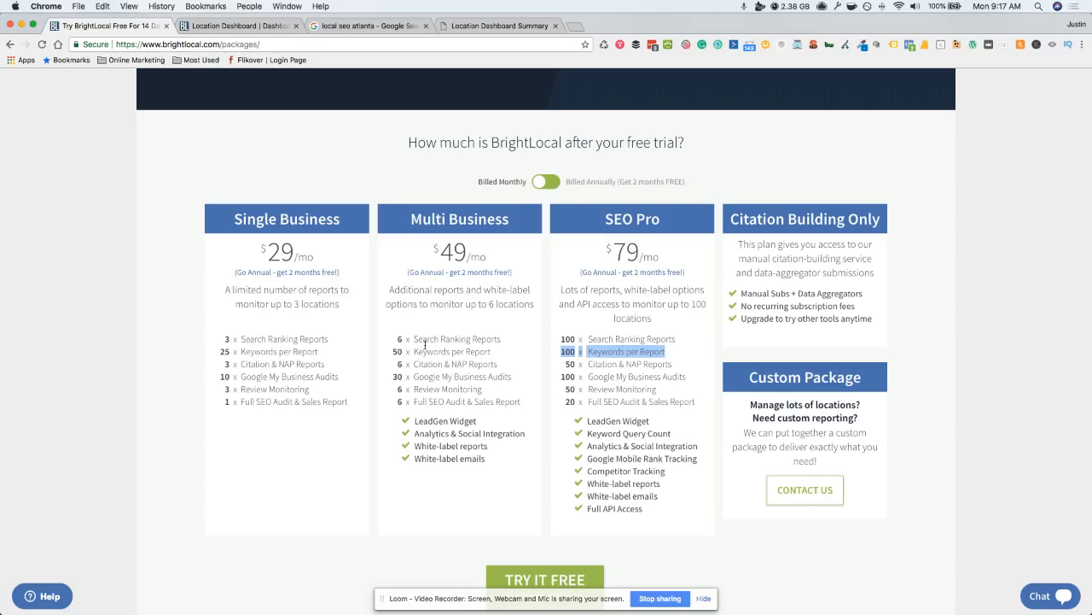
mouse_move(468, 278)
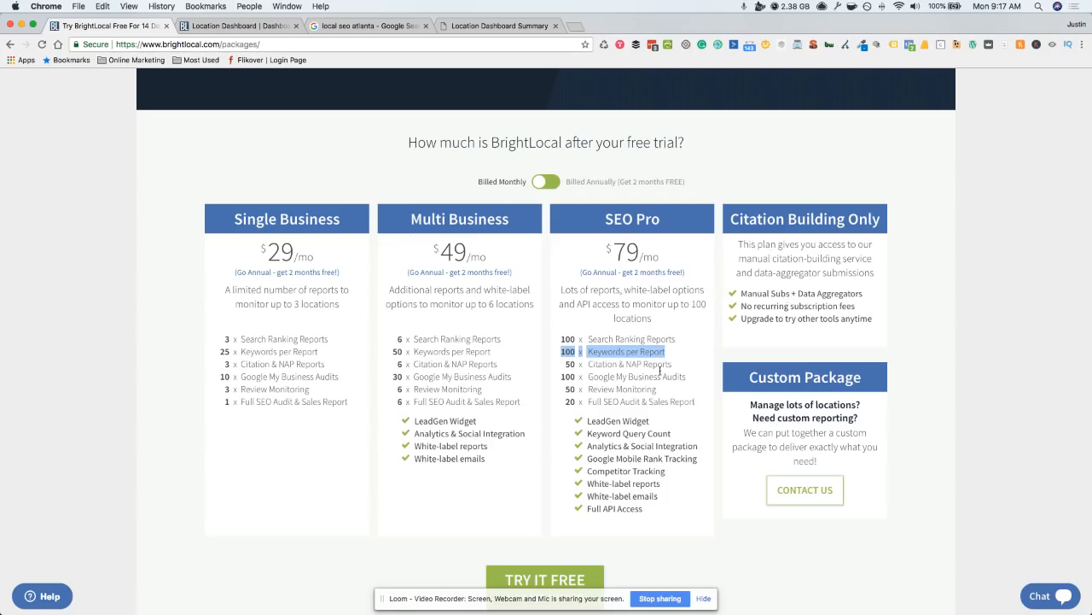
scroll("down", 3)
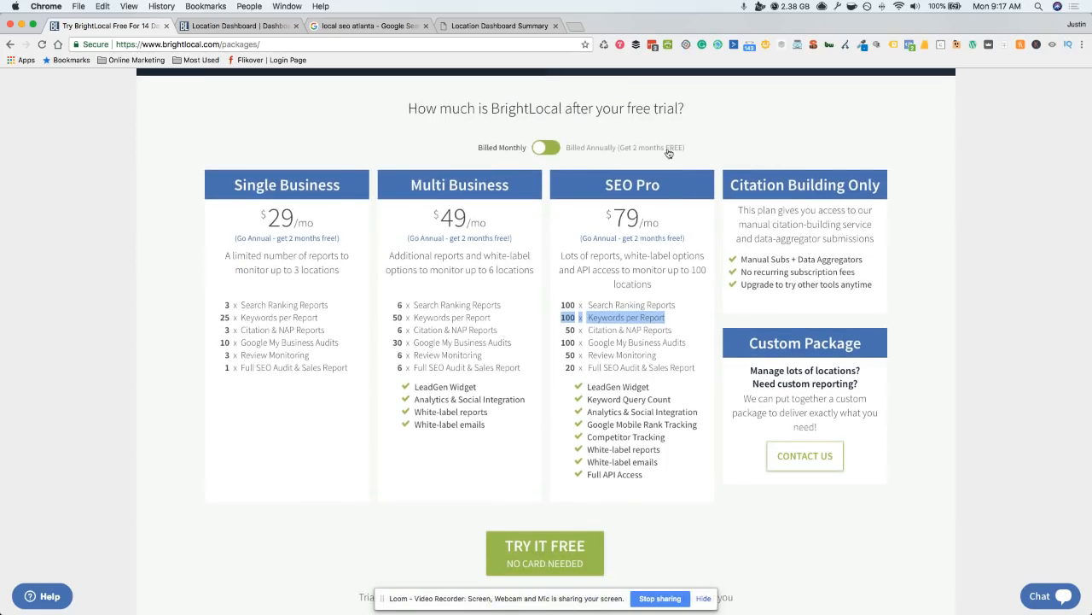
scroll("down", 3)
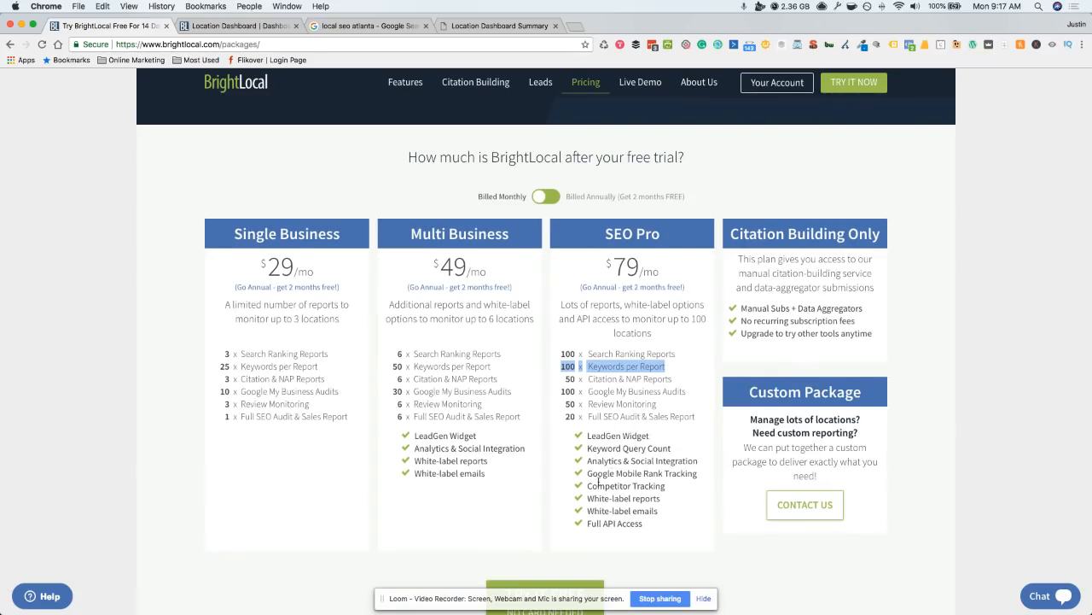
scroll("up", 3)
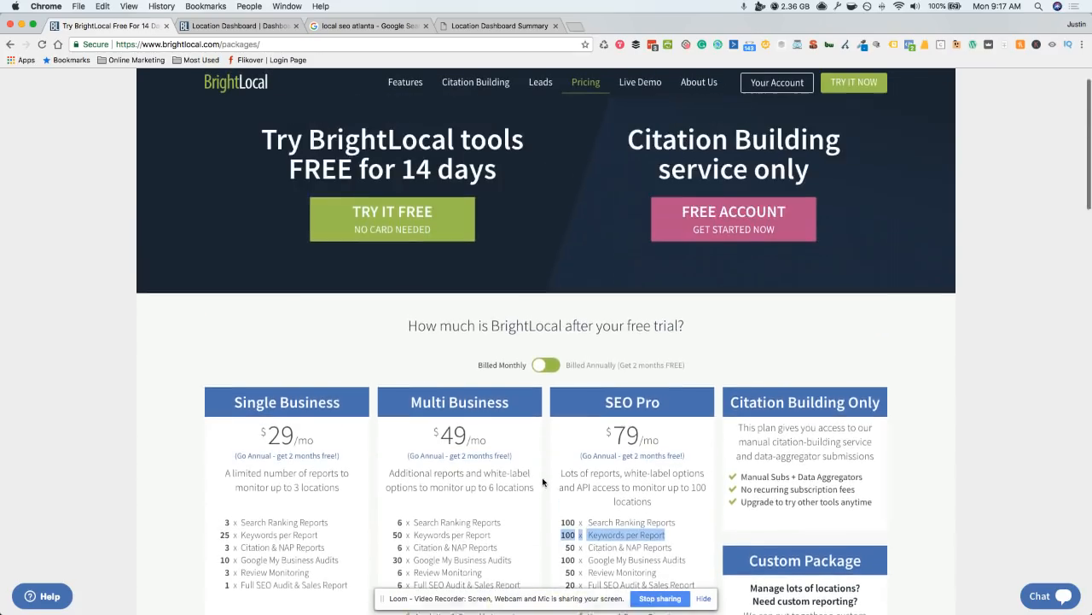
scroll("down", 3)
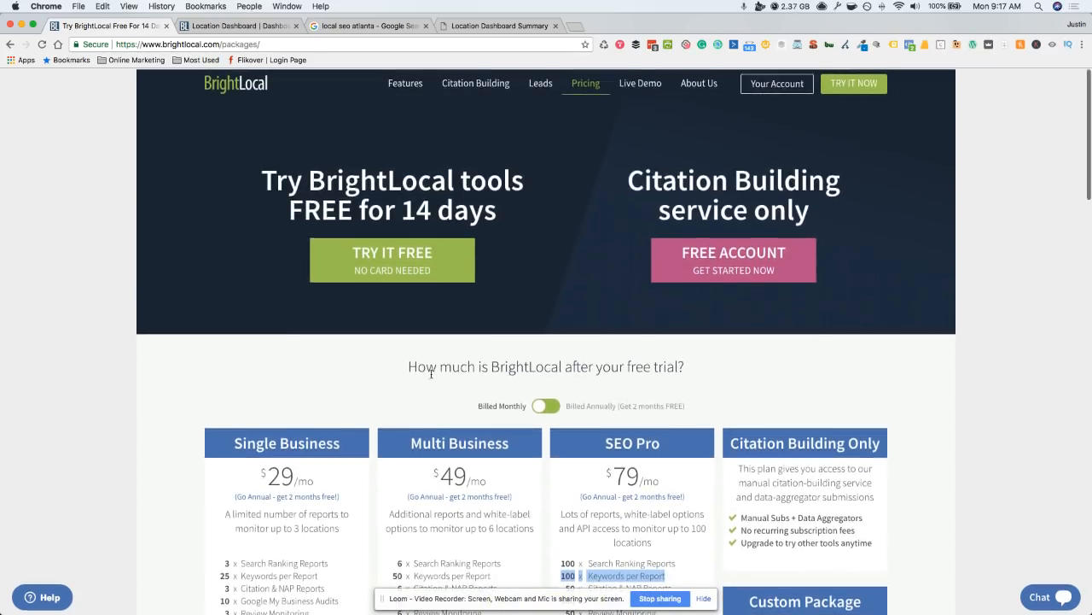
scroll("down", 3)
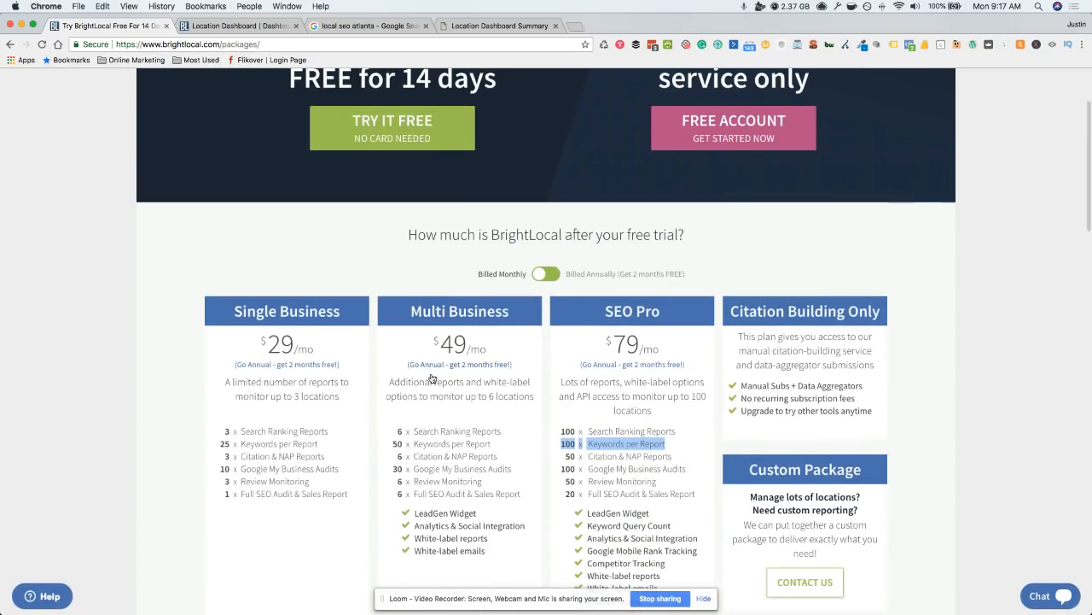